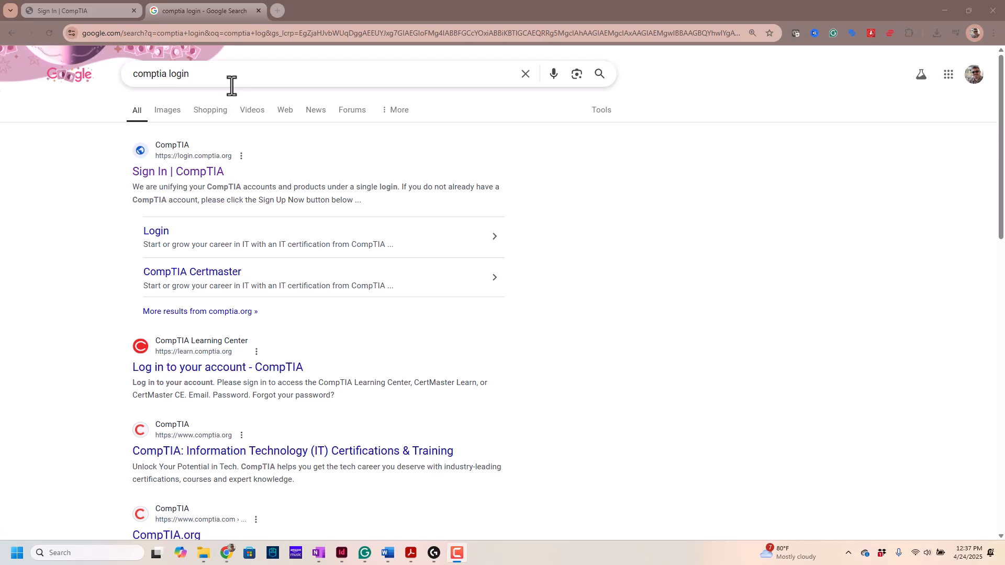
mouse_move(238, 80)
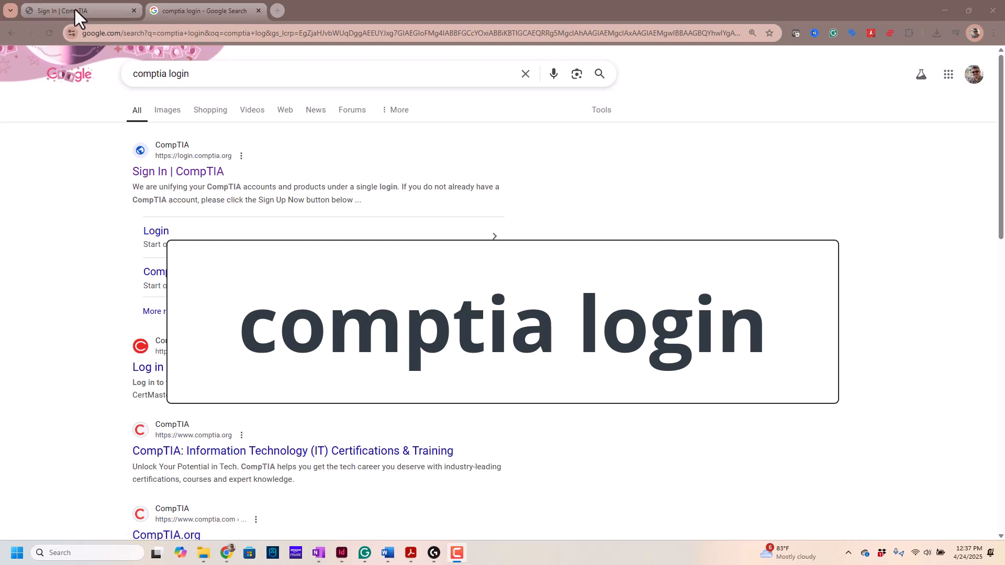
Bring the CompTIA sign-in page forward with the saved email and password filled in.
click(178, 171)
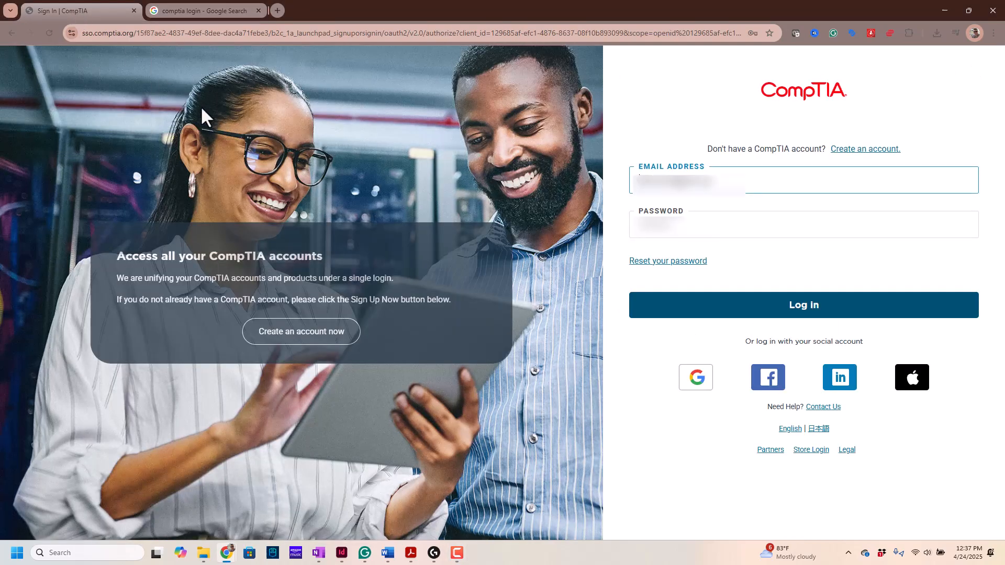
mouse_move(328, 148)
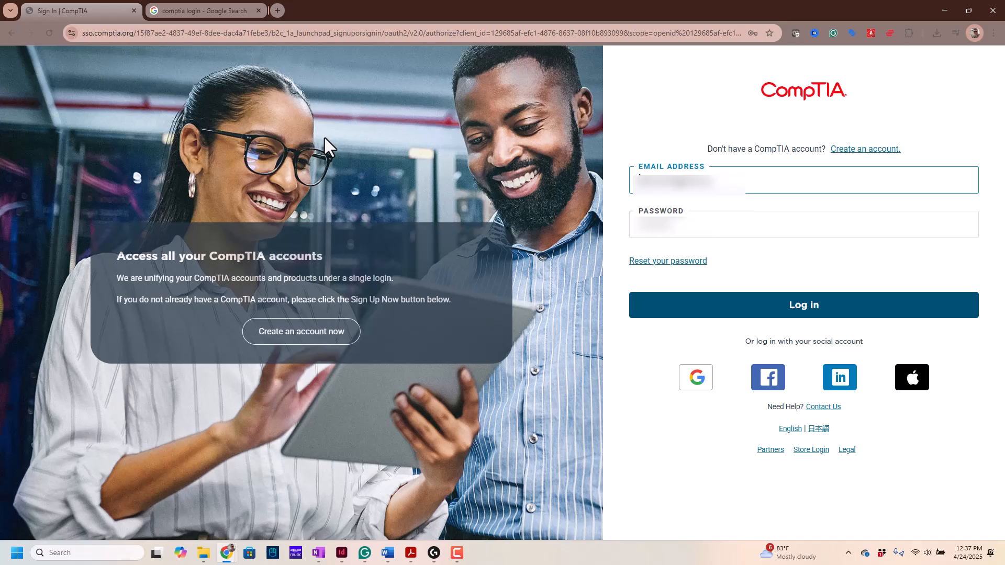
mouse_move(636, 76)
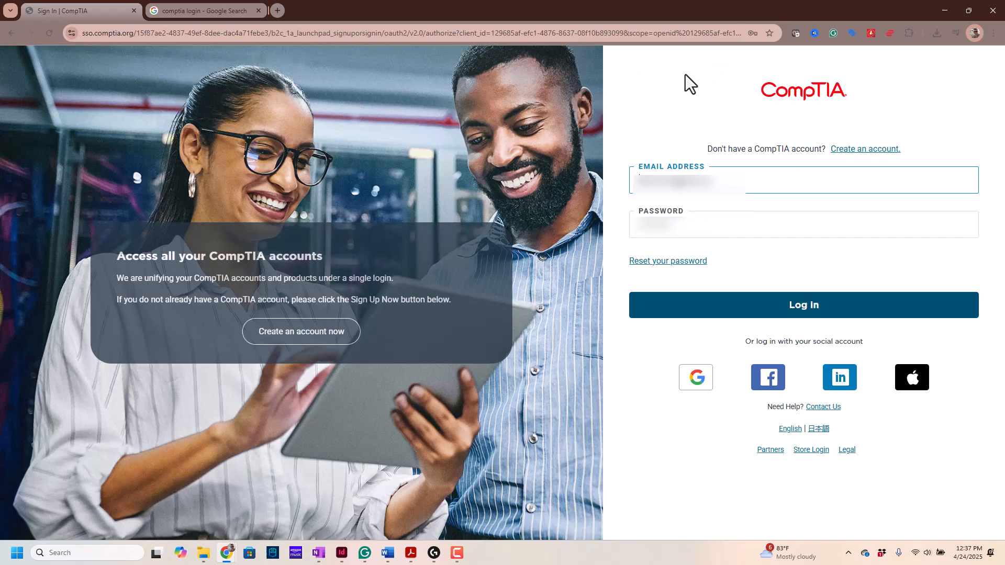
mouse_move(562, 113)
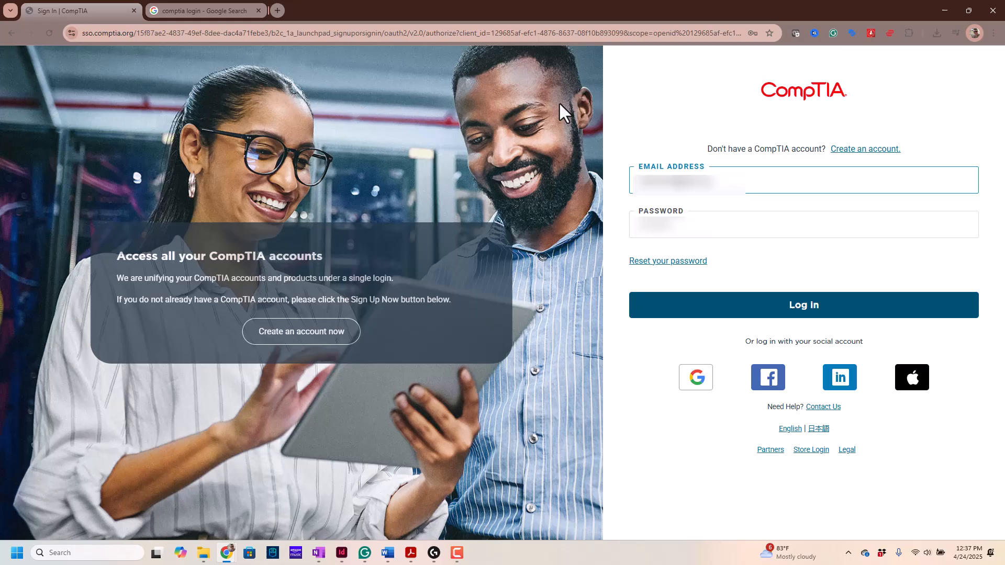
mouse_move(356, 343)
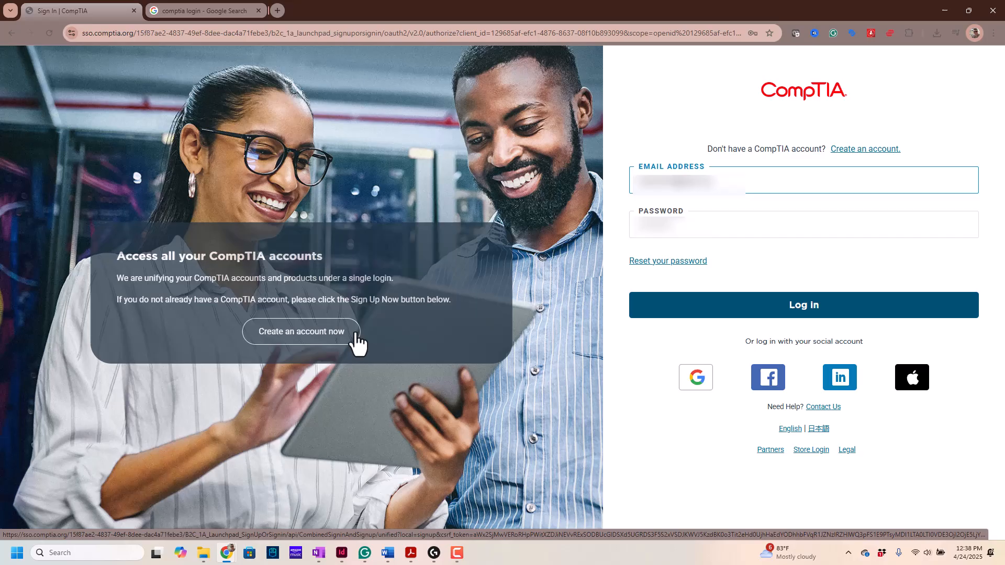
mouse_move(619, 8)
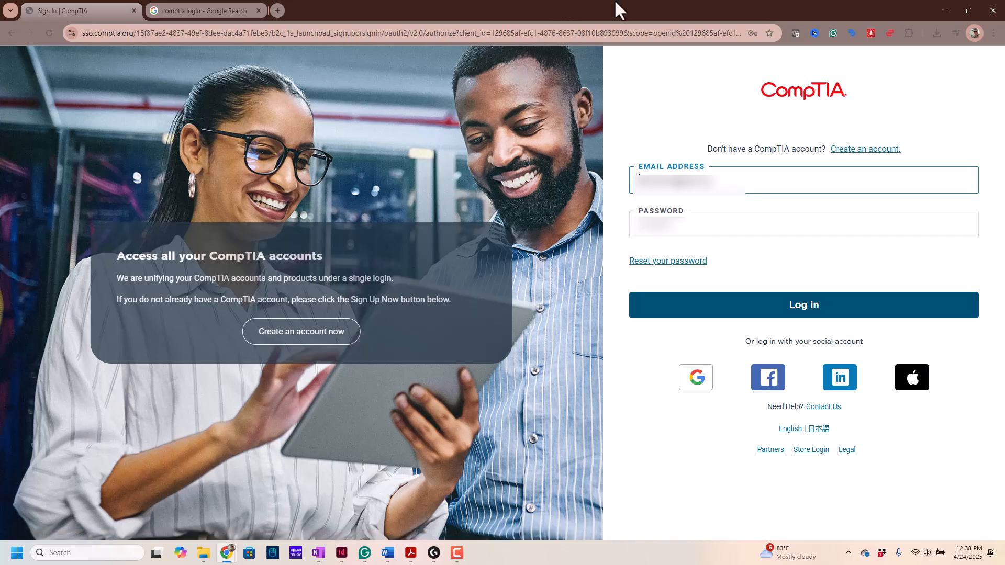
mouse_move(721, 238)
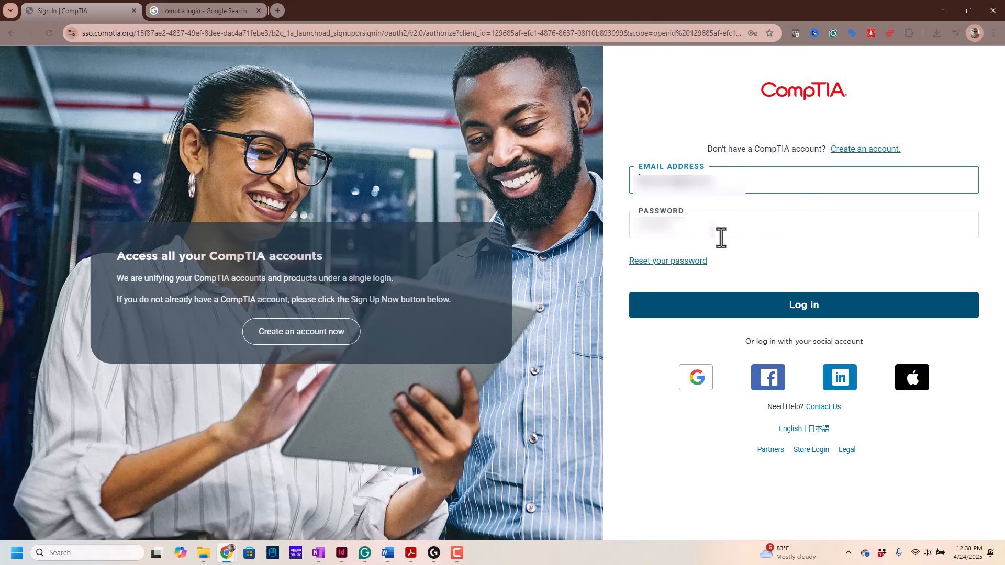
mouse_move(681, 152)
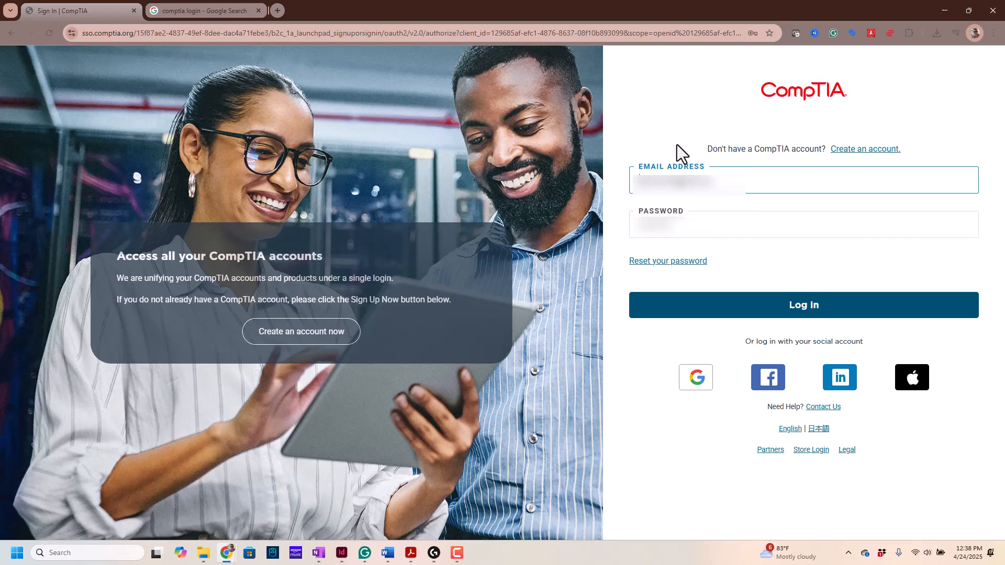
mouse_move(722, 145)
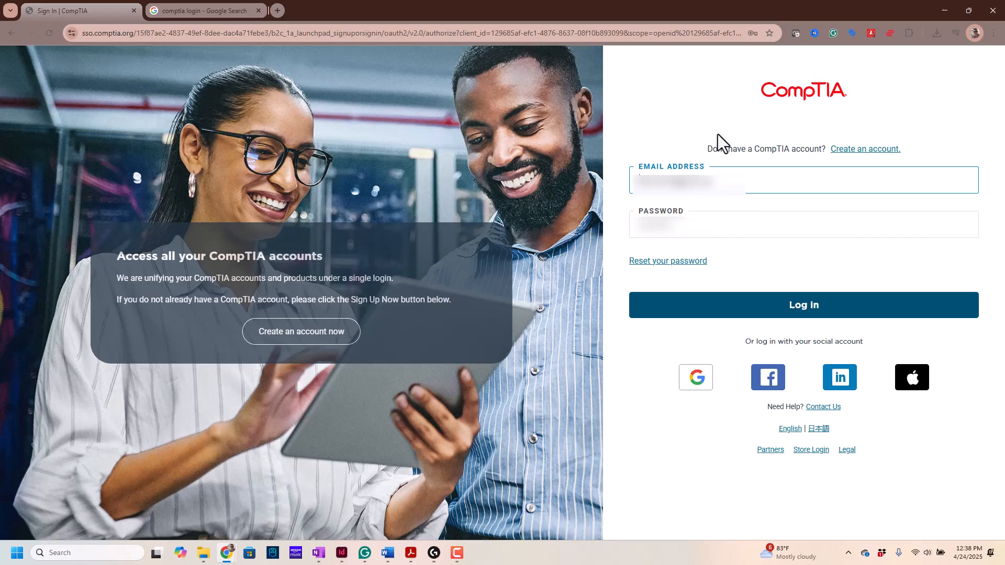
mouse_move(726, 94)
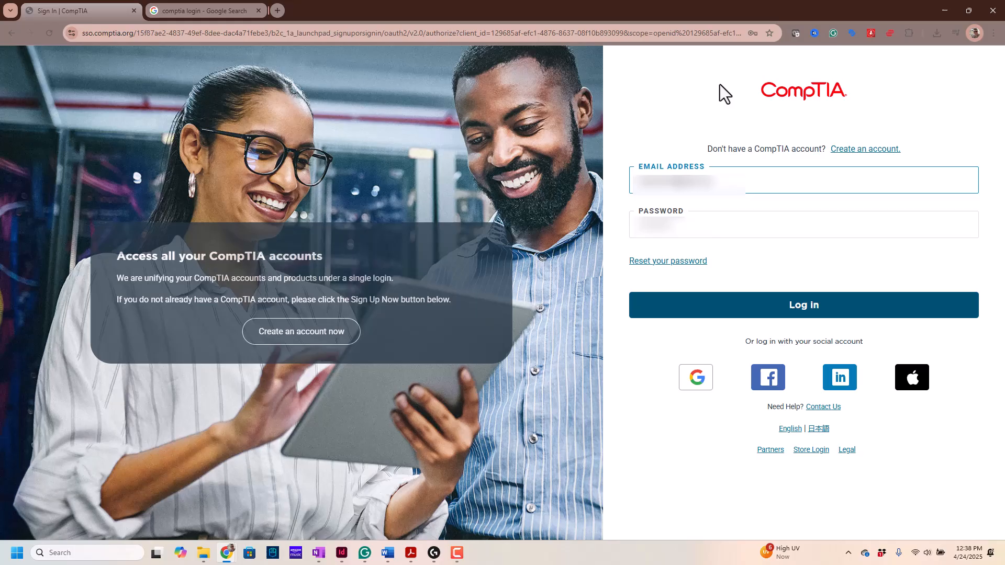
mouse_move(644, 141)
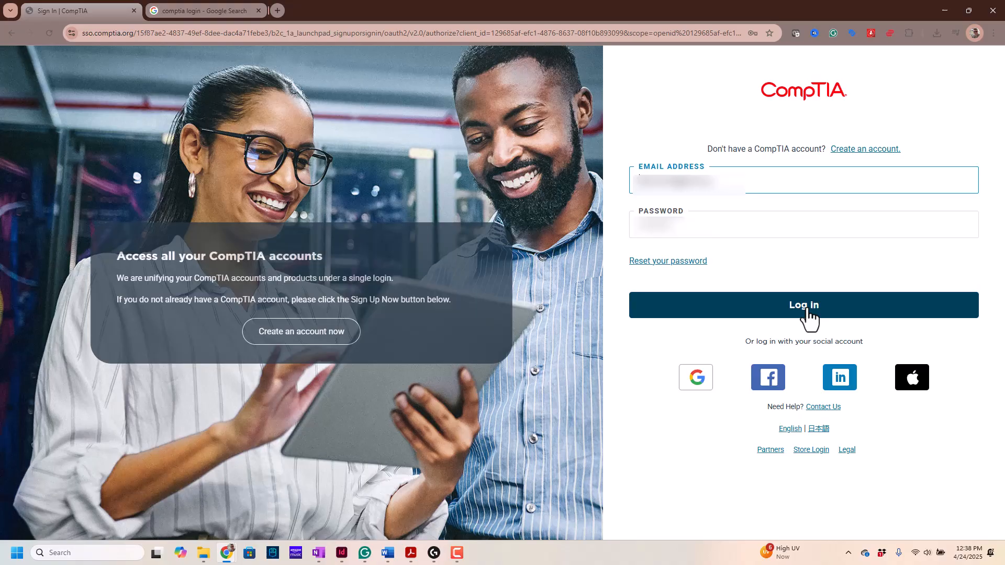
Log in, review the legal name on the profile form and consent to SMS text messages.
click(804, 306)
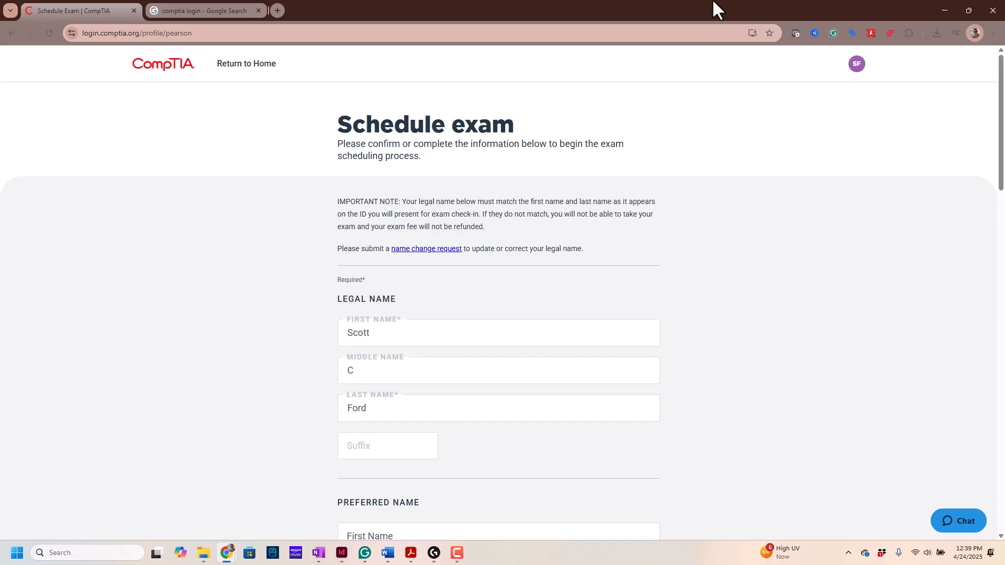
mouse_move(574, 113)
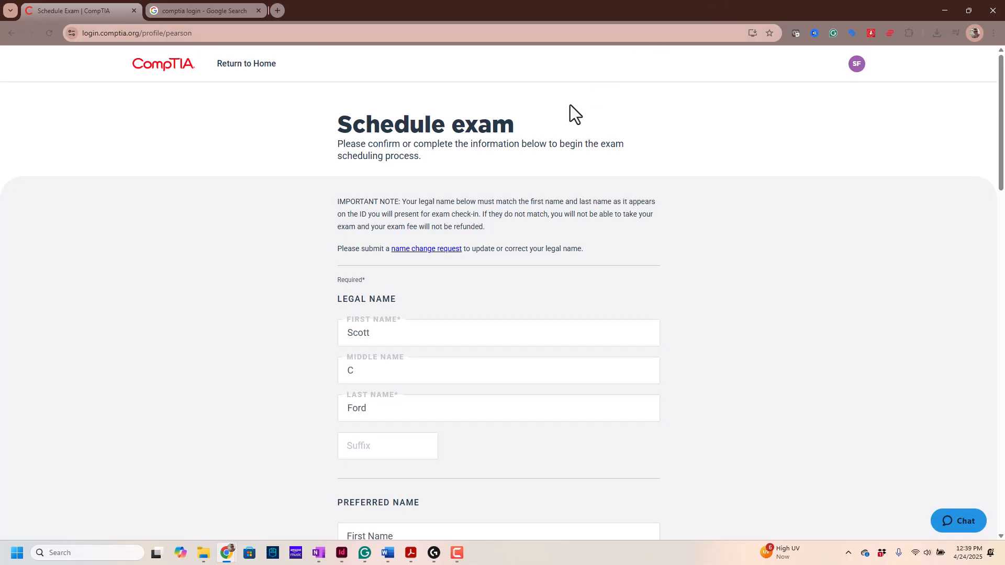
mouse_move(287, 254)
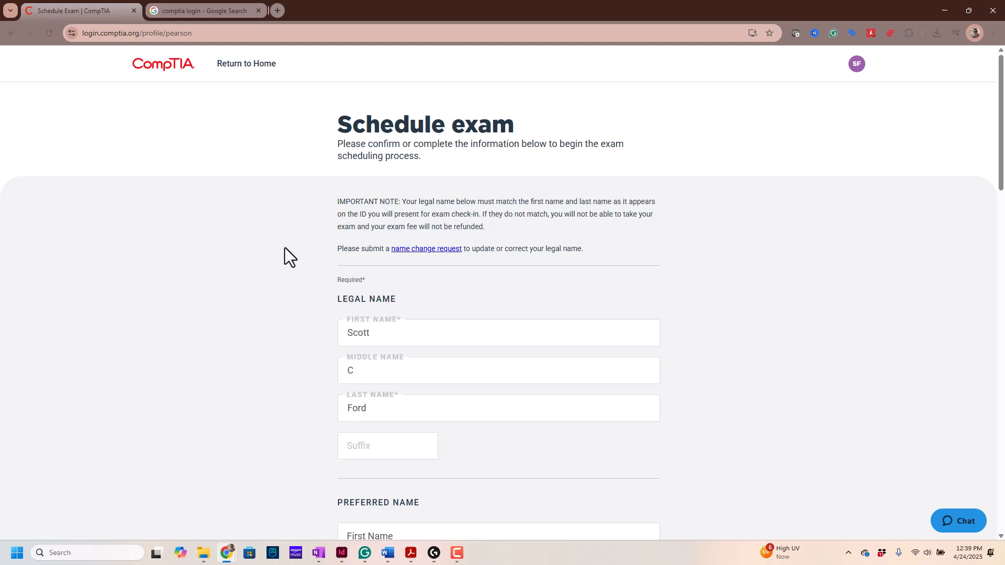
scroll(down, 3)
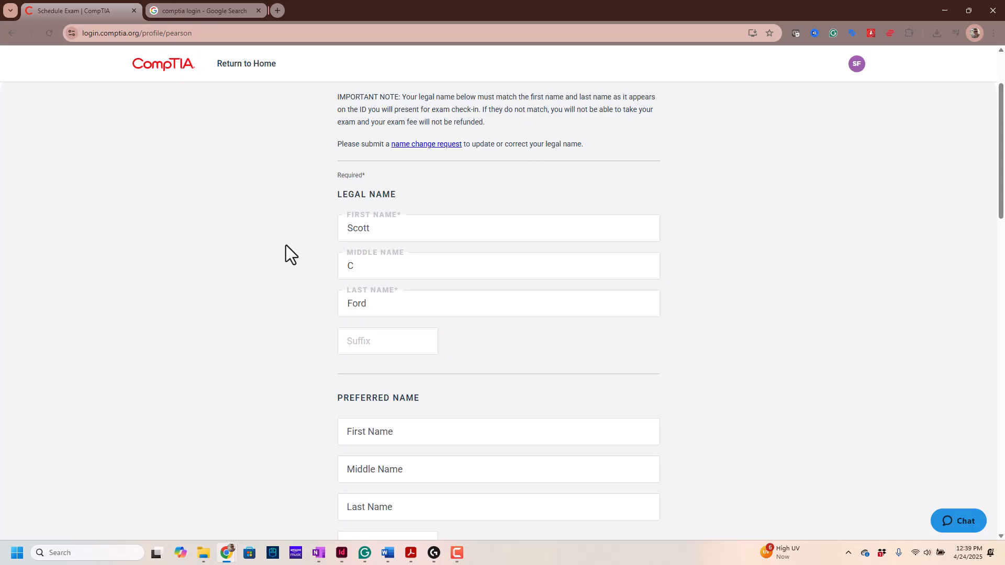
scroll(down, 3)
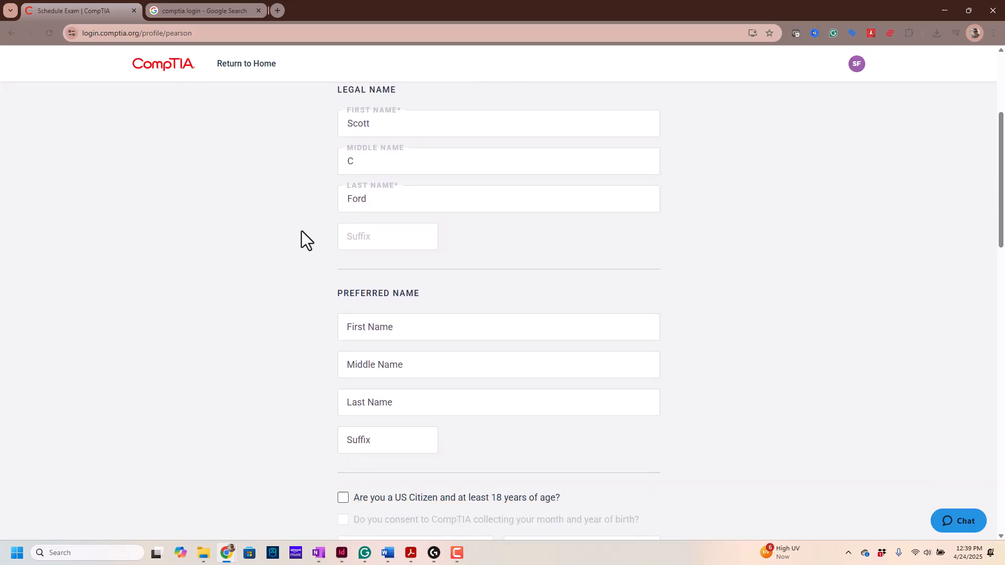
scroll(down, 3)
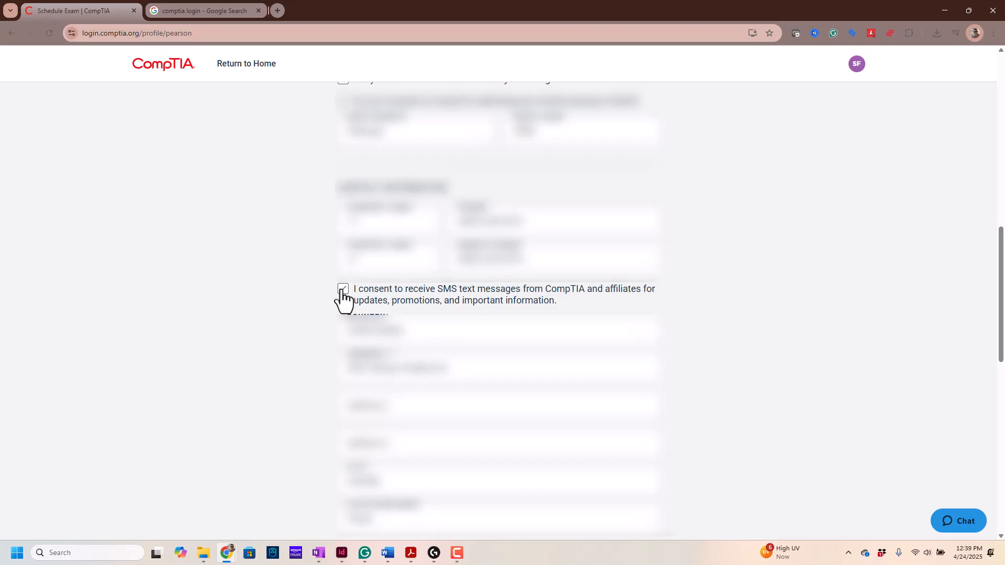
click(343, 288)
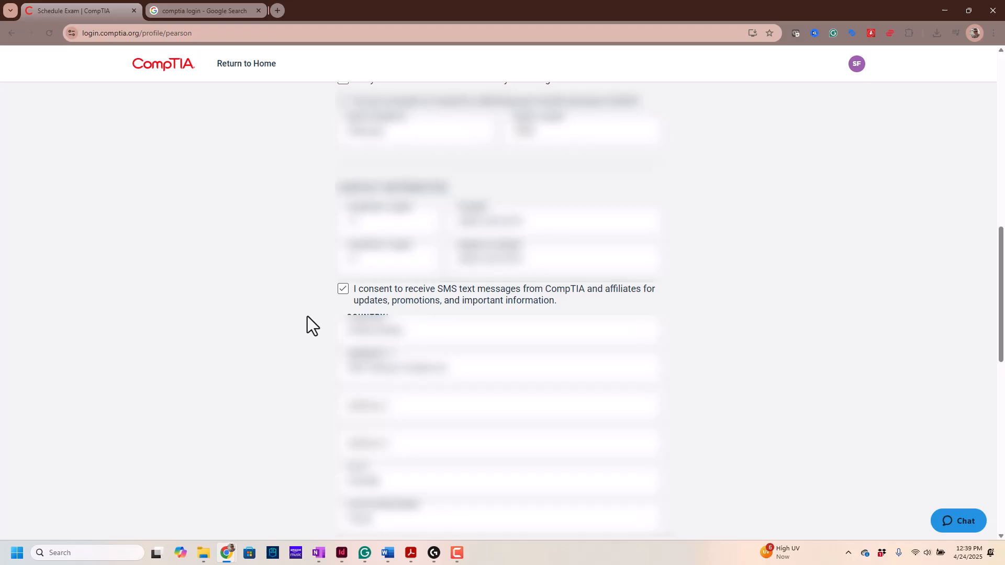
scroll(down, 3)
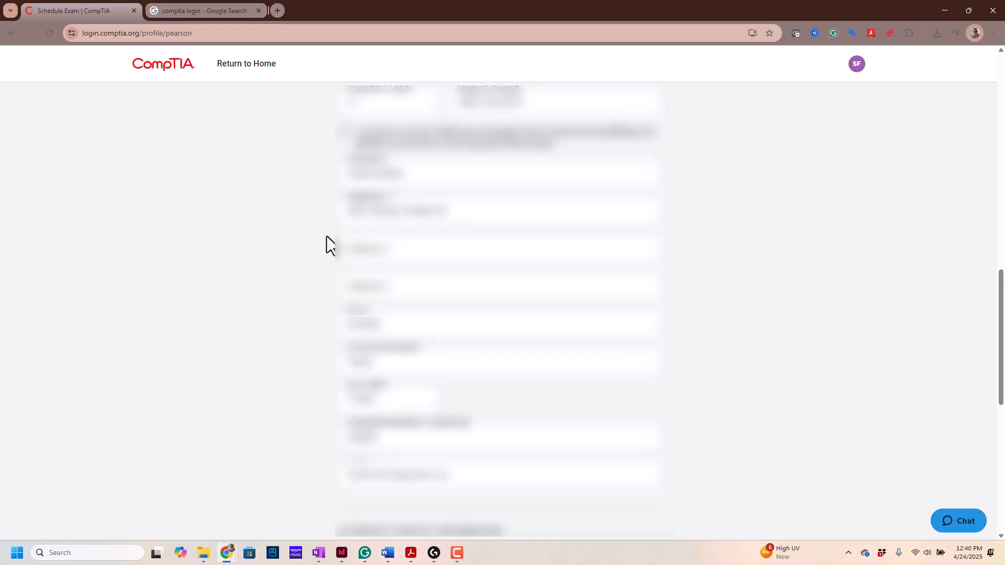
scroll(down, 3)
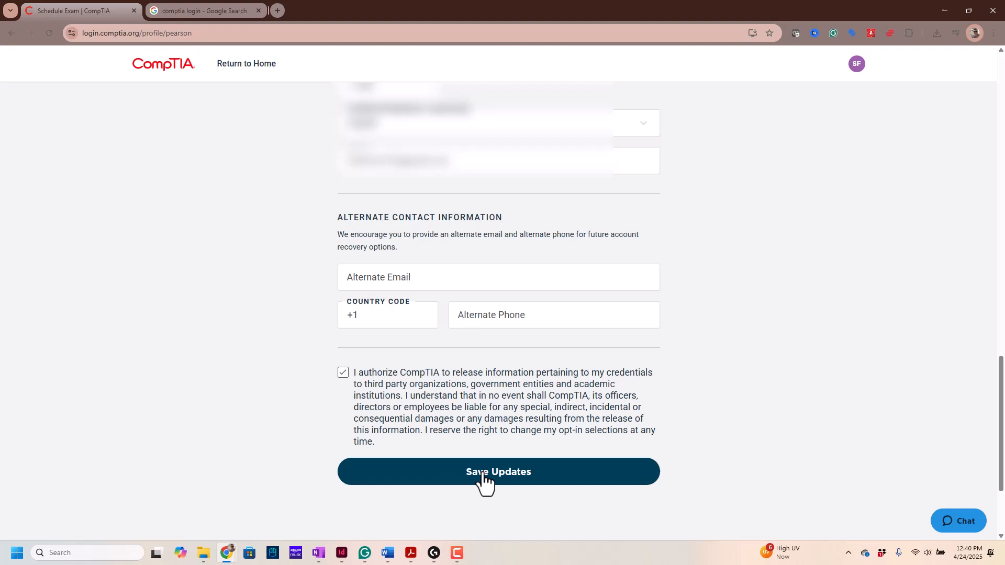
Save the profile updates to reach the Find an exam page of CompTIA exam groups.
click(499, 471)
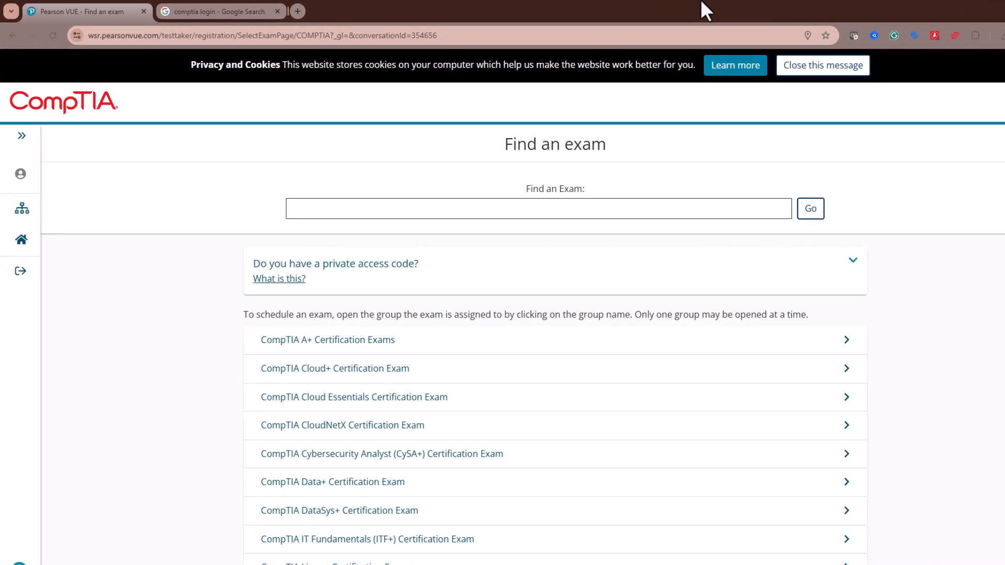
mouse_move(218, 270)
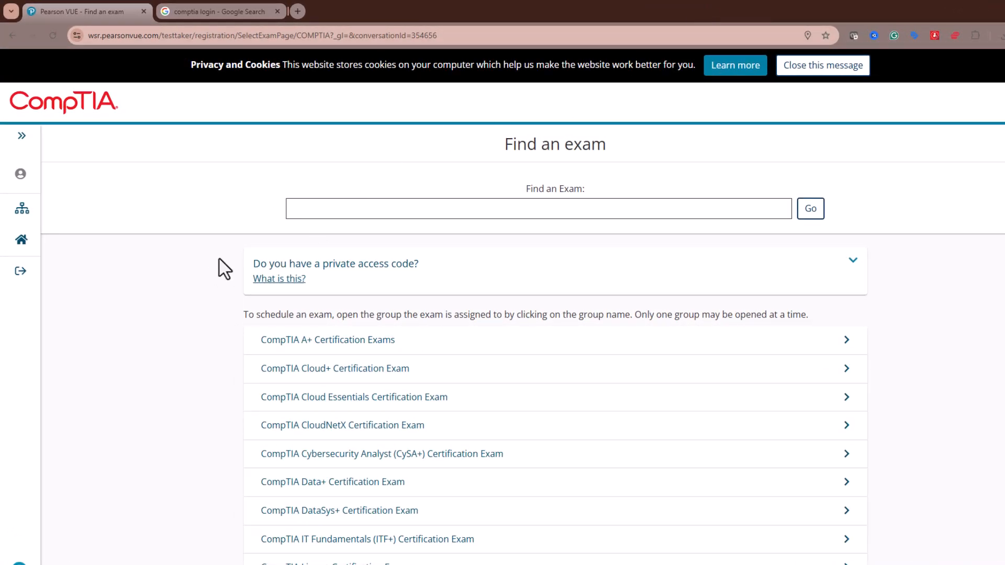
mouse_move(240, 267)
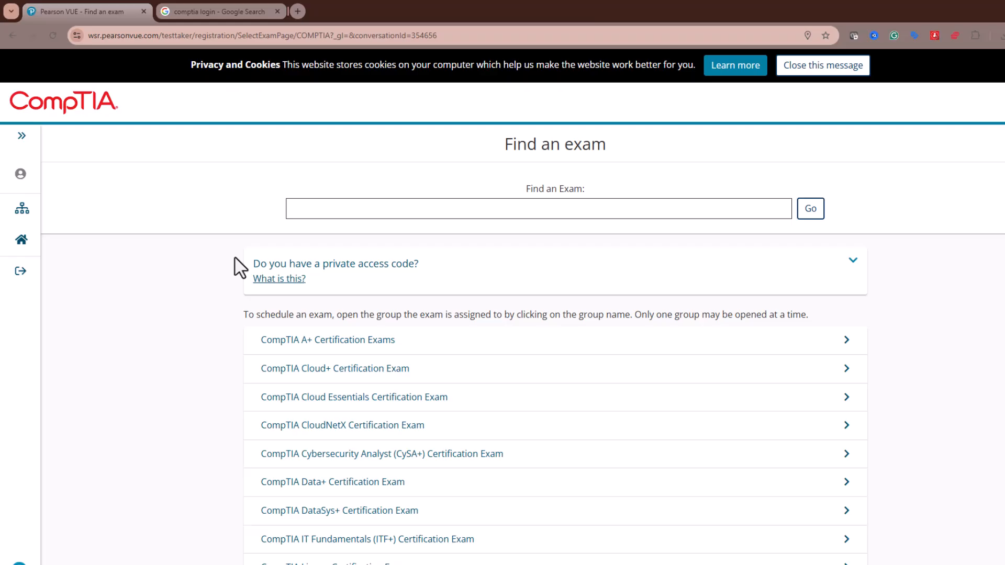
mouse_move(381, 274)
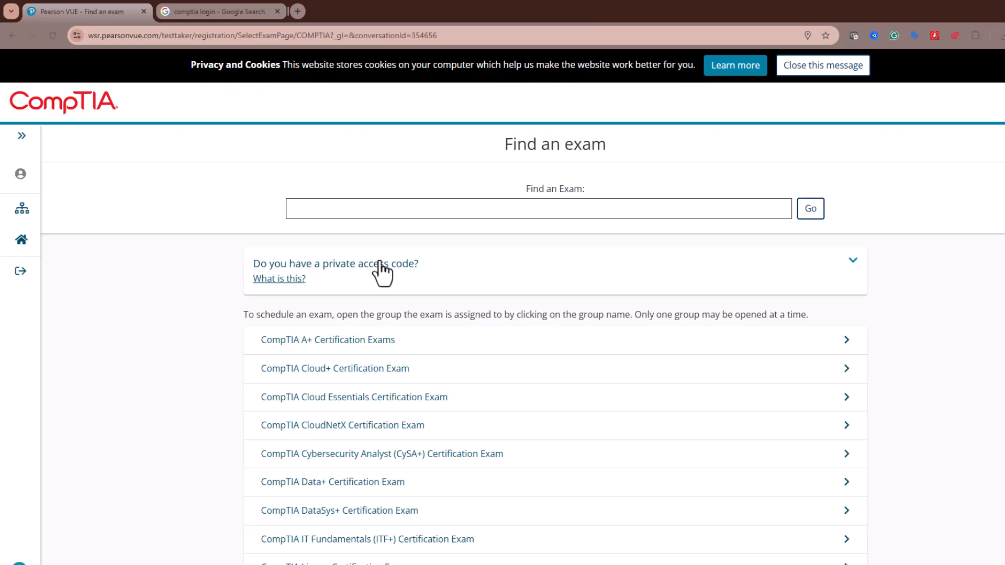
mouse_move(159, 286)
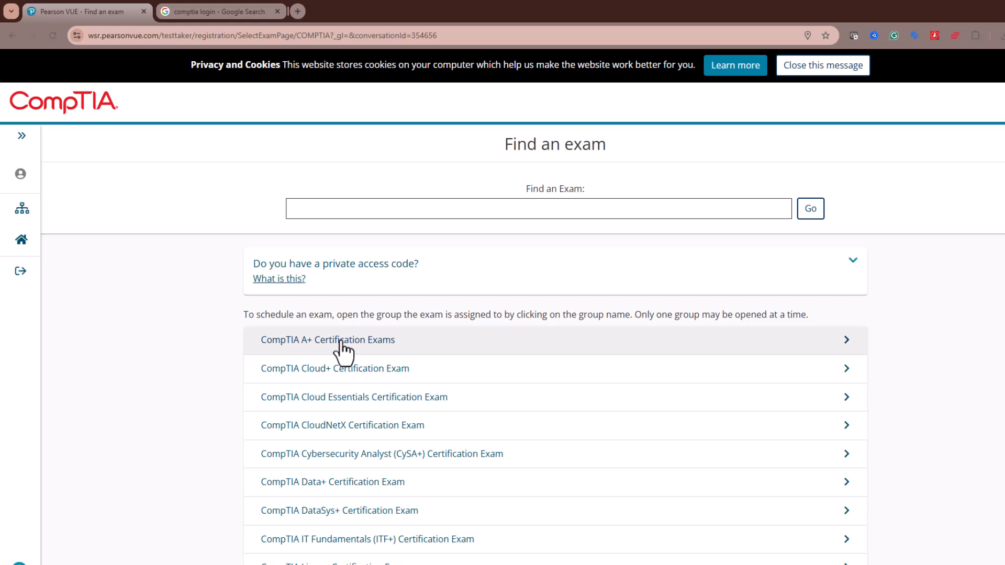
click(329, 339)
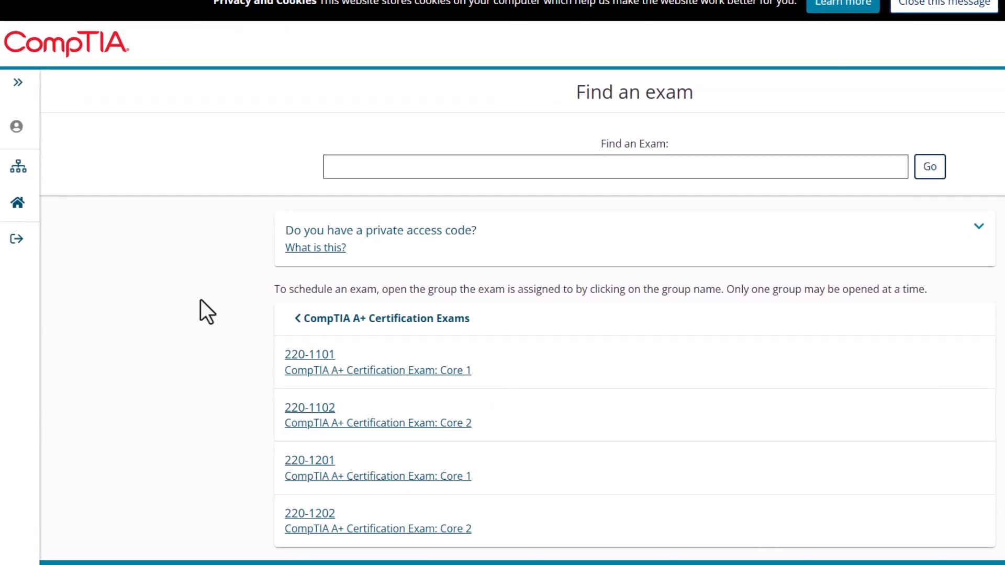
click(942, 1)
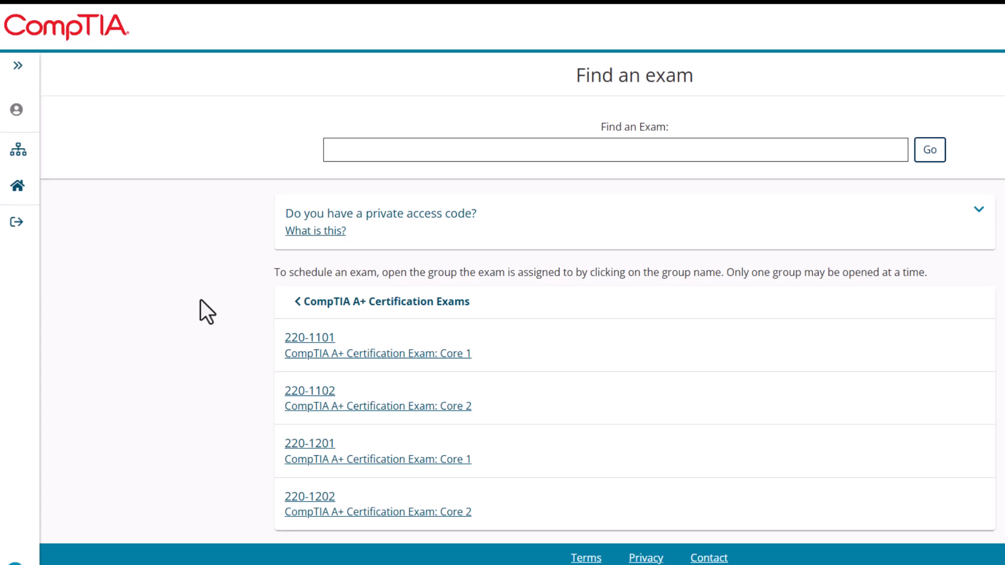
mouse_move(306, 397)
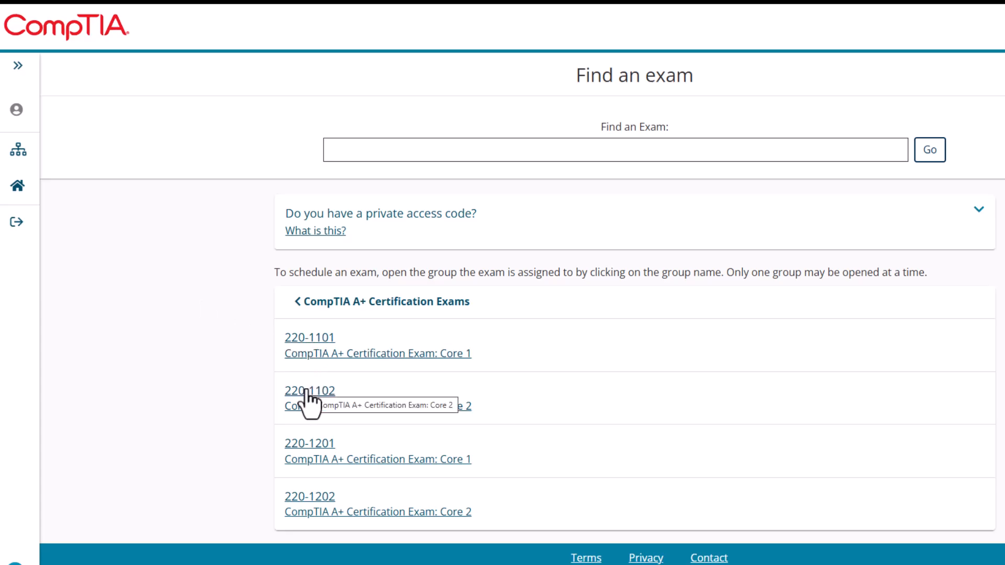
mouse_move(201, 457)
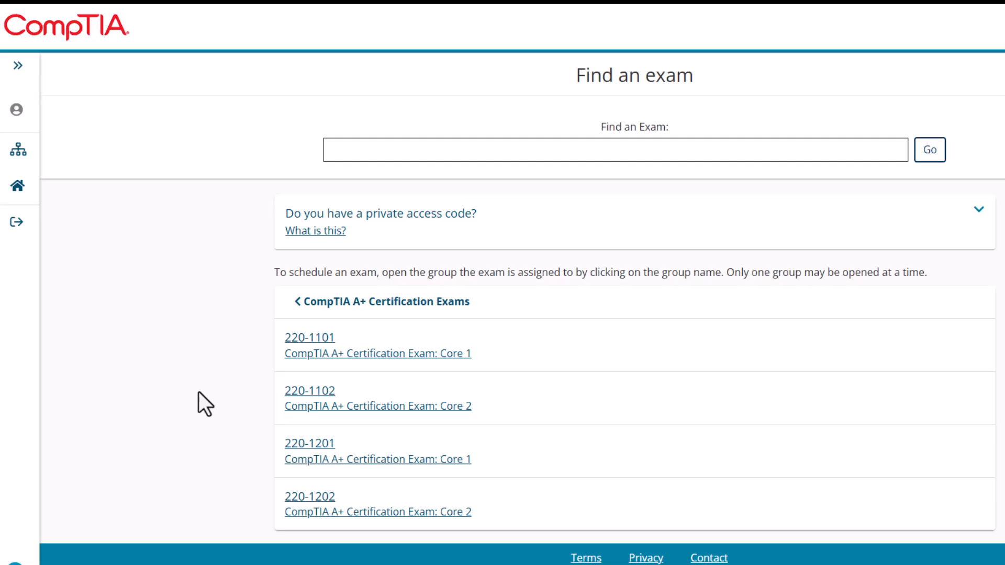
mouse_move(310, 358)
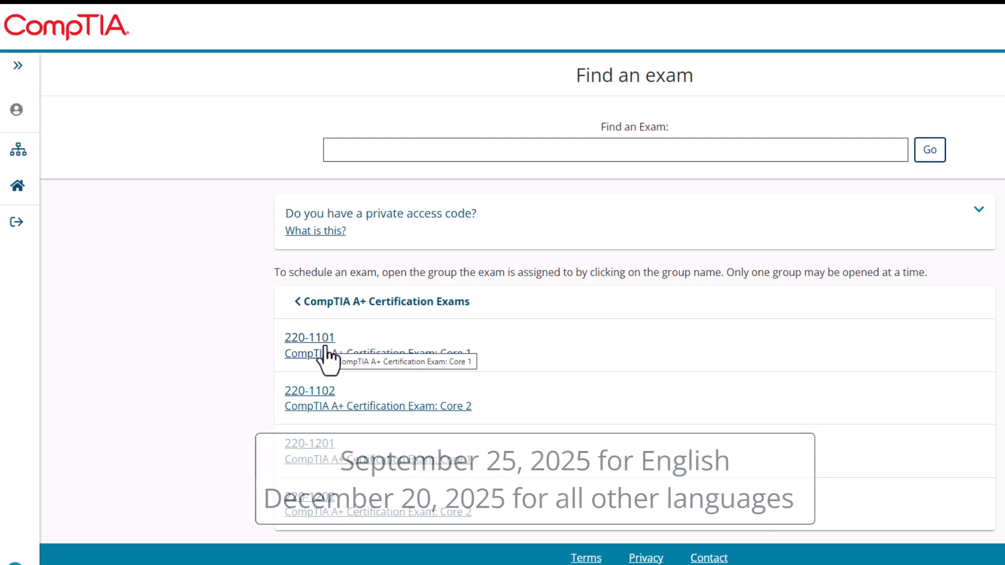
Start booking the 220-1101 Core 1 exam with in-person test center delivery.
click(310, 337)
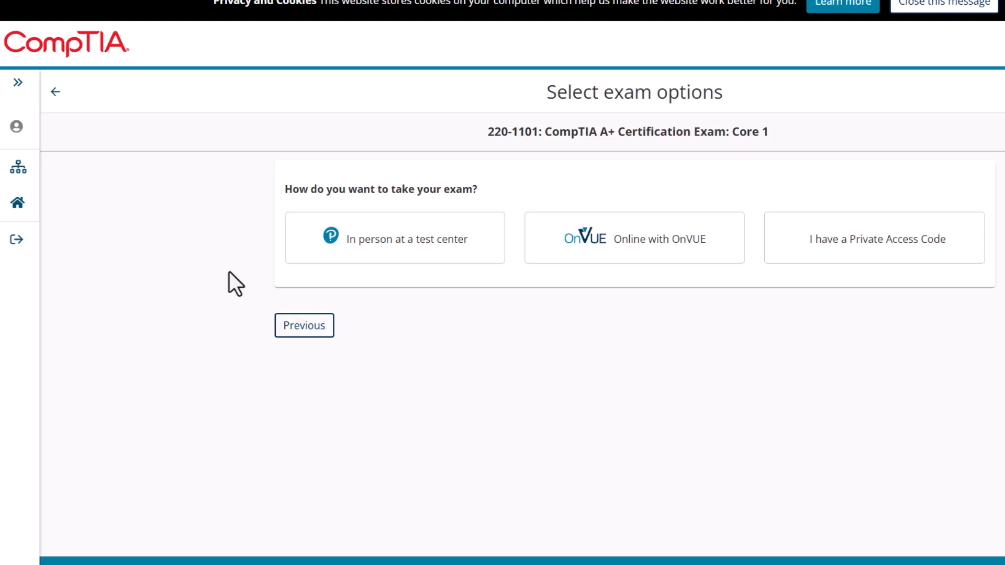
mouse_move(440, 239)
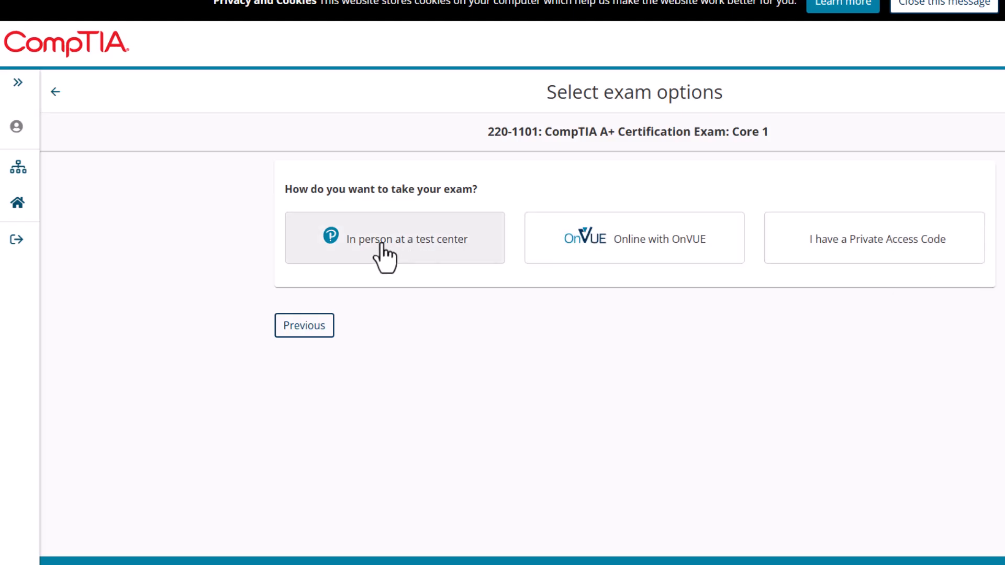
click(393, 238)
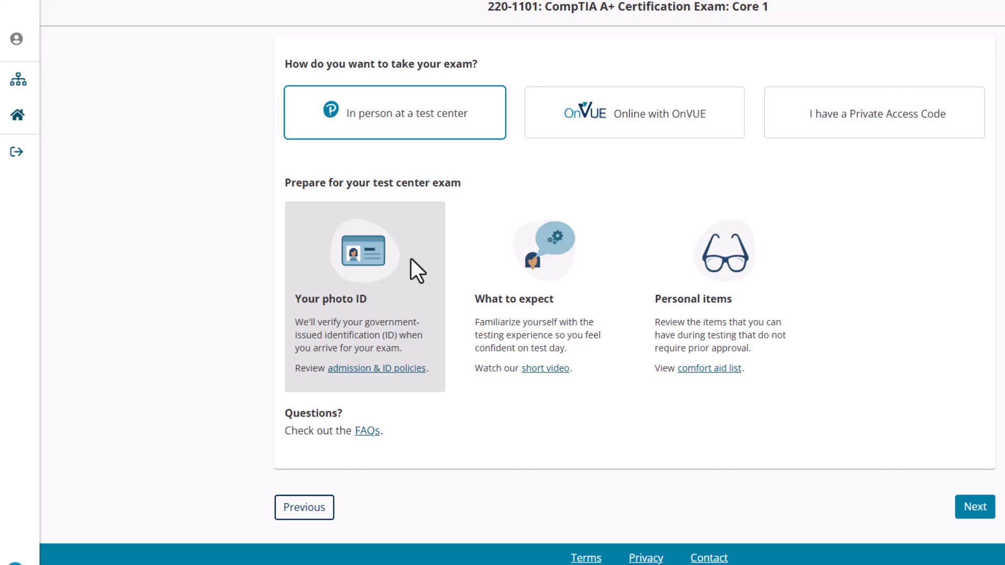
mouse_move(284, 329)
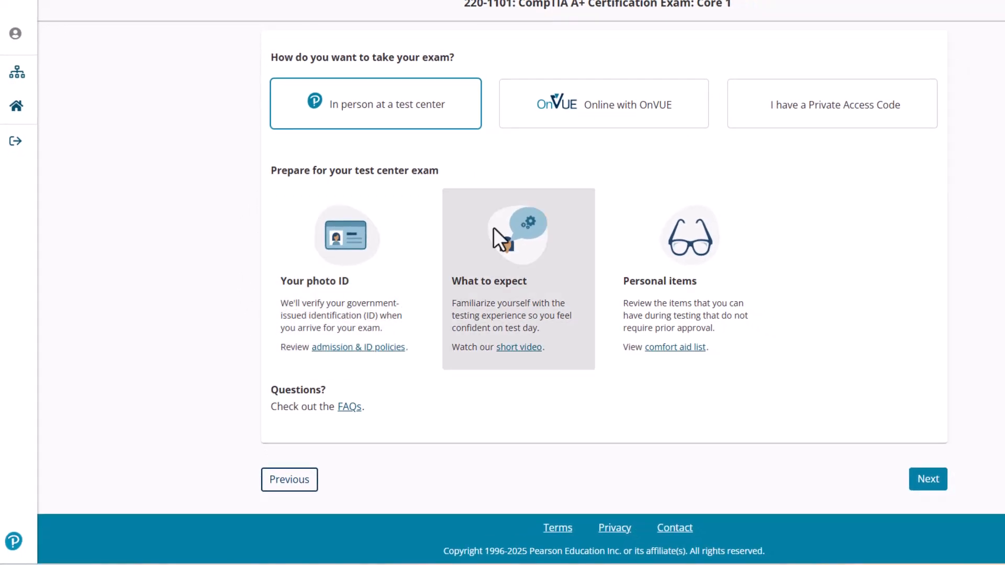
mouse_move(431, 312)
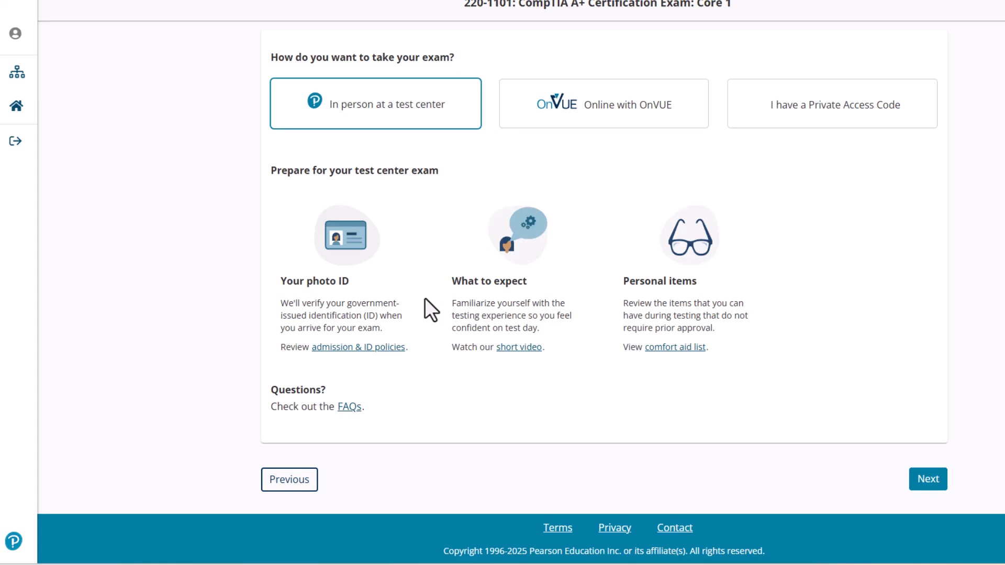
mouse_move(168, 282)
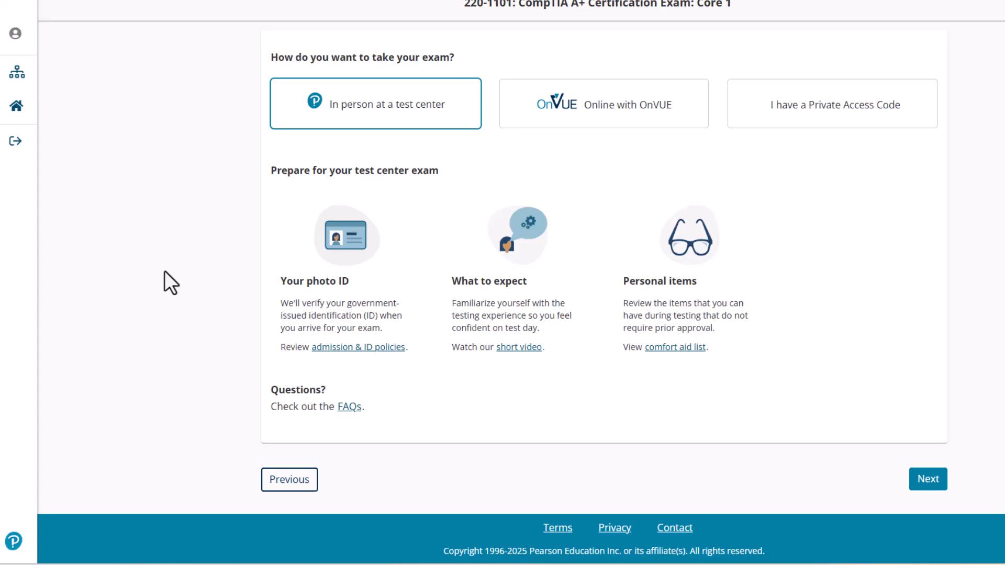
mouse_move(929, 494)
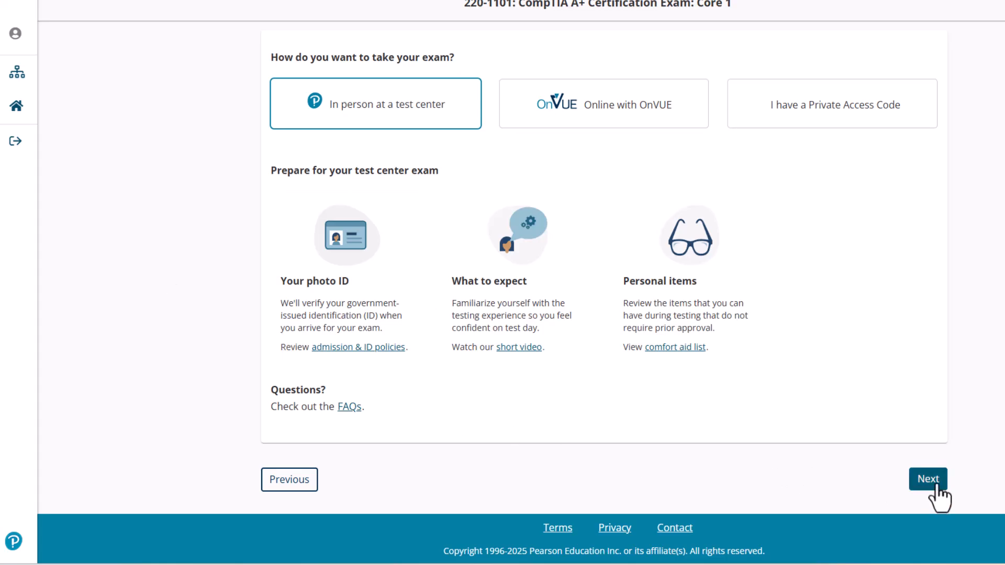
Choose English as the exam language and answer No to testing outside the home country.
click(927, 479)
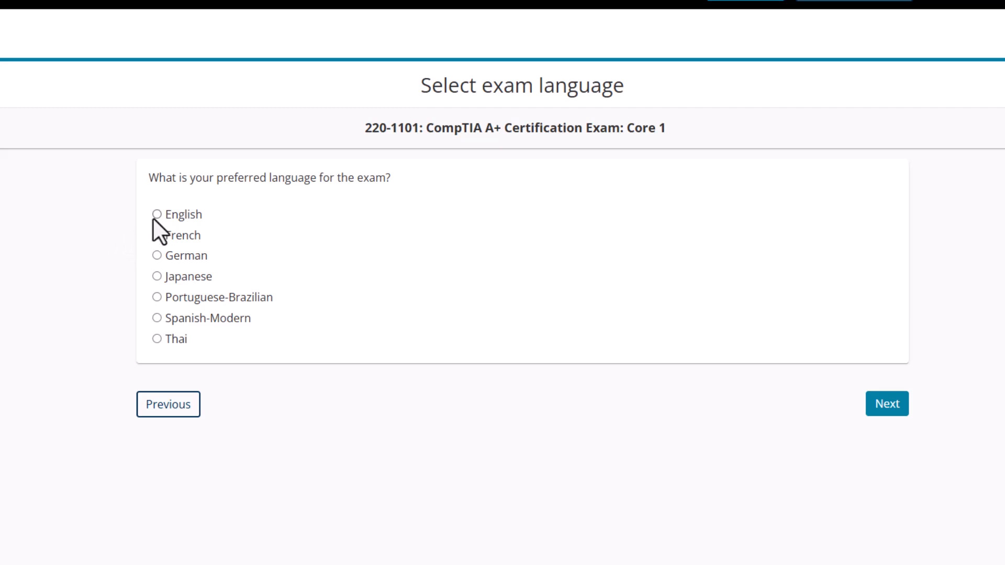
mouse_move(213, 300)
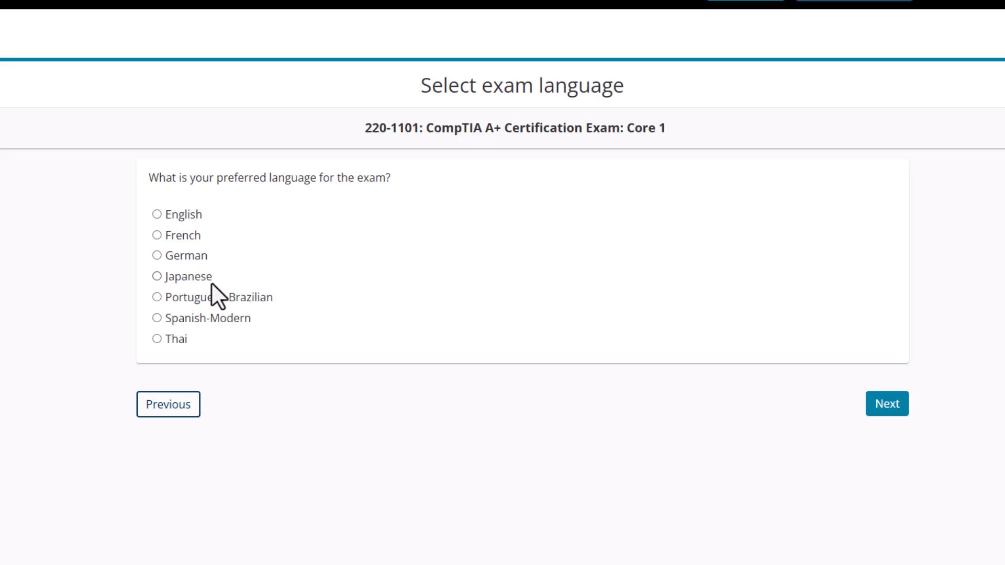
mouse_move(180, 218)
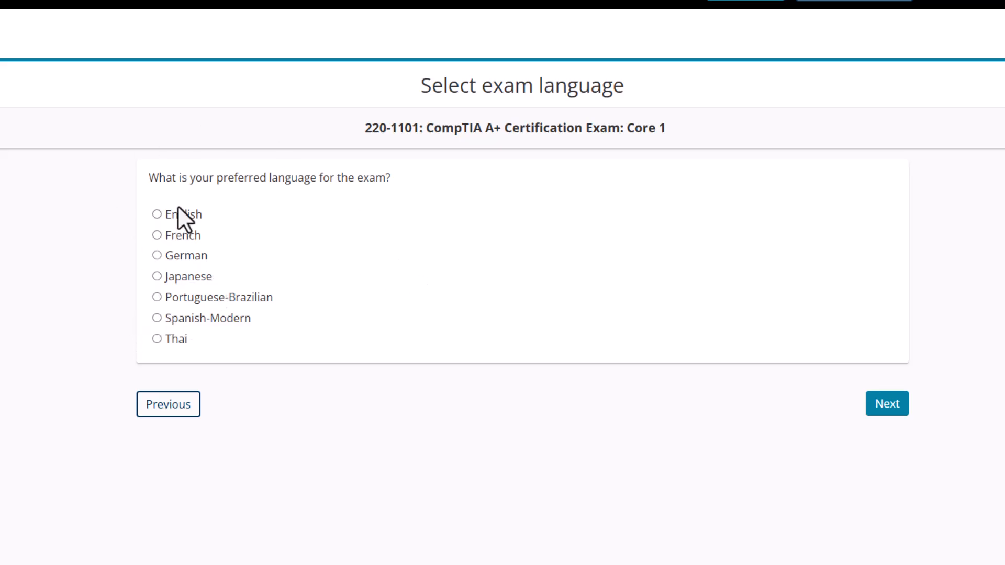
click(155, 214)
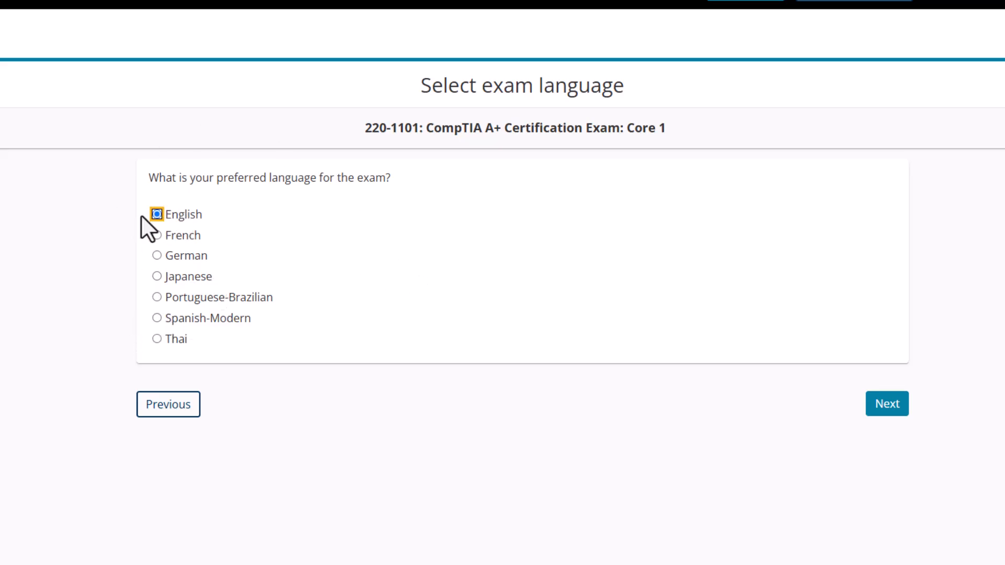
mouse_move(863, 425)
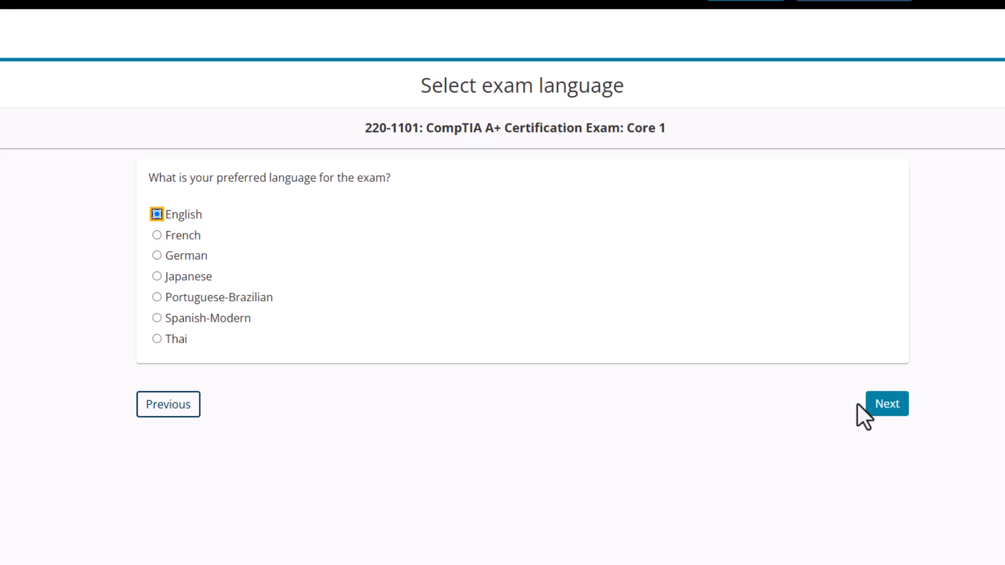
click(888, 404)
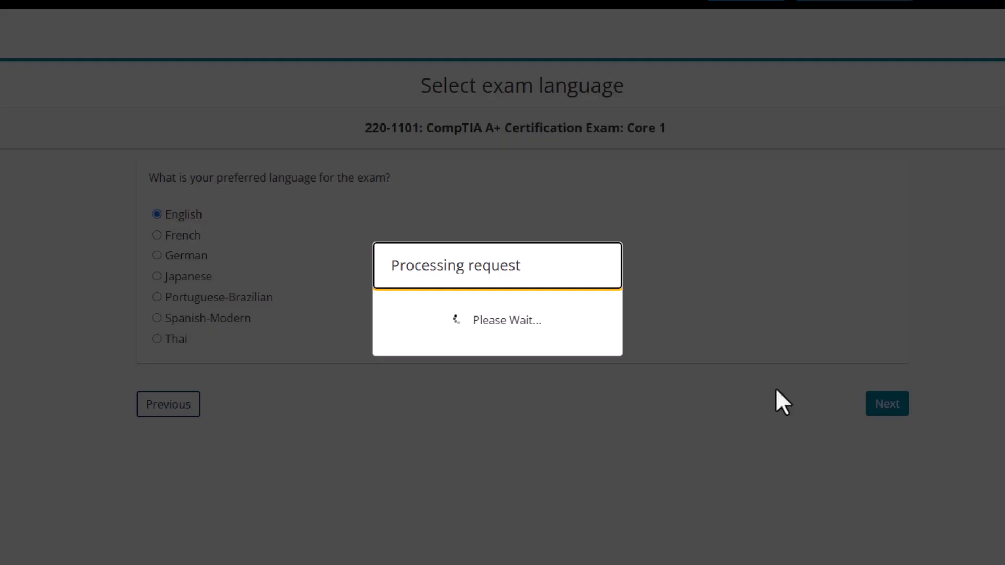
click(887, 404)
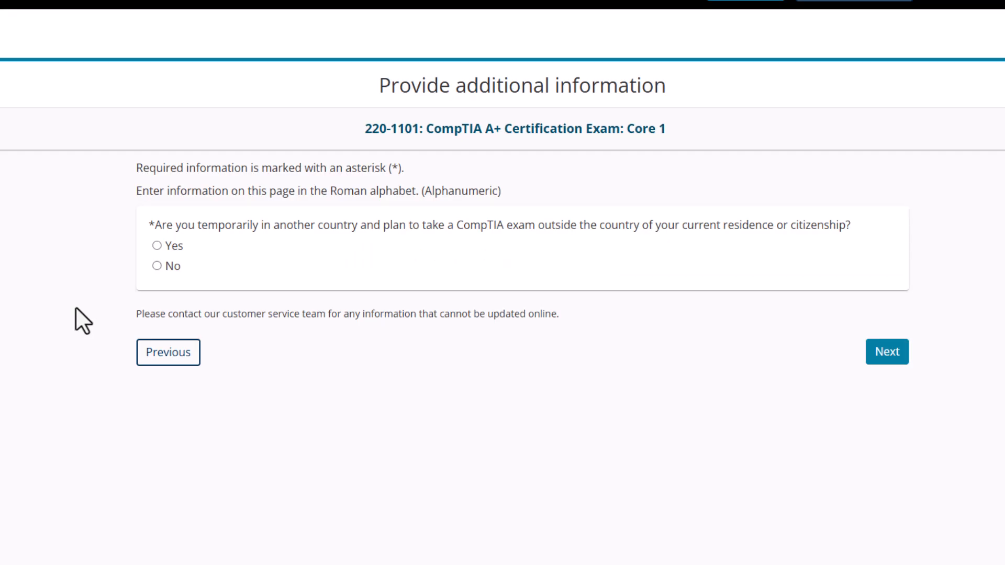
mouse_move(304, 254)
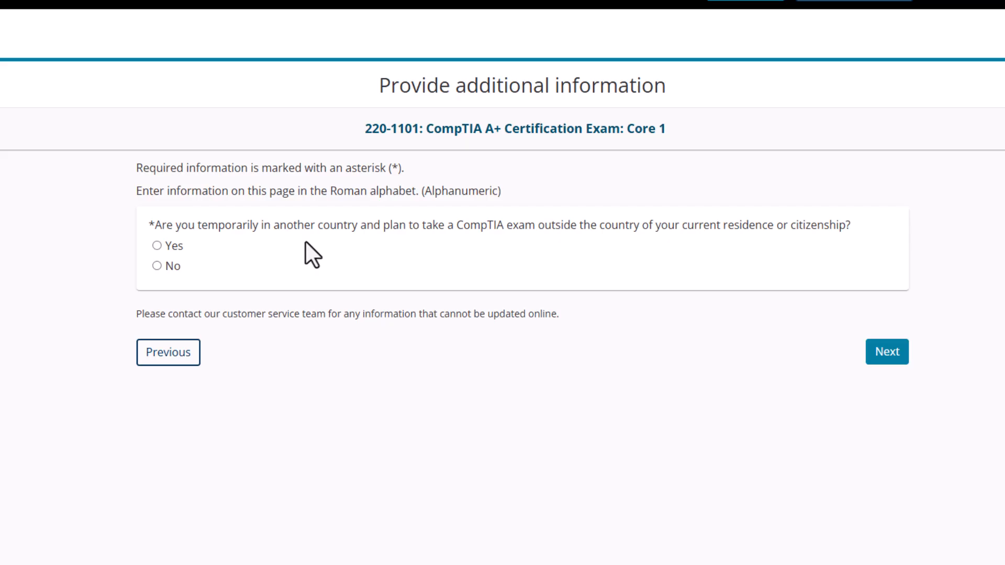
mouse_move(386, 236)
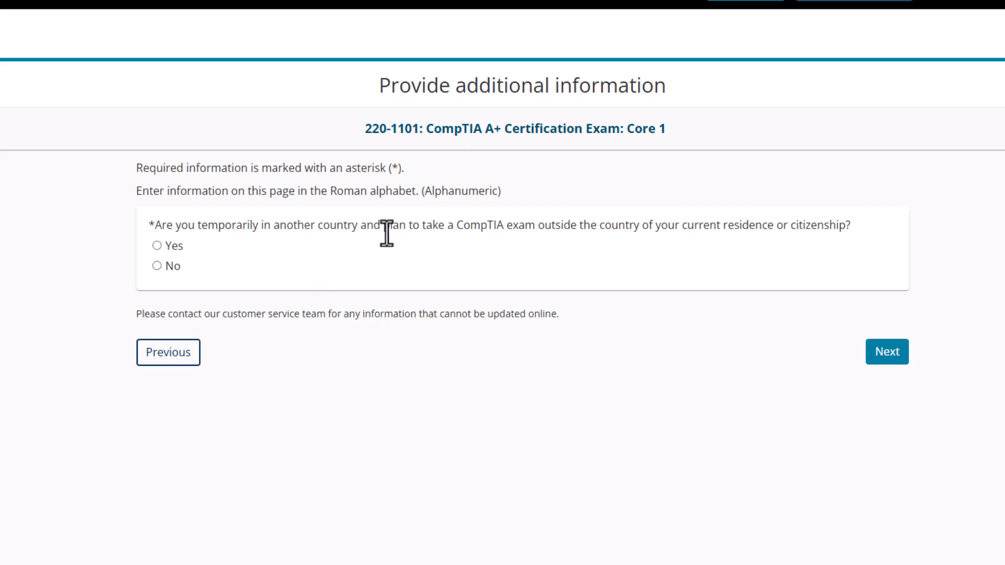
click(157, 265)
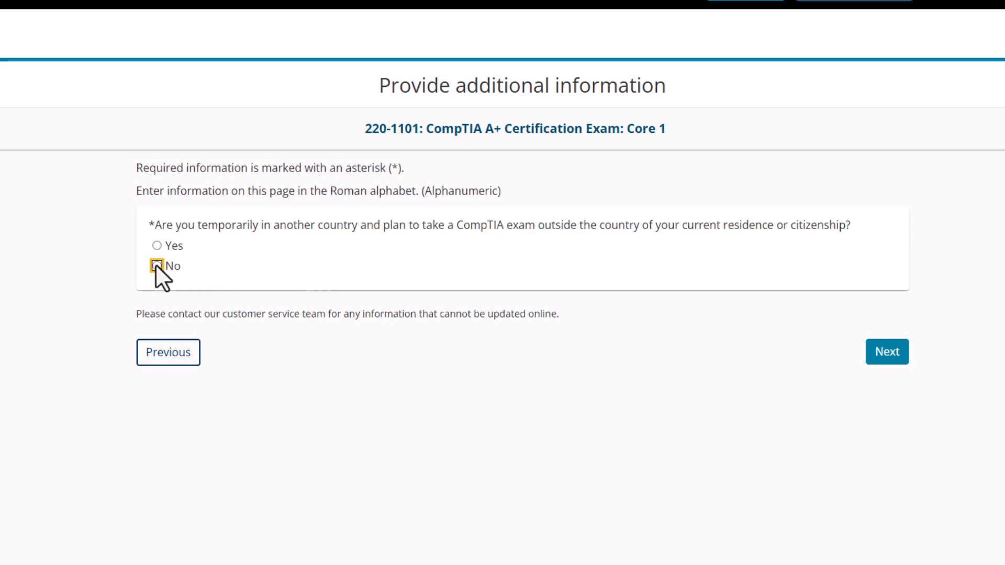
click(157, 266)
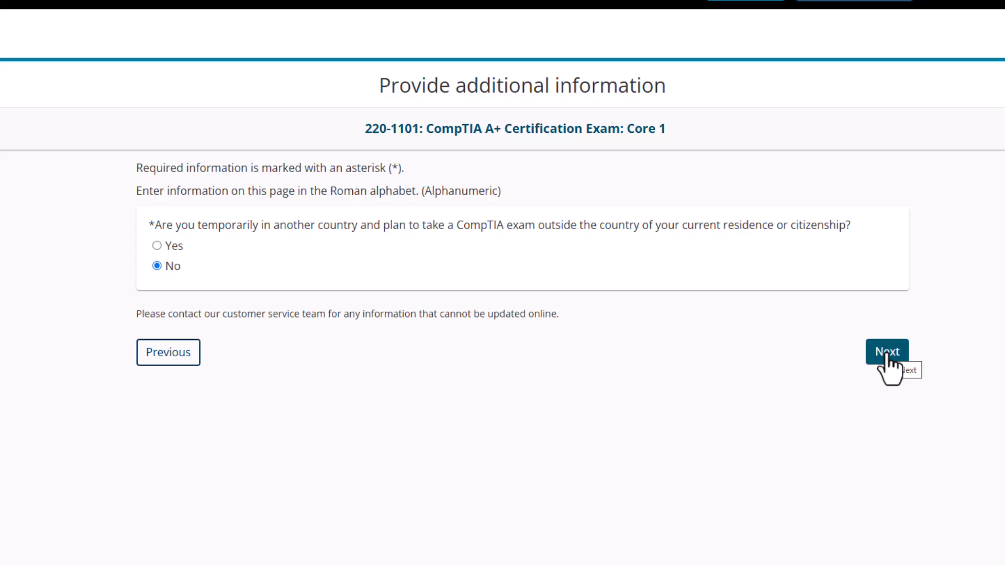
click(886, 352)
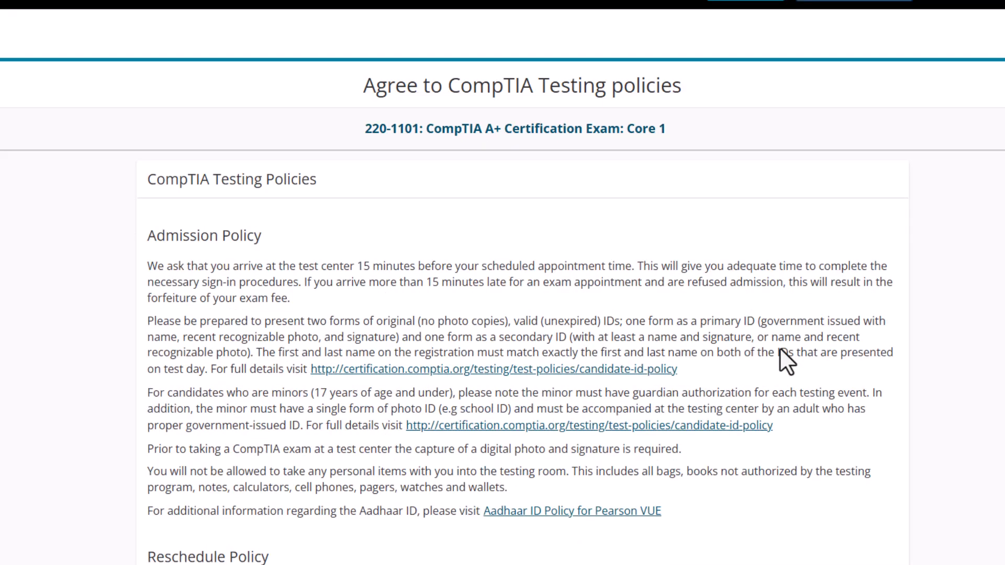
mouse_move(269, 327)
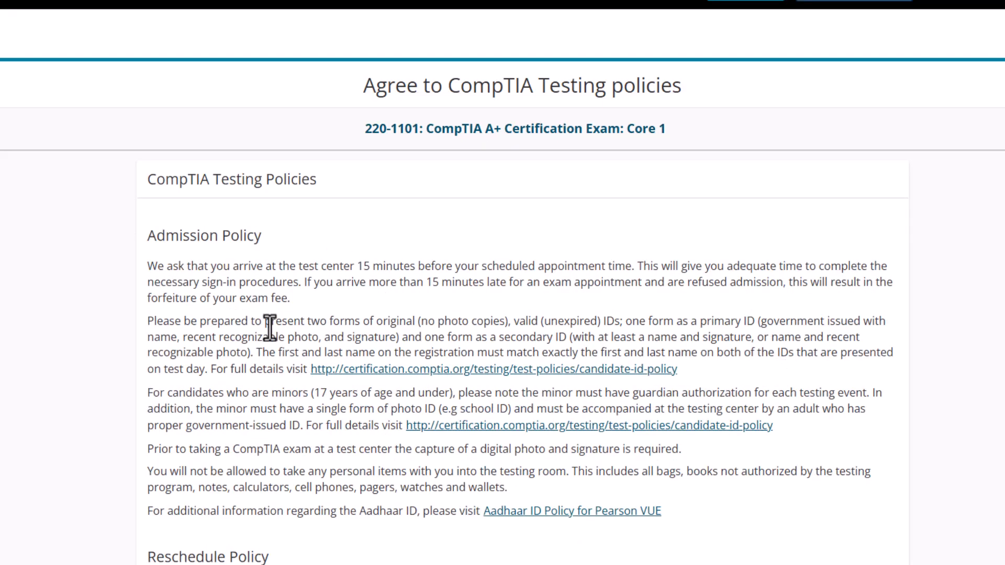
Read through the CompTIA testing policies and agree to them.
scroll(down, 3)
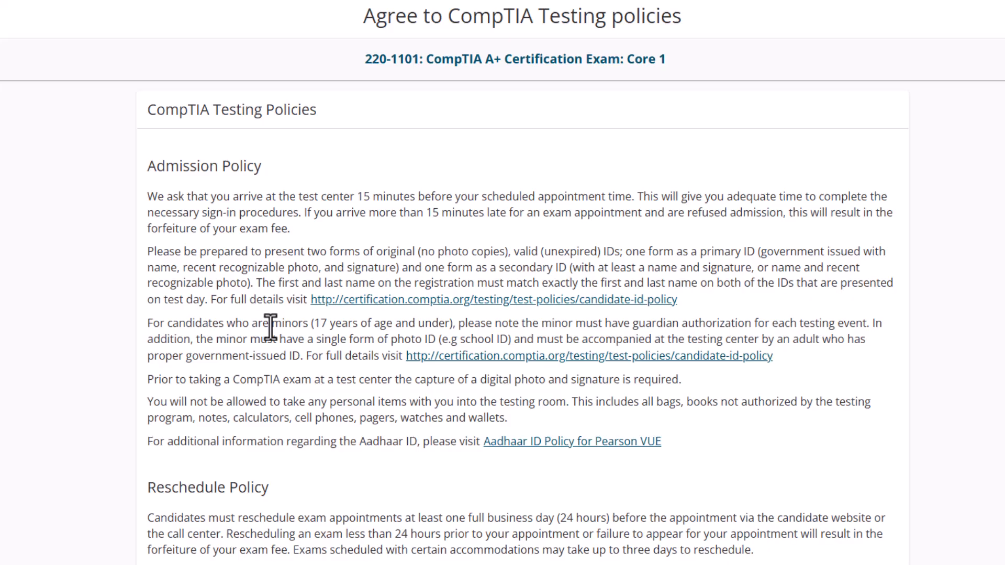
mouse_move(243, 347)
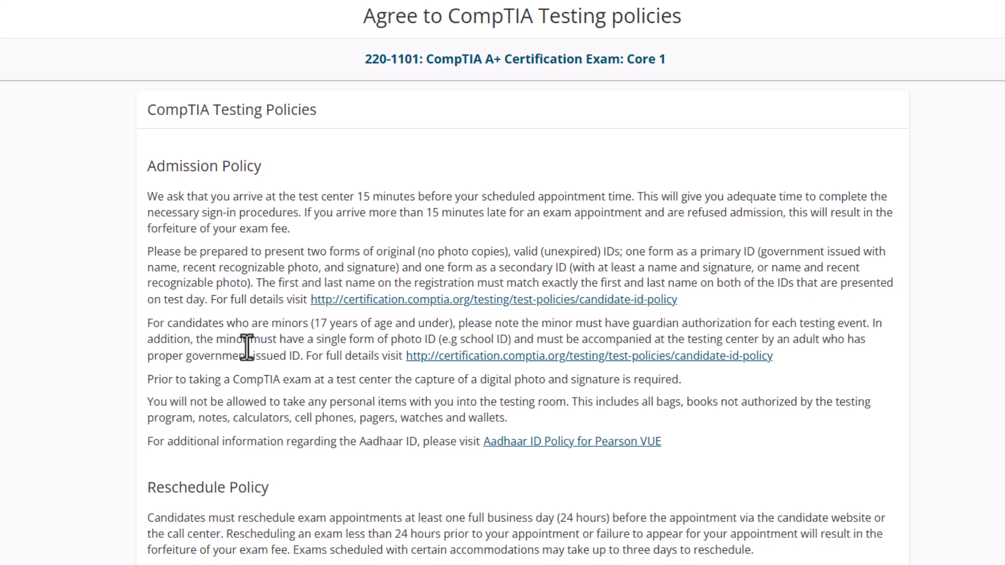
scroll(down, 3)
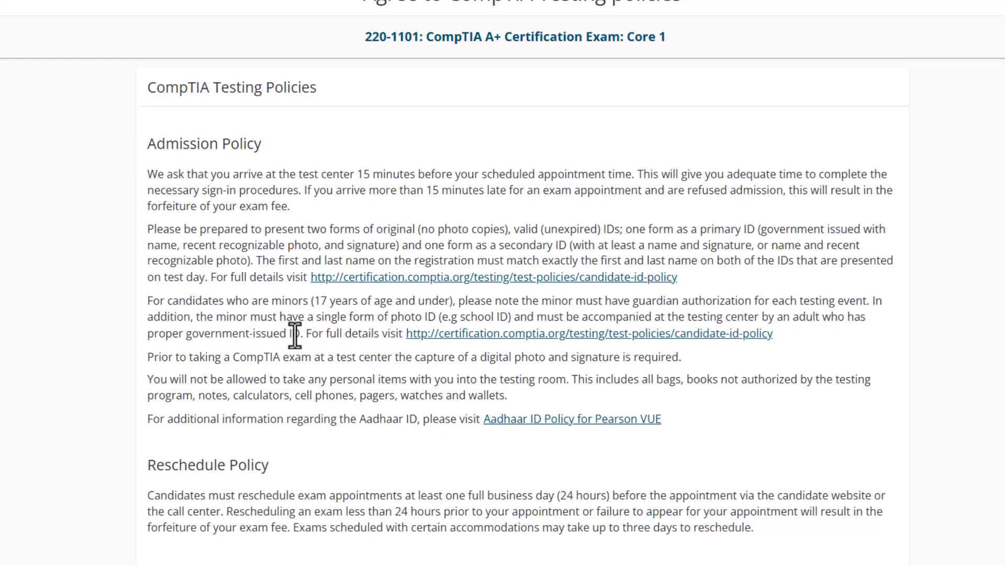
scroll(down, 3)
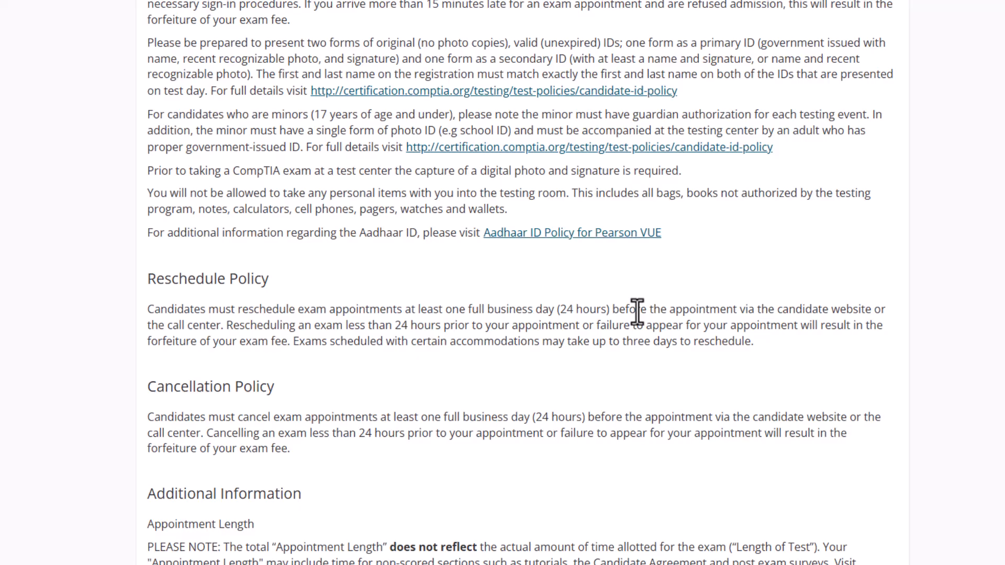
scroll(down, 3)
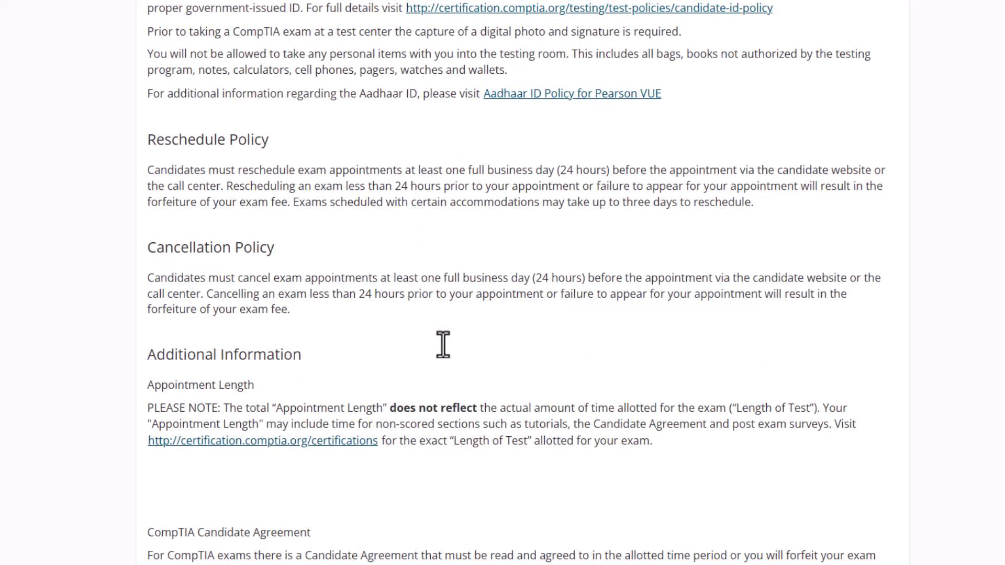
scroll(down, 3)
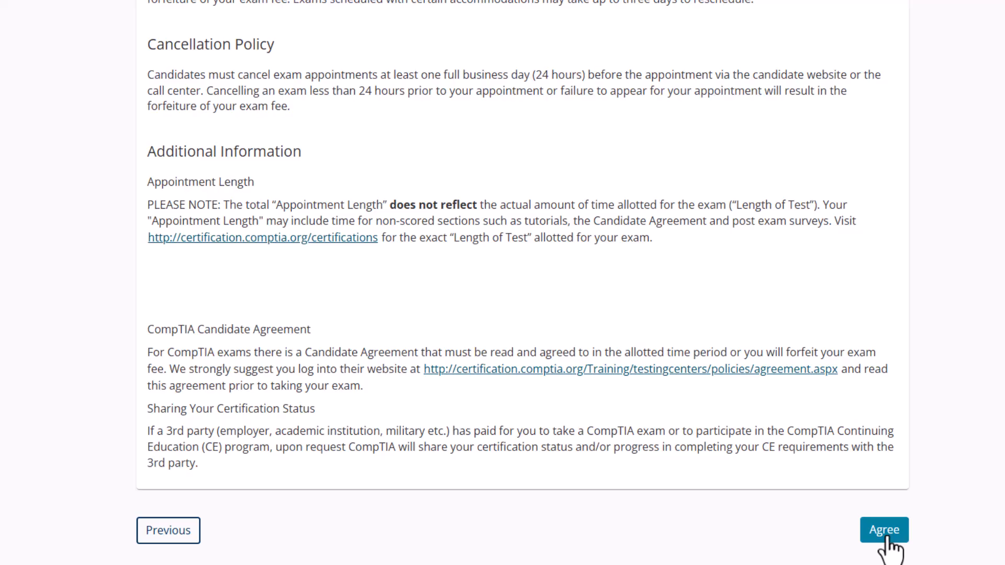
click(883, 530)
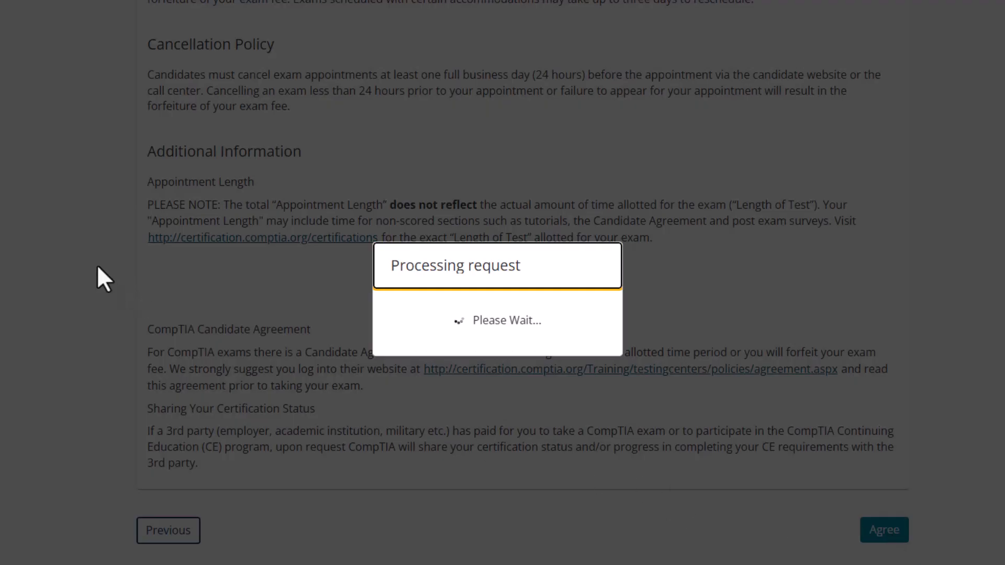
click(883, 530)
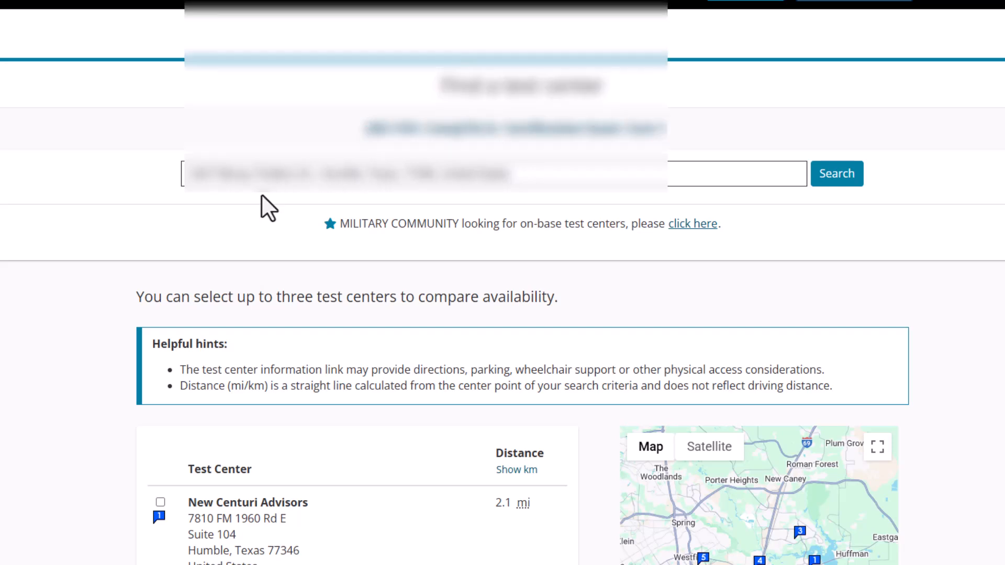
Pick P3 Specialized Training in Humble as the test center and continue to its appointment calendar.
scroll(down, 3)
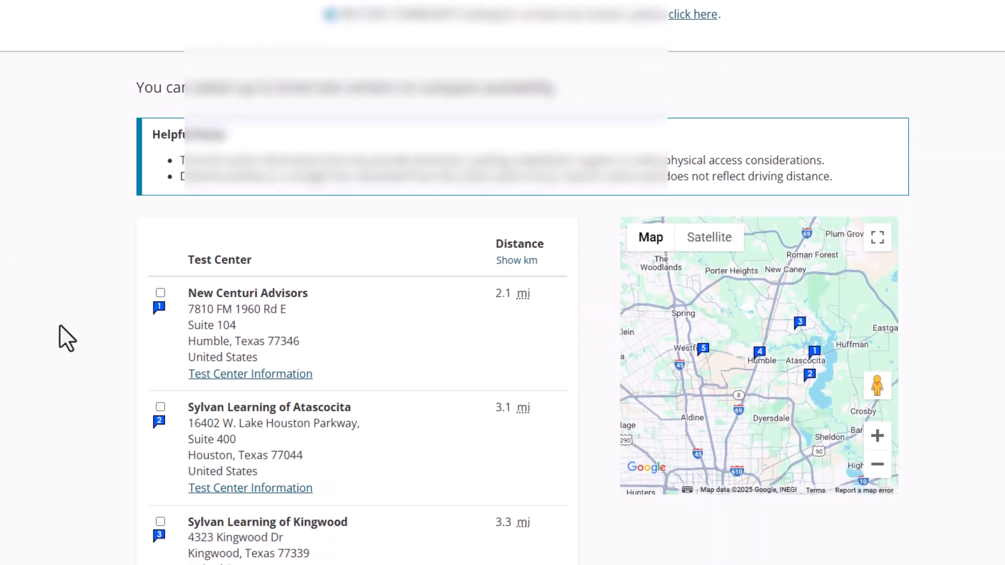
scroll(down, 3)
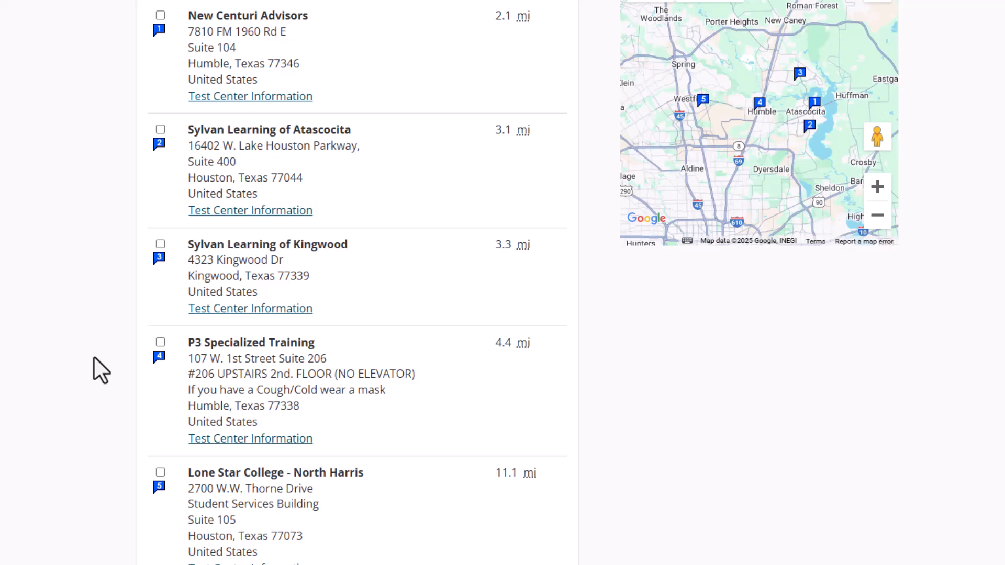
mouse_move(269, 342)
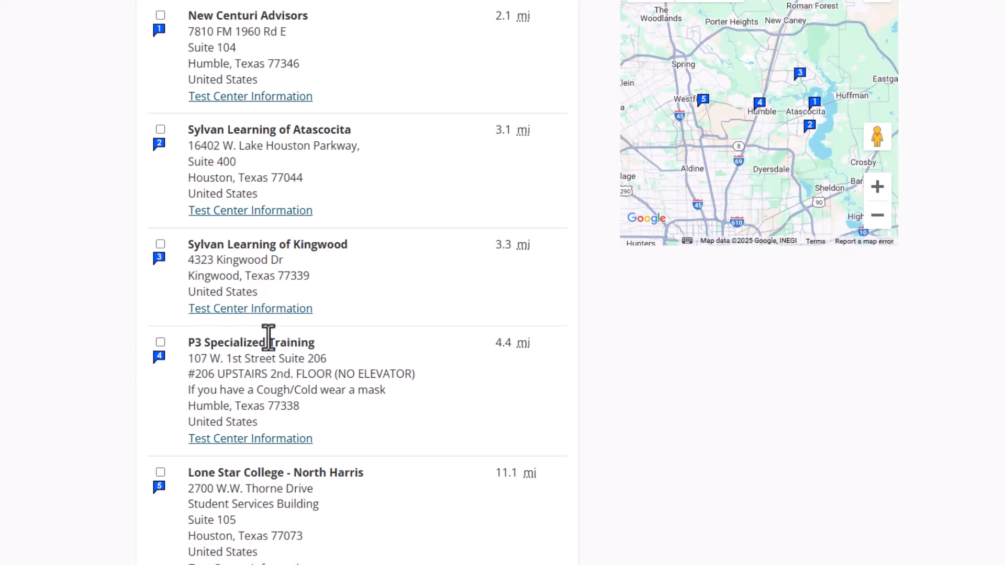
mouse_move(153, 359)
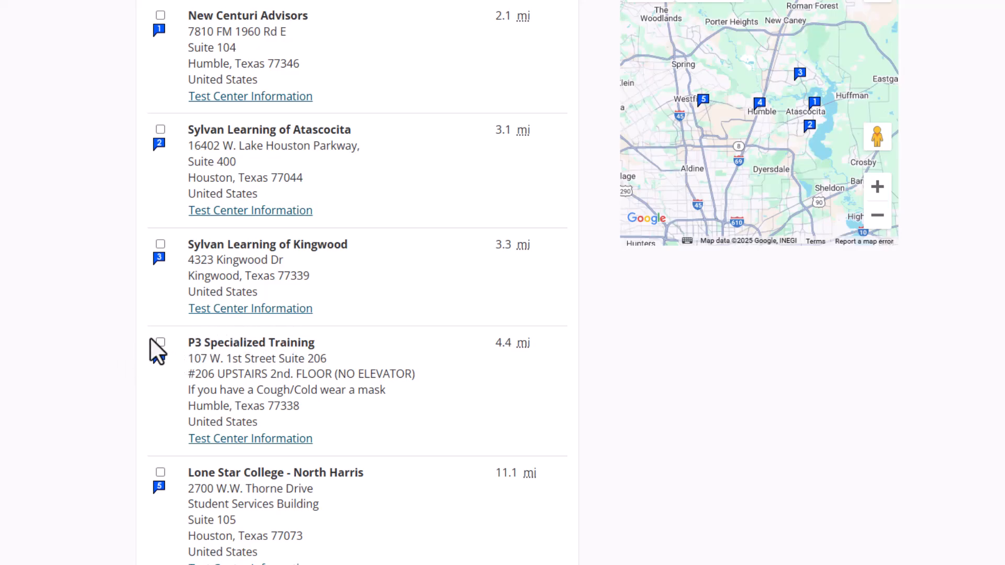
click(160, 342)
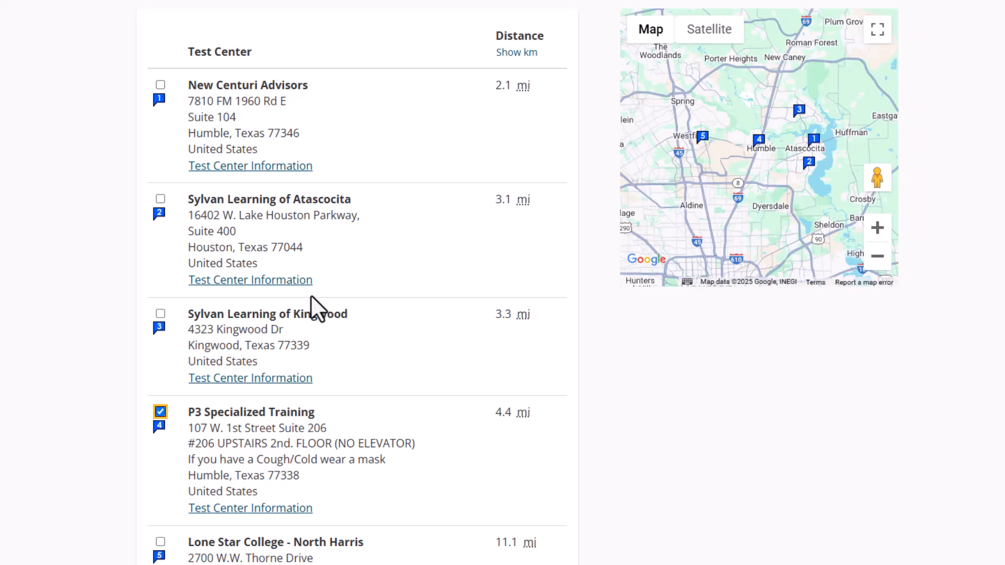
mouse_move(438, 462)
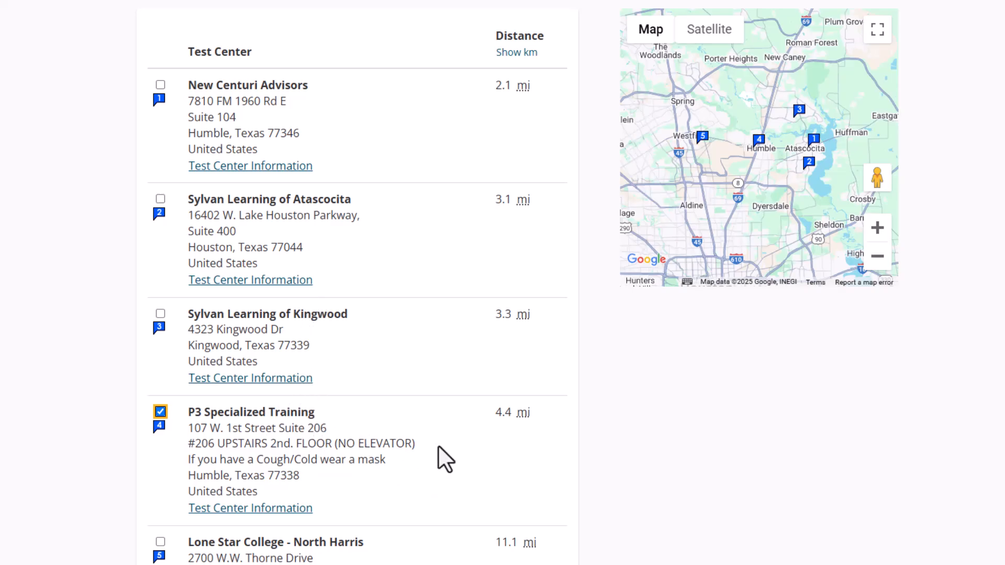
scroll(down, 3)
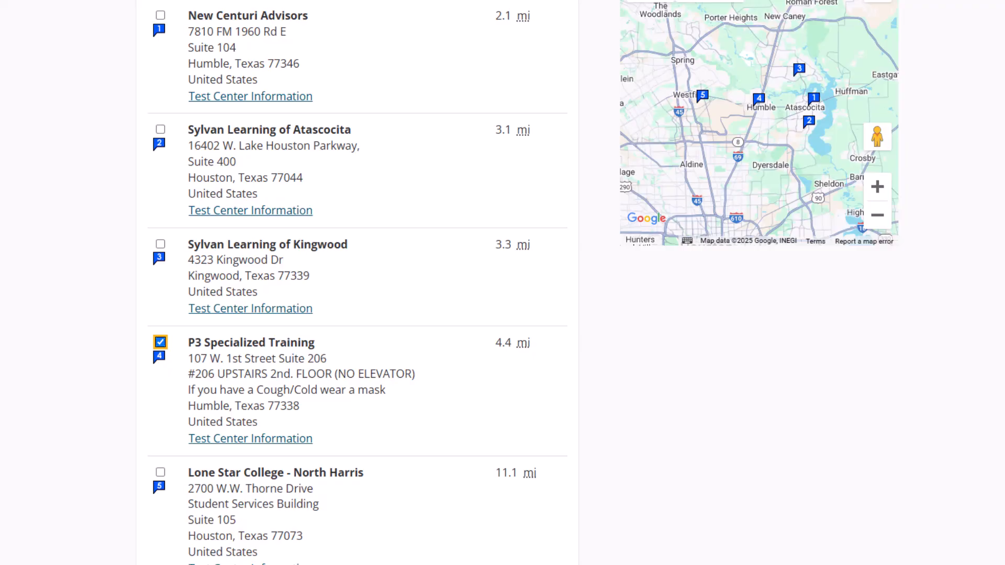
click(160, 342)
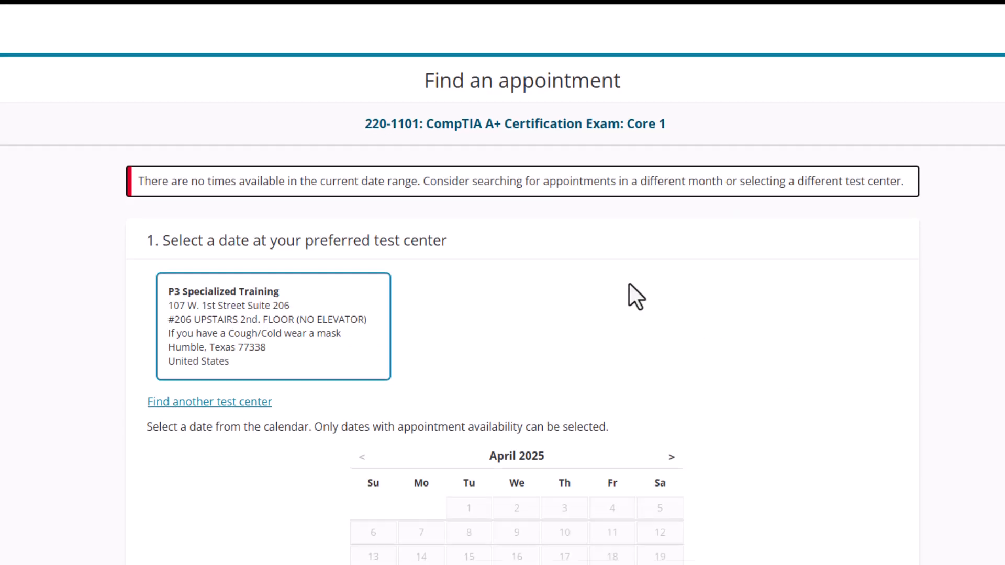
Move the calendar to May 2025 and pick Friday, May 2 as the exam date.
scroll(down, 3)
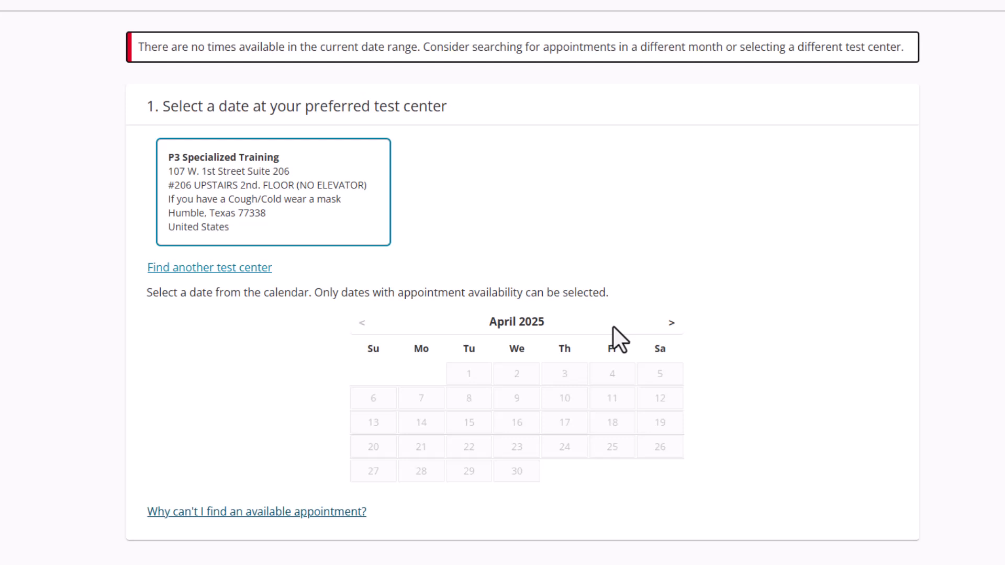
mouse_move(446, 299)
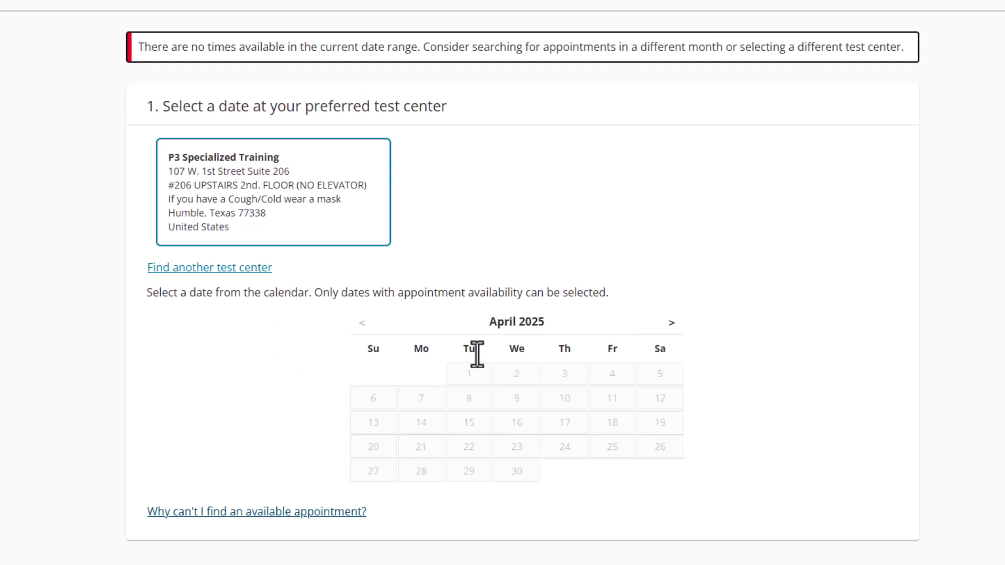
mouse_move(794, 377)
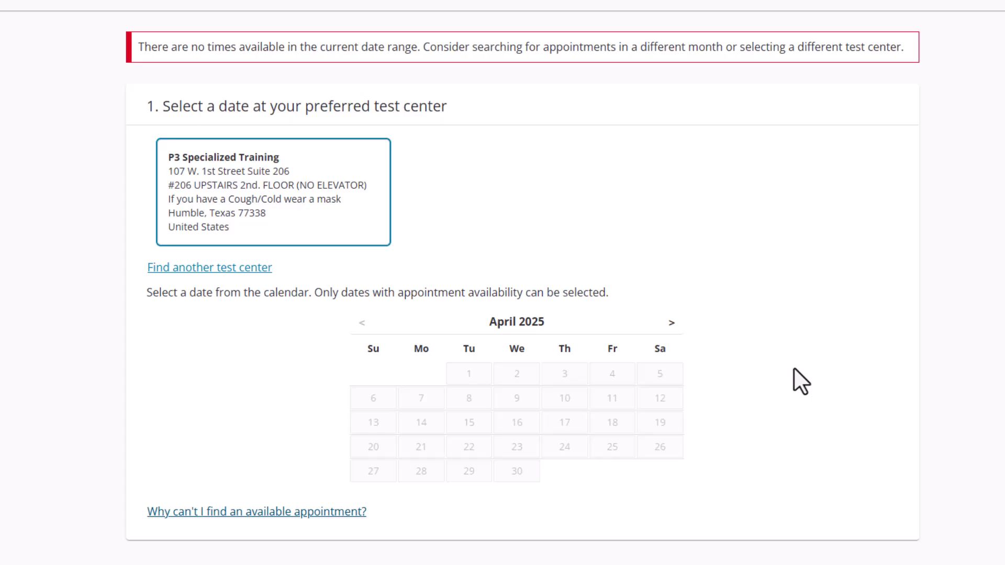
mouse_move(437, 436)
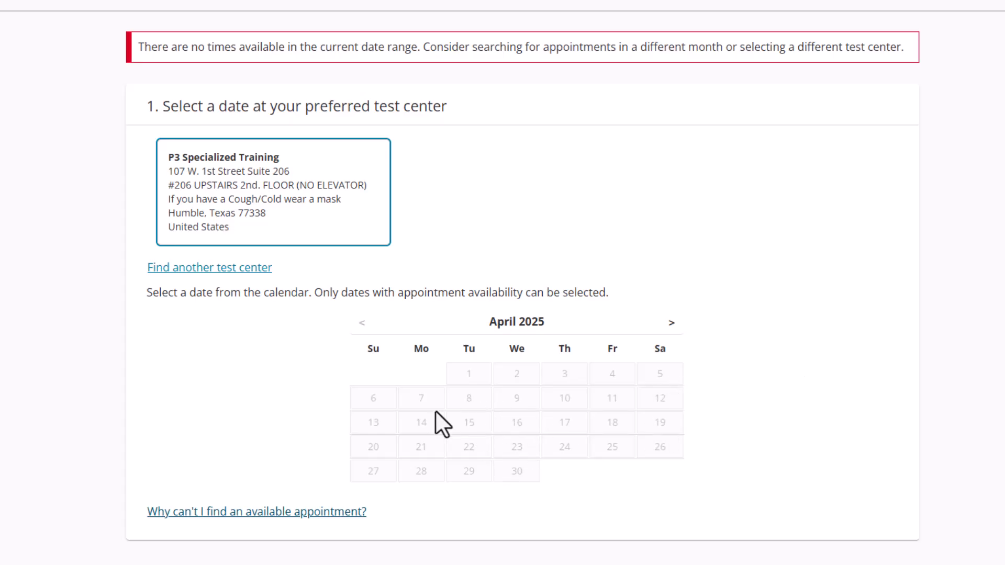
mouse_move(647, 496)
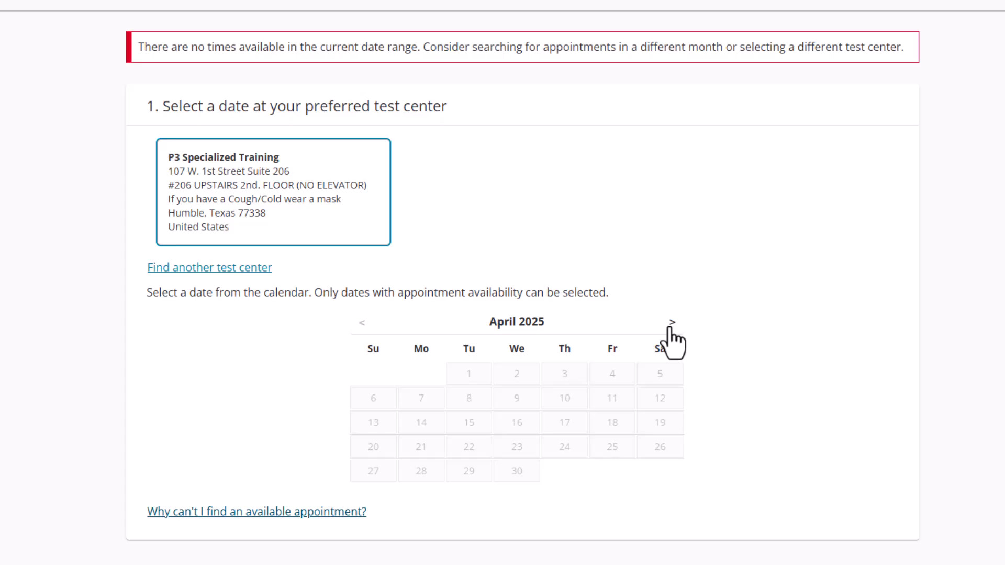
click(674, 322)
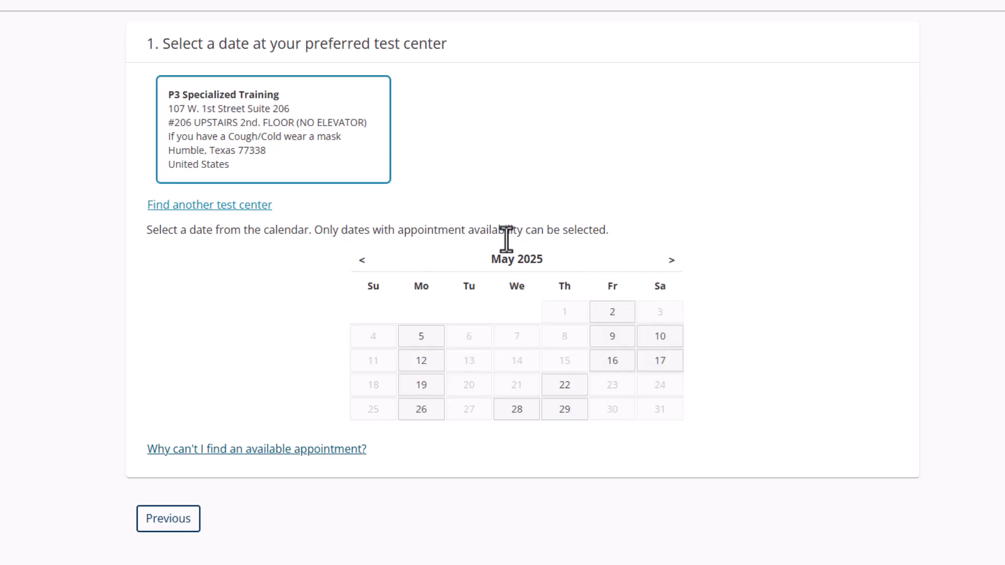
mouse_move(483, 259)
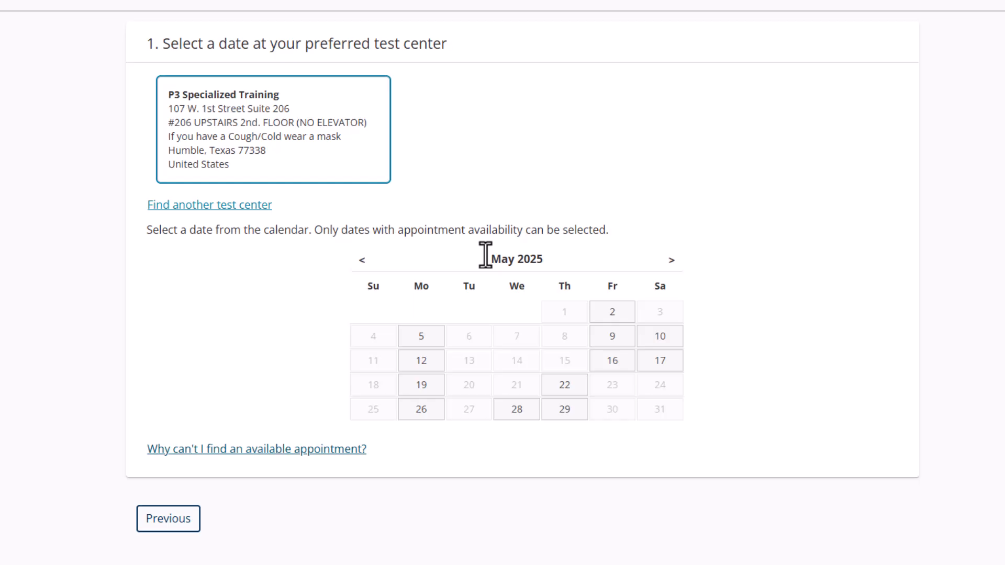
click(362, 259)
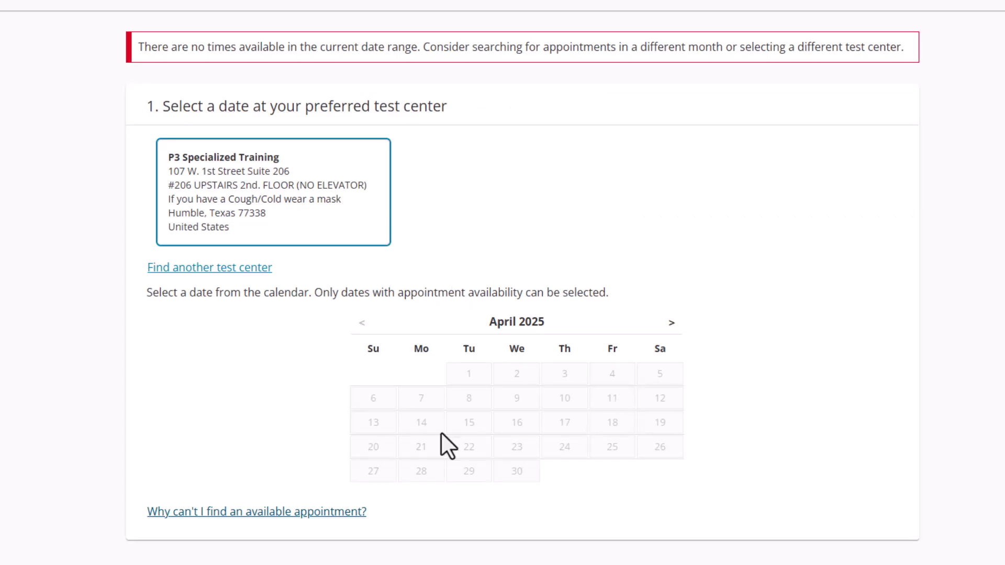
mouse_move(607, 448)
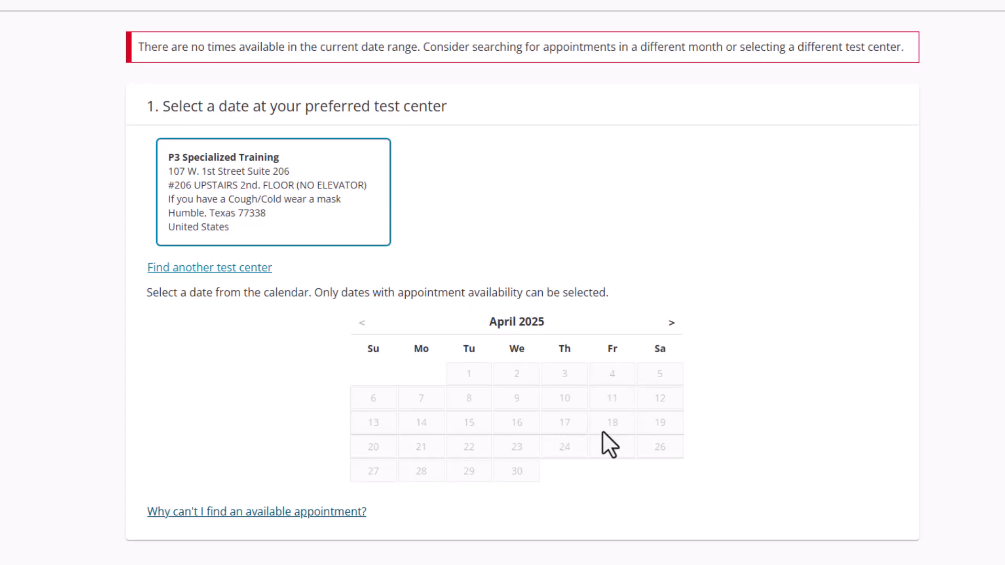
mouse_move(652, 478)
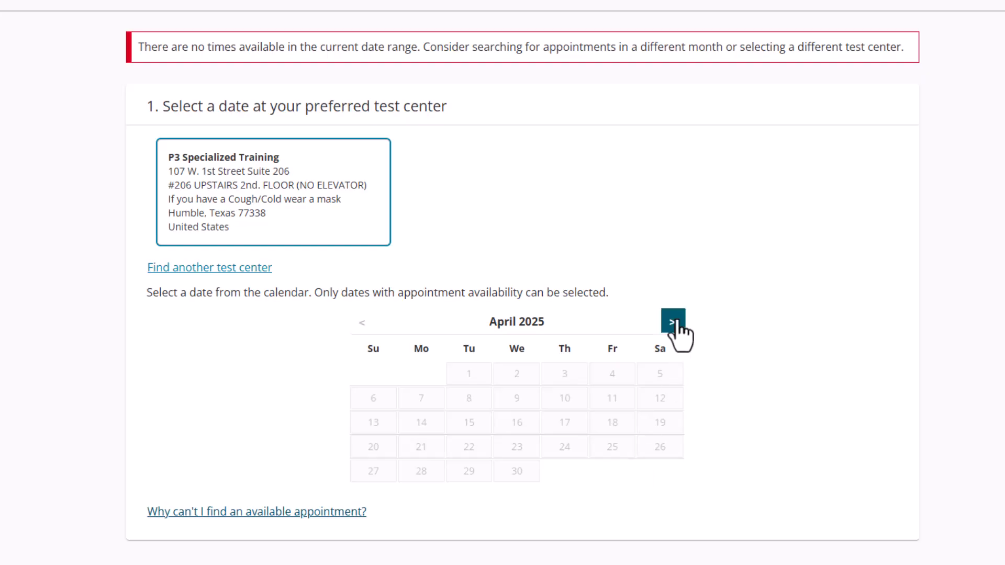
click(672, 322)
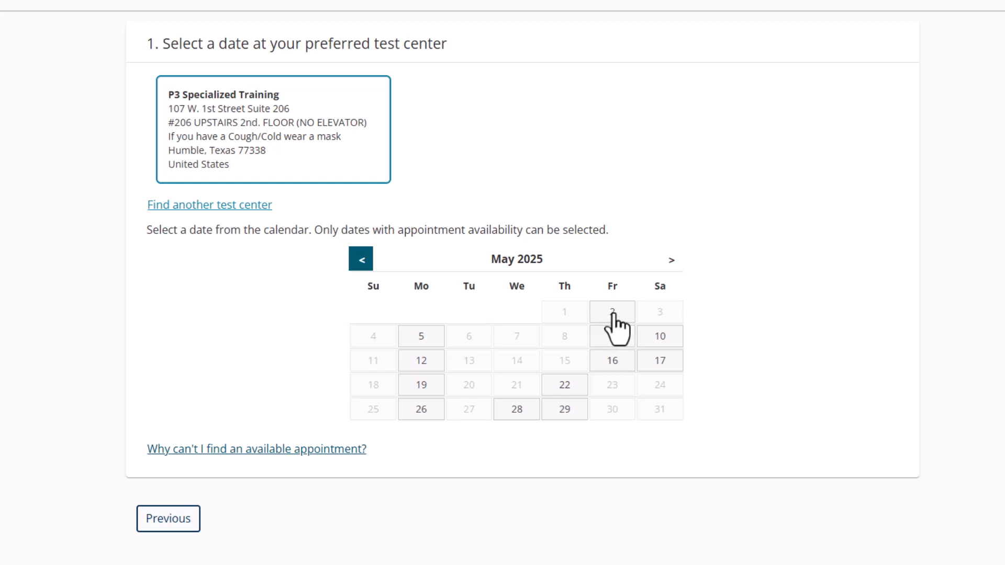
click(611, 311)
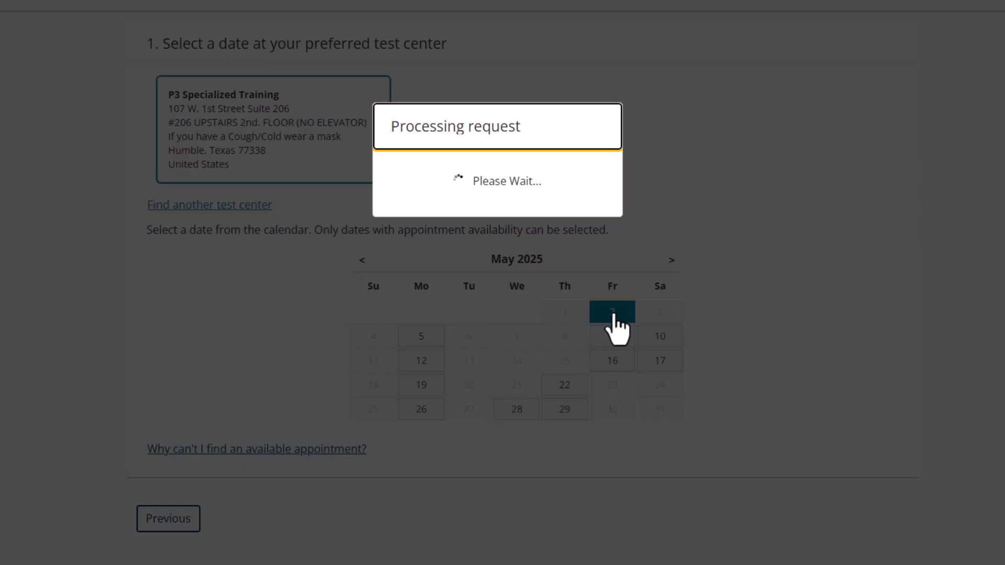
click(611, 312)
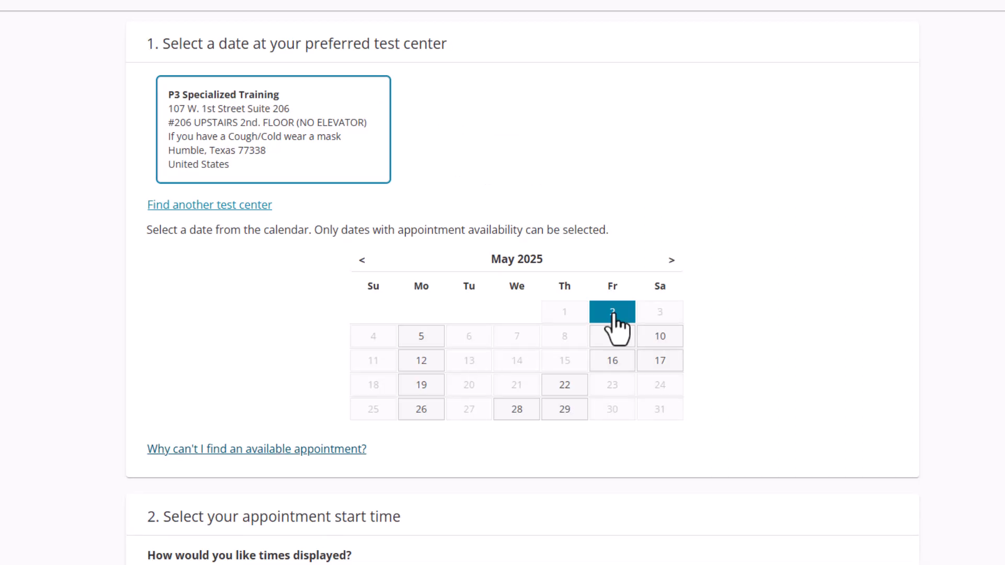
click(611, 312)
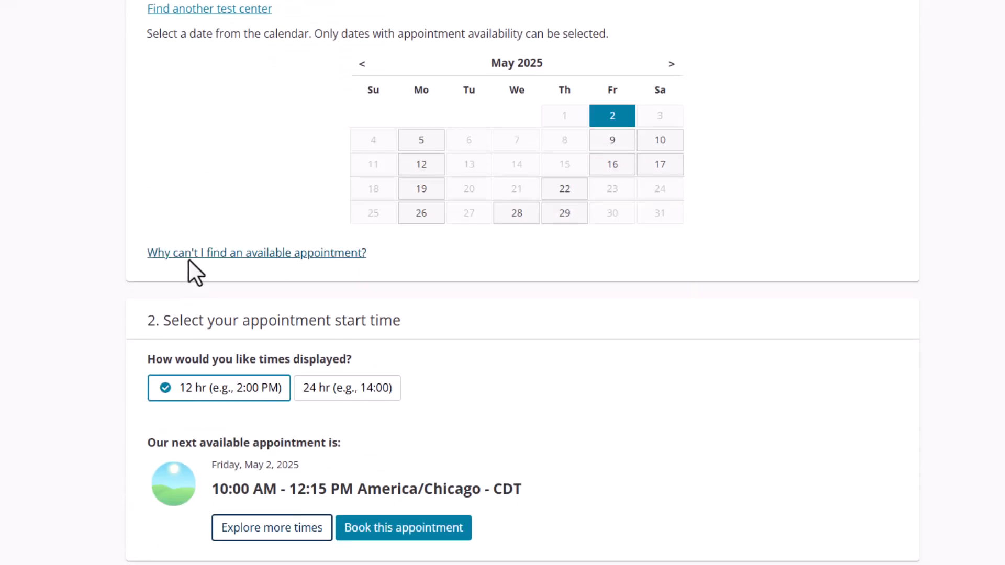
scroll(down, 3)
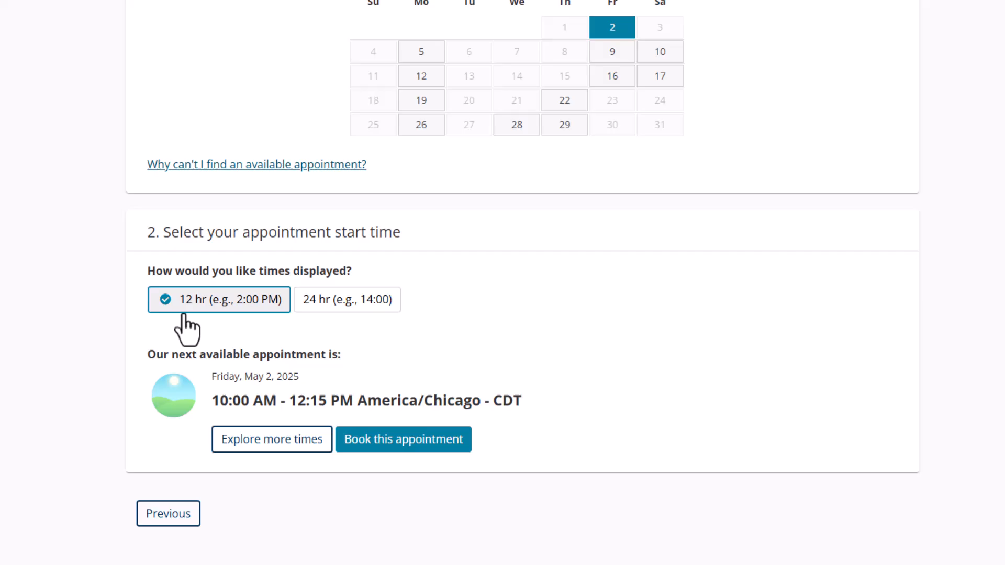
mouse_move(457, 319)
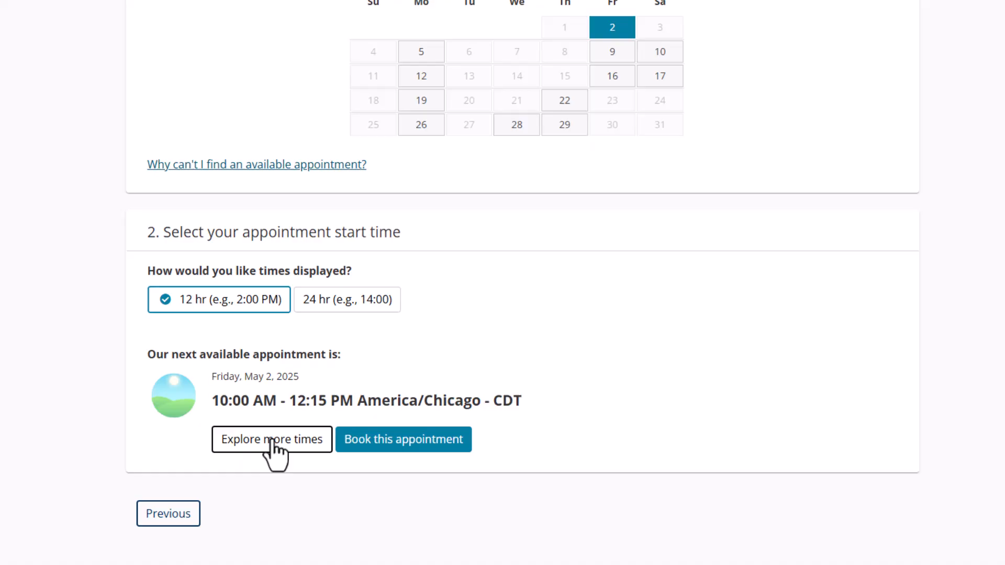
click(271, 440)
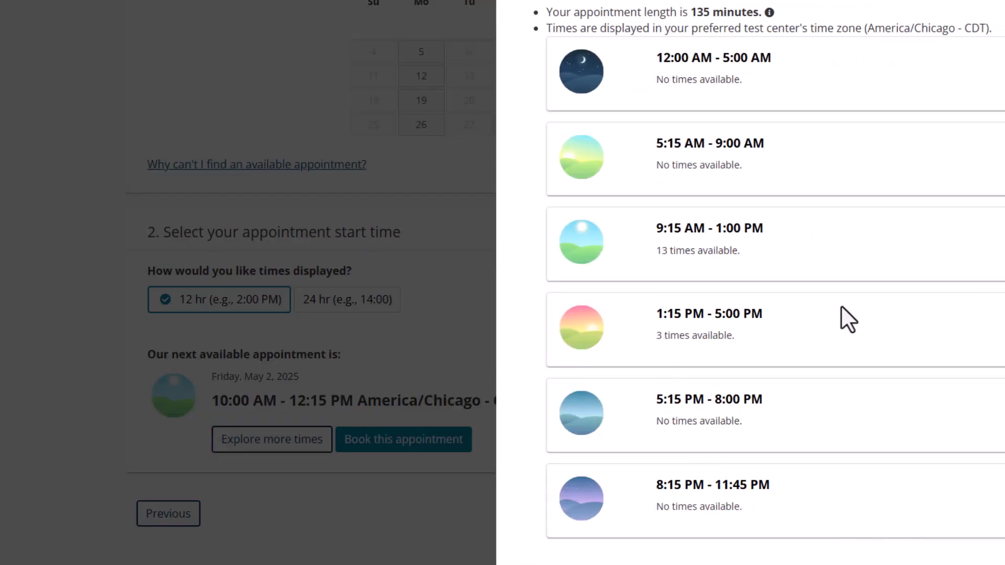
mouse_move(777, 344)
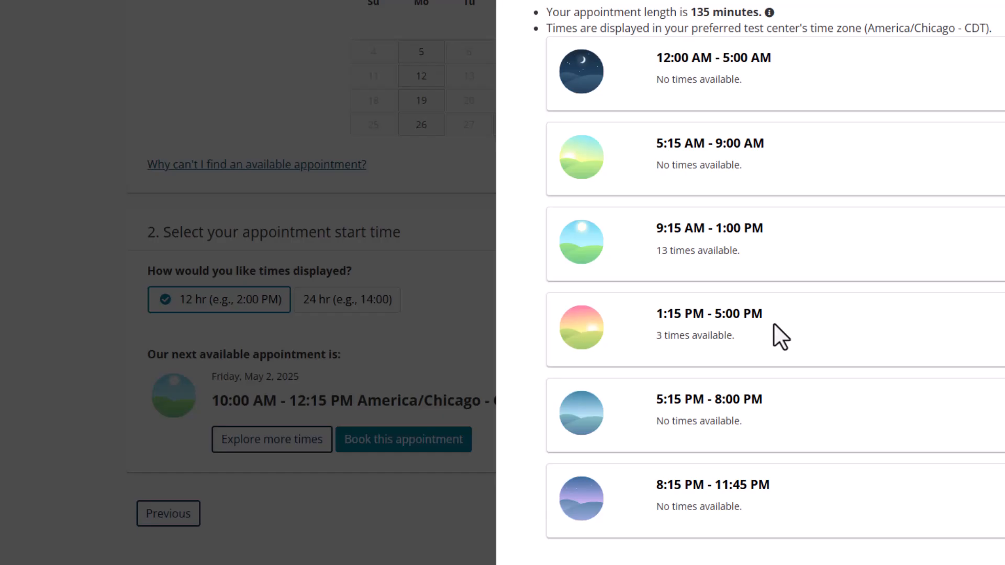
mouse_move(808, 439)
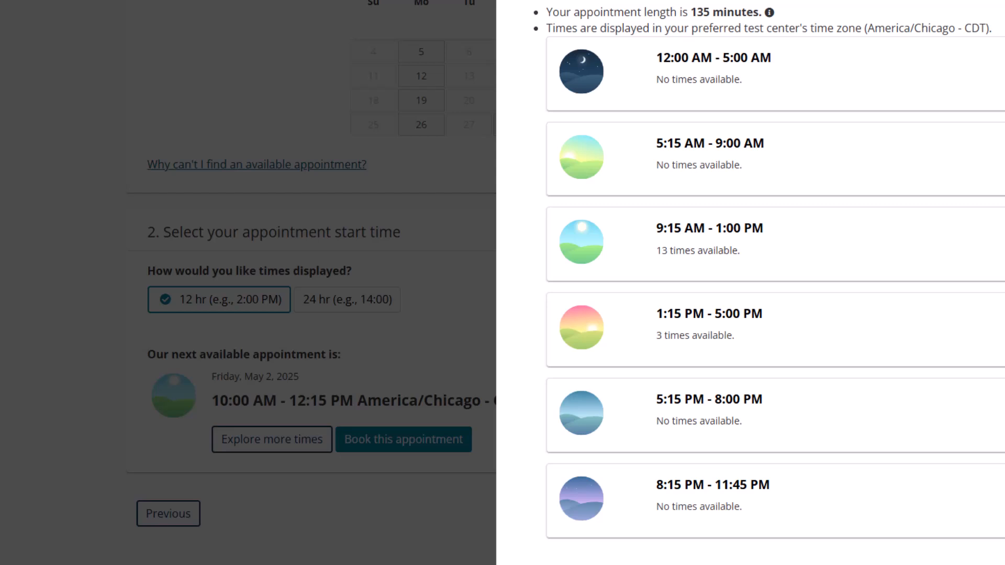
Drop the May 2 times and choose Saturday, May 10, then explore its other start times.
click(709, 314)
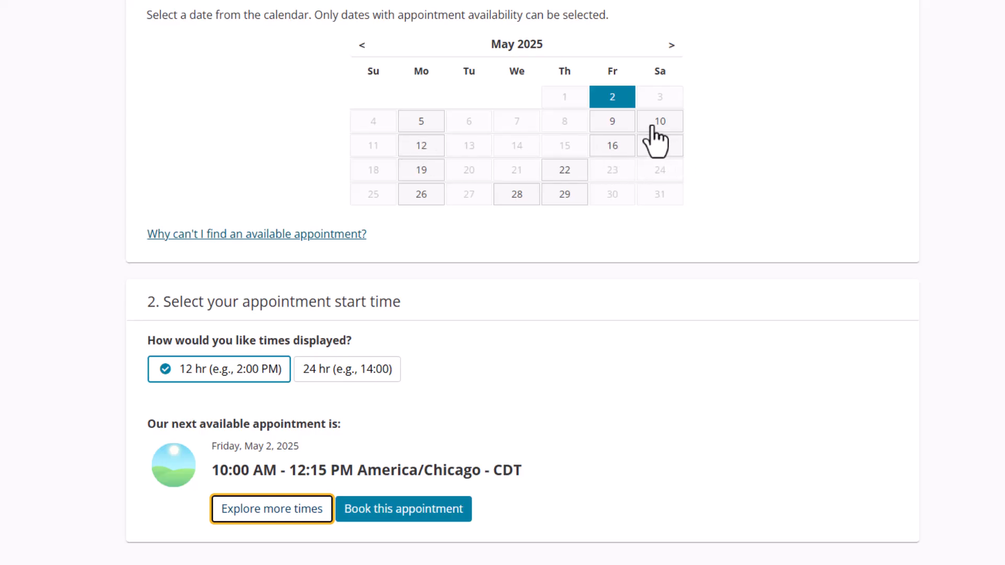
click(659, 121)
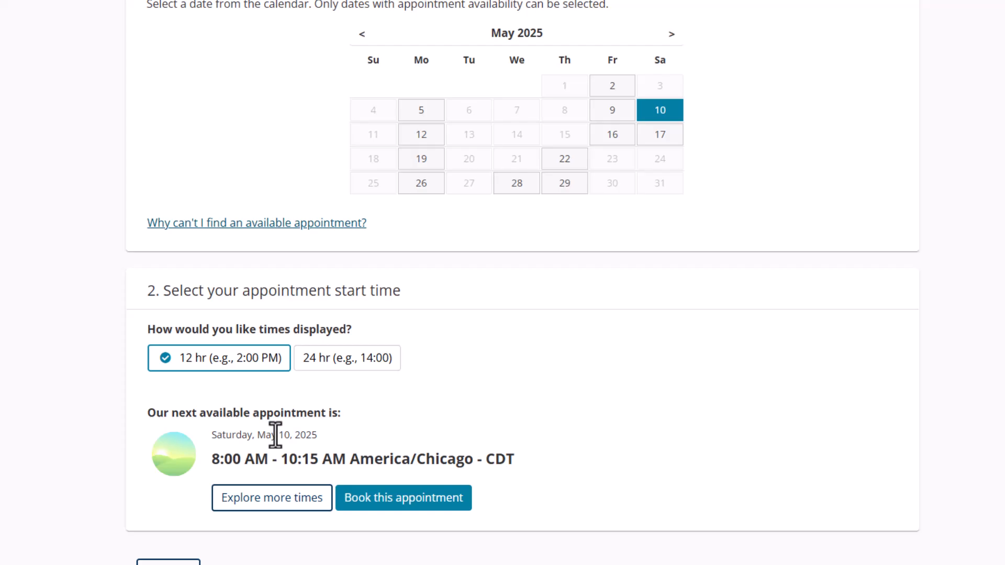
scroll(down, 3)
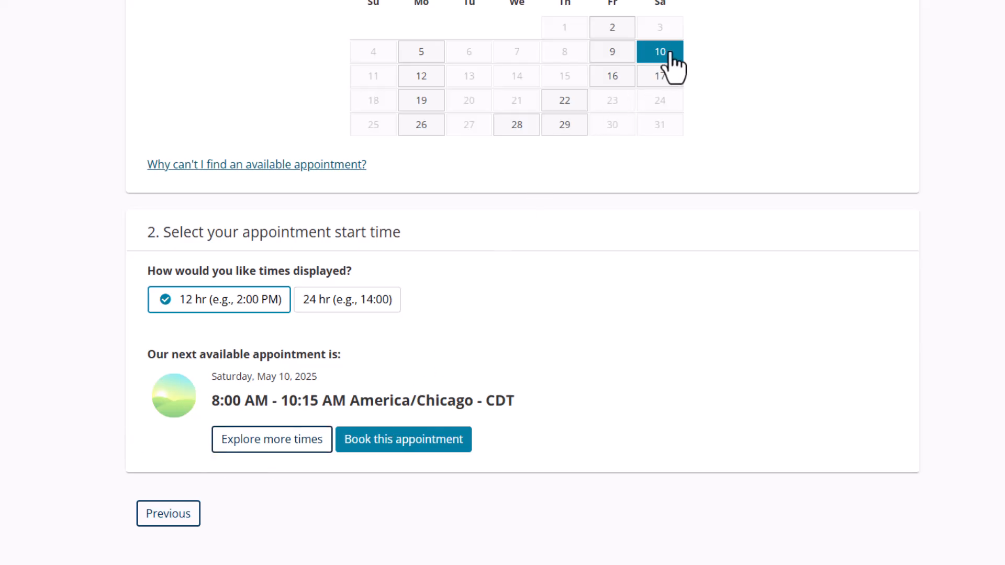
mouse_move(558, 231)
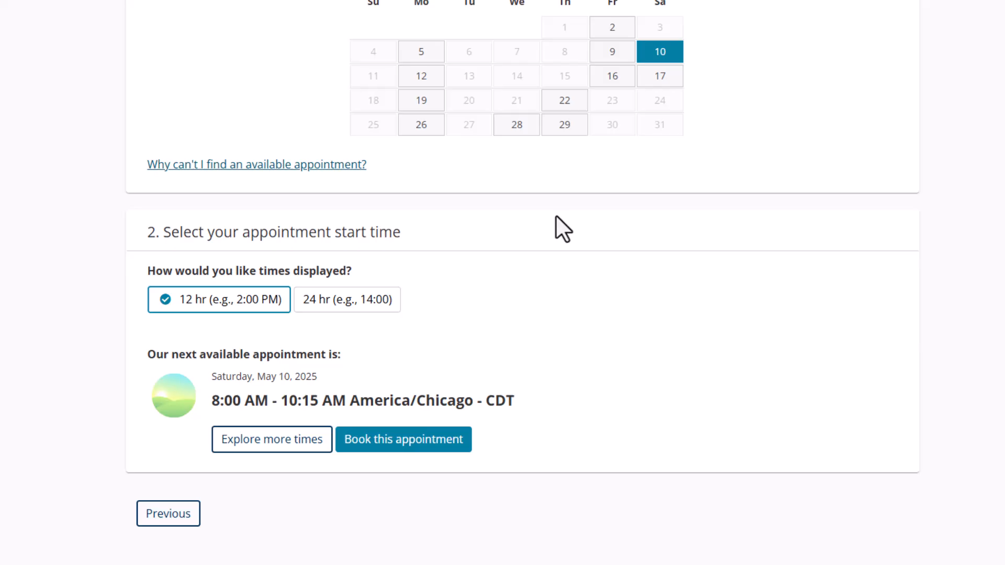
mouse_move(293, 453)
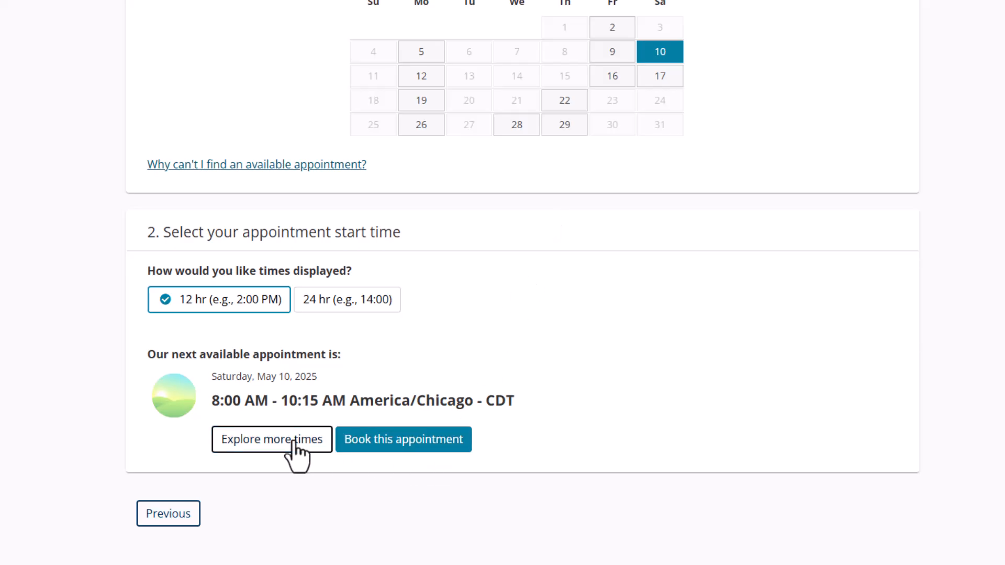
click(272, 439)
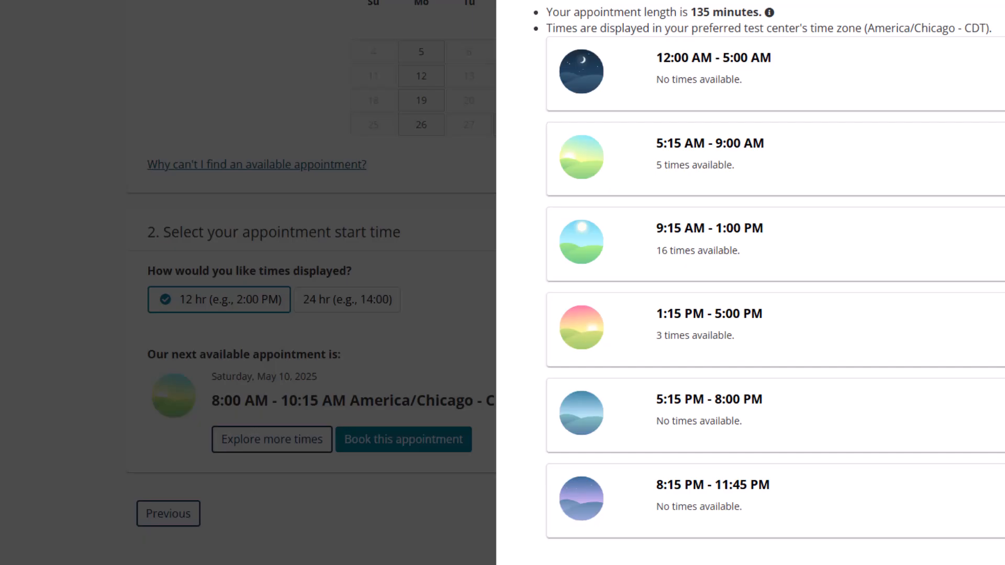
Choose the 11:00 AM slot from the 9:15 AM–1:00 PM range and book the appointment.
click(709, 228)
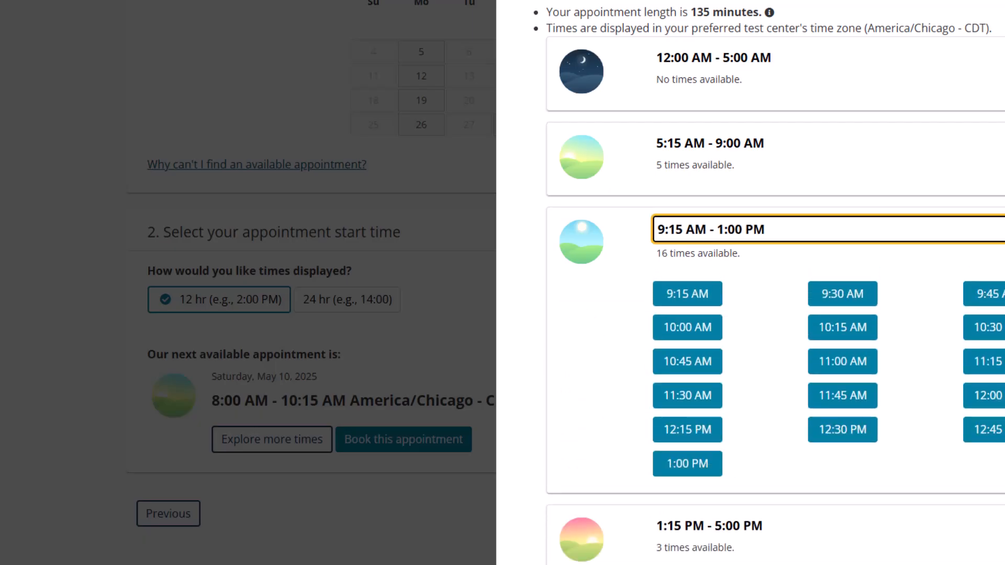
mouse_move(963, 477)
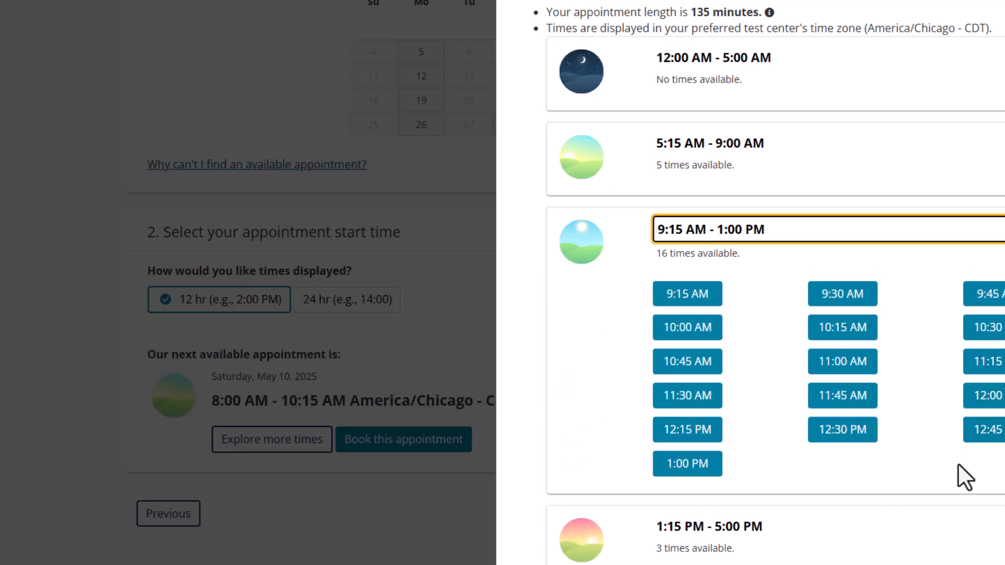
click(841, 362)
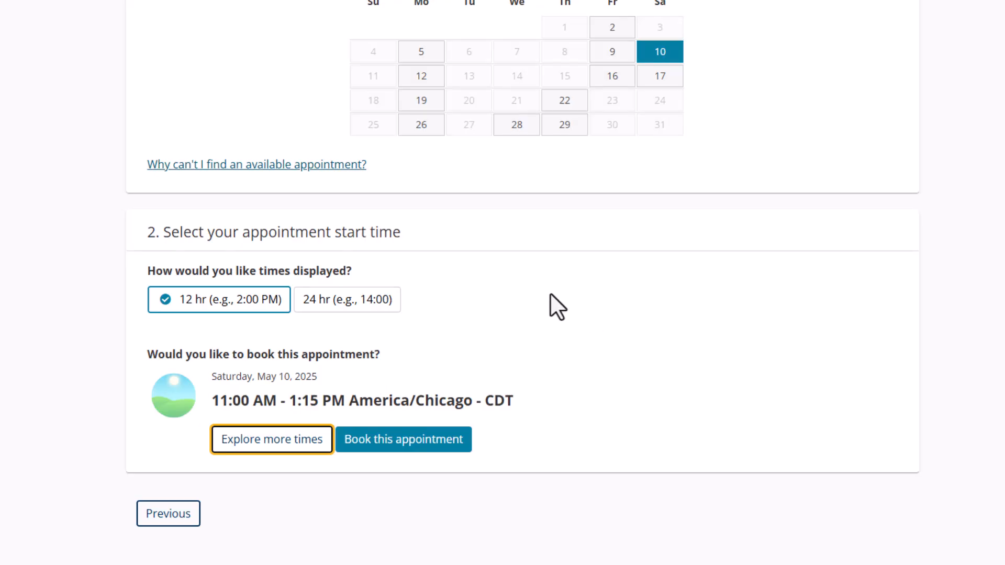
mouse_move(469, 311)
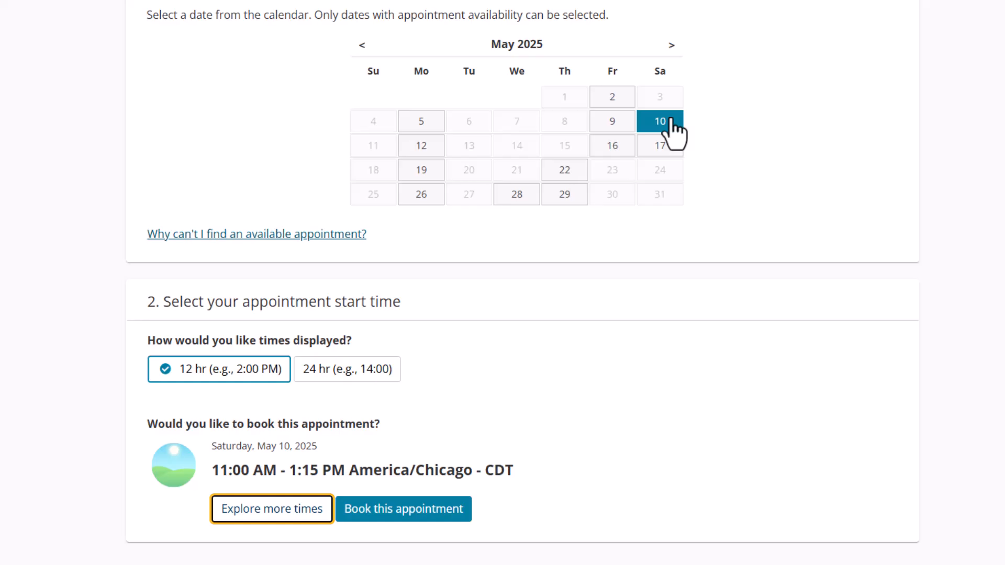
mouse_move(651, 146)
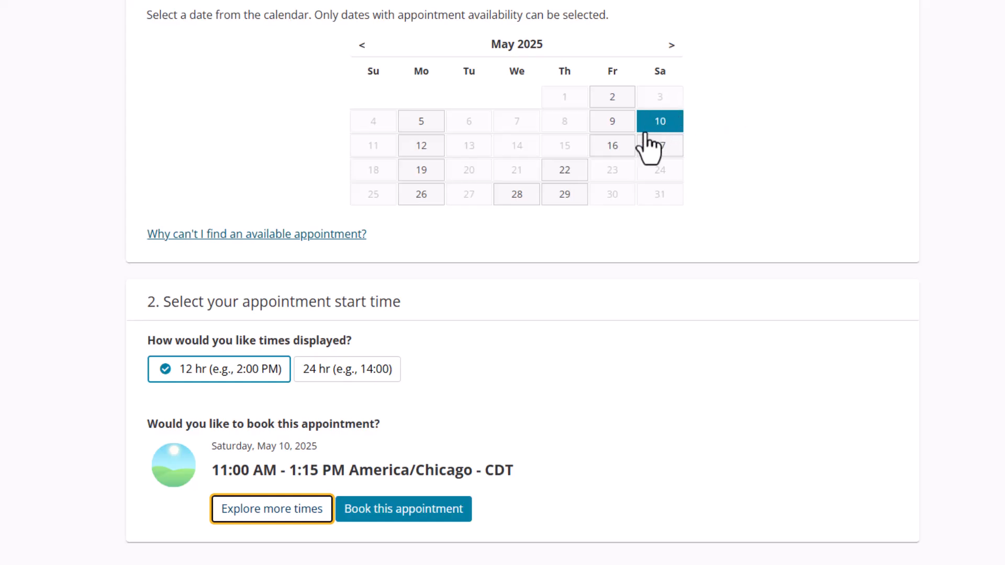
mouse_move(255, 470)
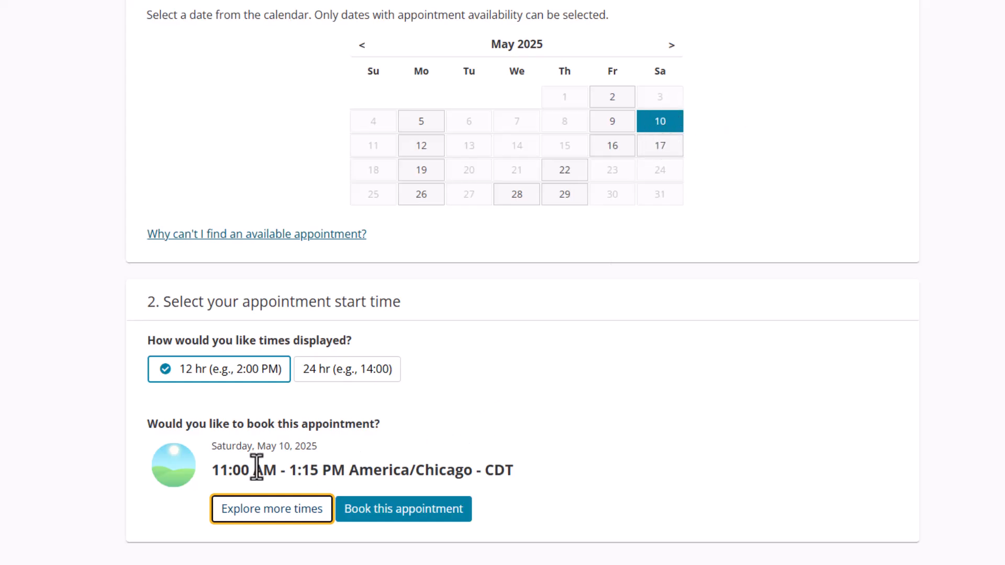
scroll(down, 3)
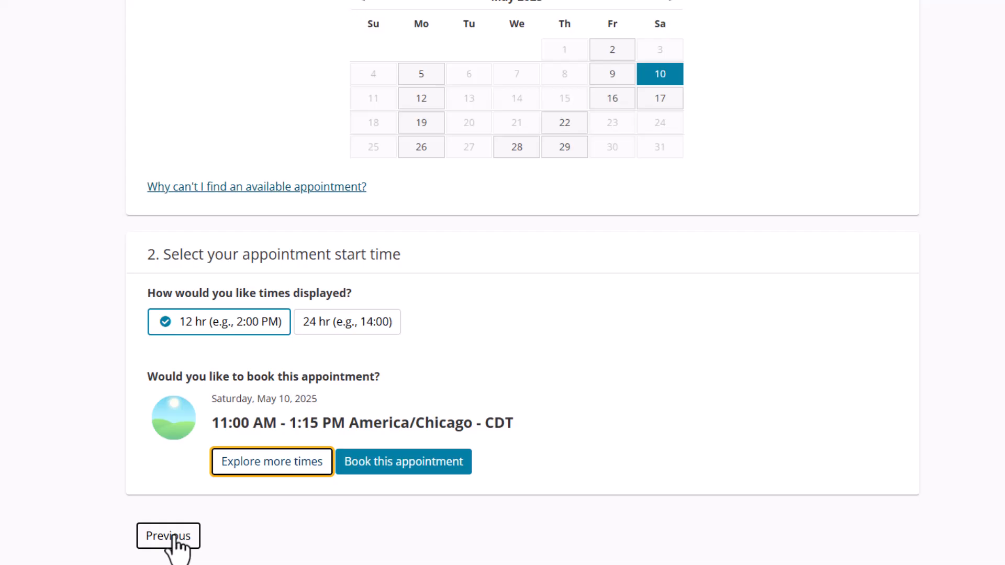
click(167, 536)
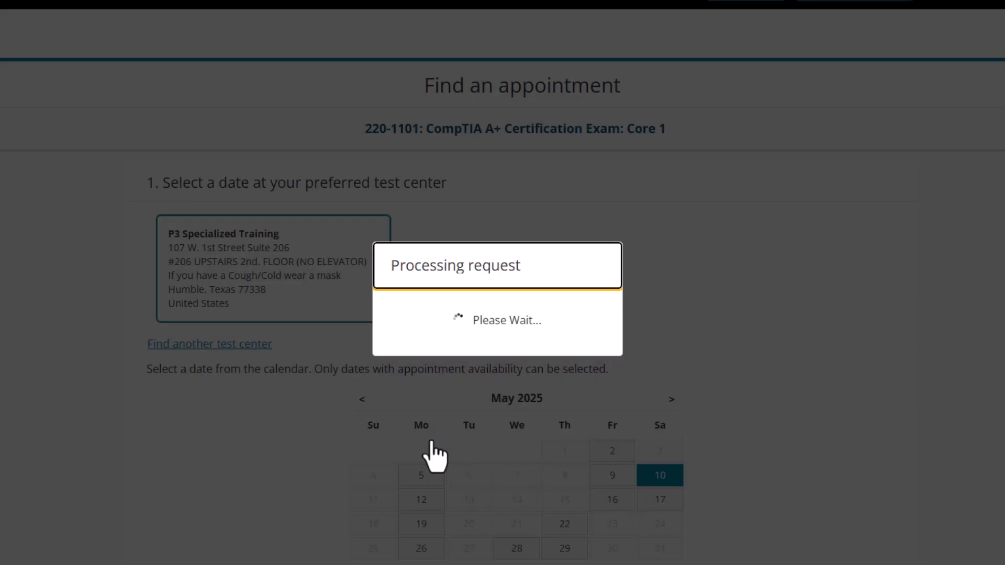
Review the cart's 220-1101 exam for May 10, 11:00 AM at P3 Specialized Training, USD 253.00.
click(659, 475)
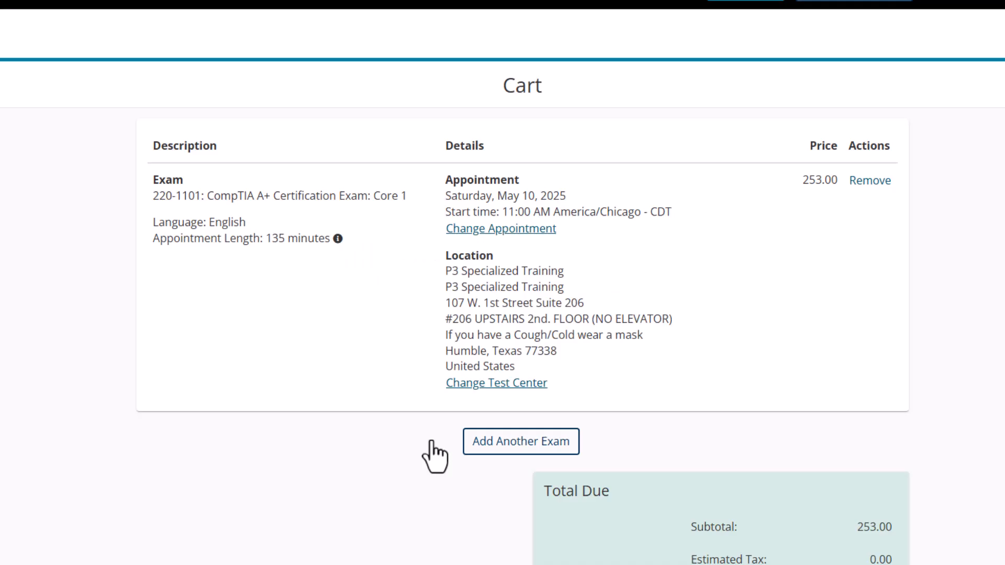
scroll(down, 3)
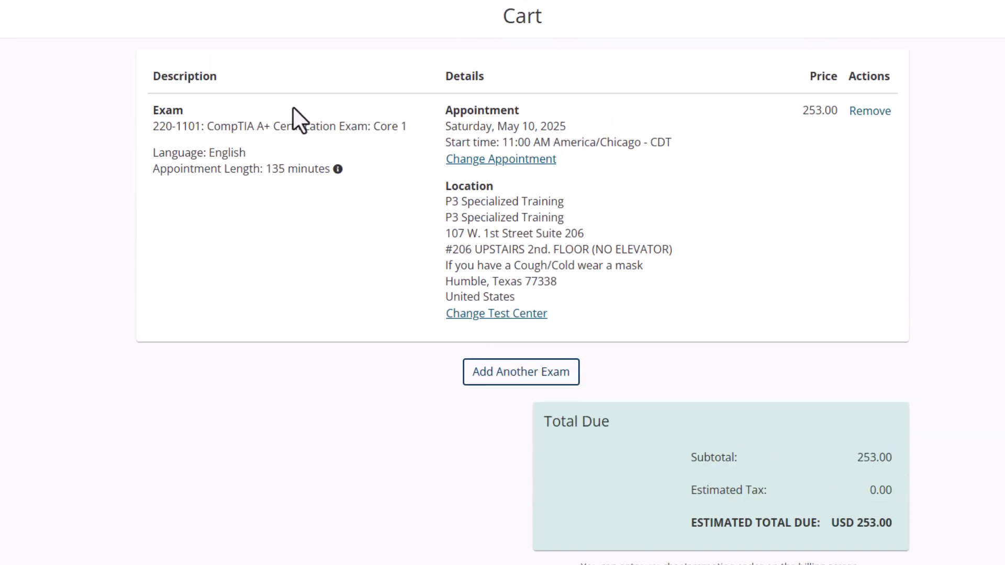
mouse_move(491, 250)
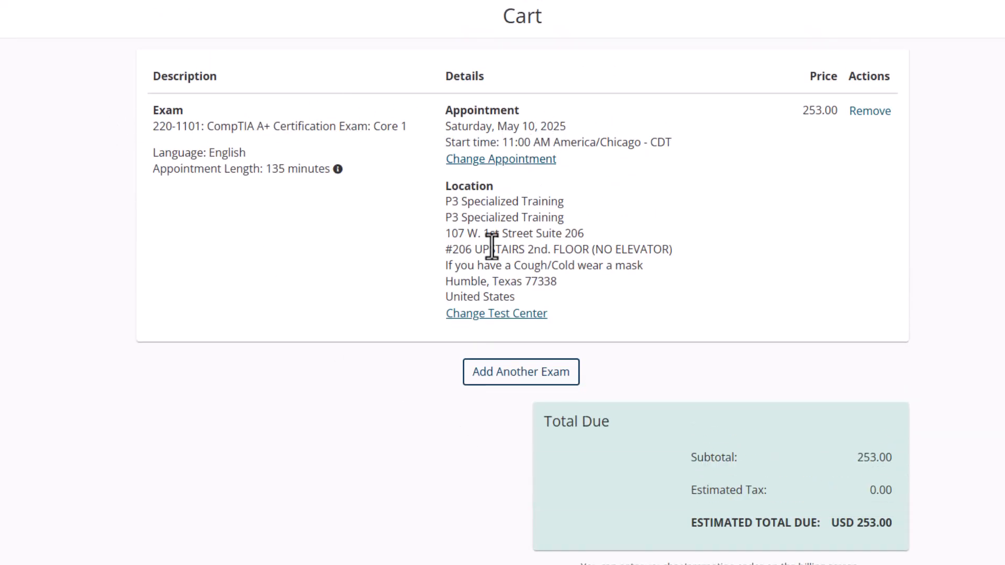
mouse_move(813, 114)
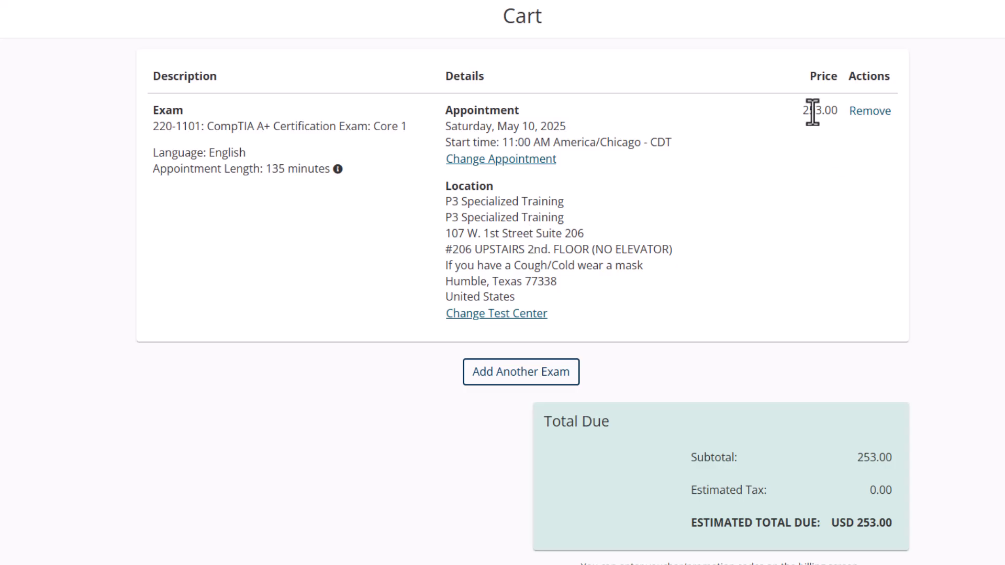
mouse_move(442, 417)
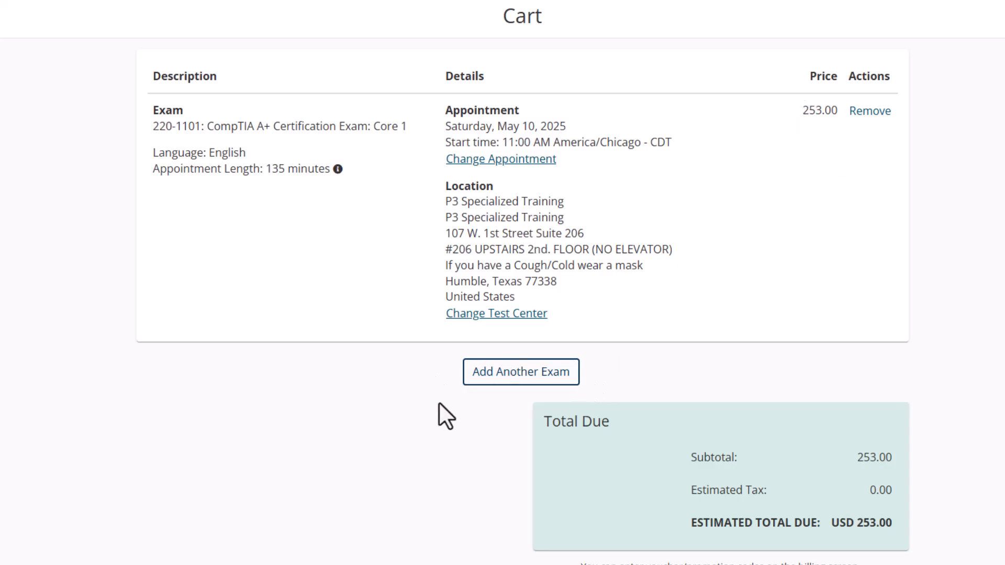
scroll(down, 3)
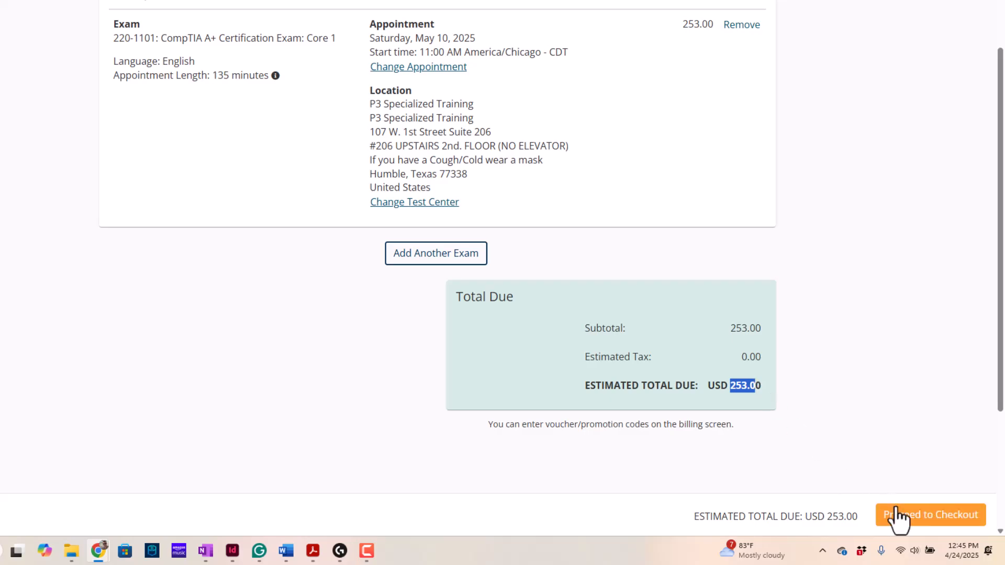
Continue to the payment and billing page showing the USD 253.00 order total.
click(931, 515)
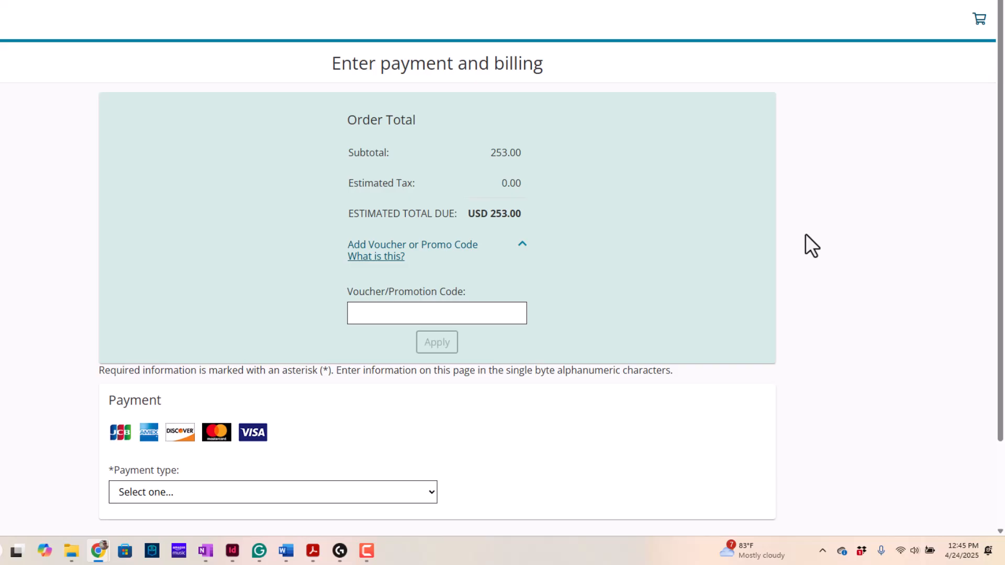
mouse_move(510, 313)
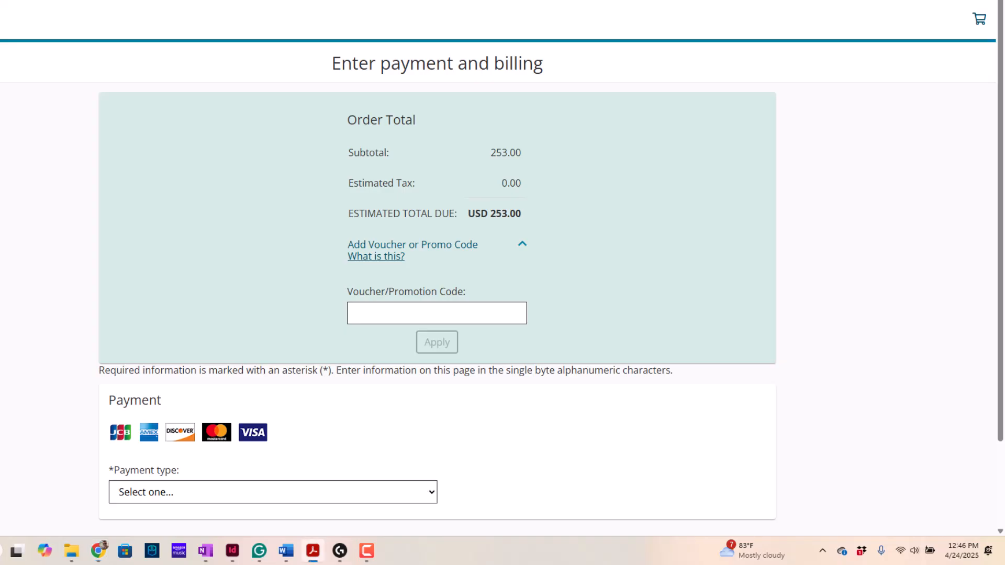
mouse_move(374, 353)
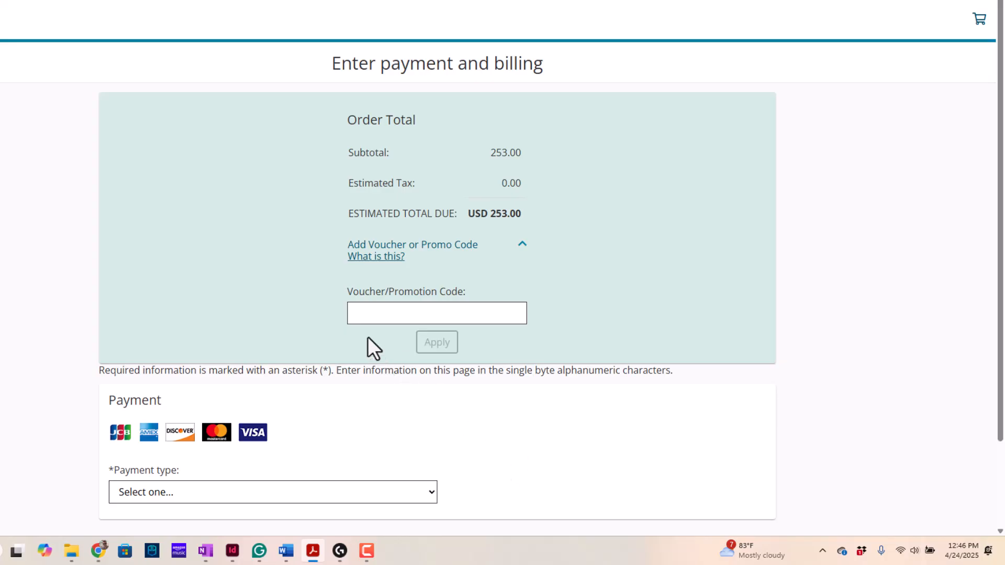
Paste and apply the ACAD CompTIA JS2 Tier 1 Promo 2024 code, dropping the total to USD 115.00.
click(436, 313)
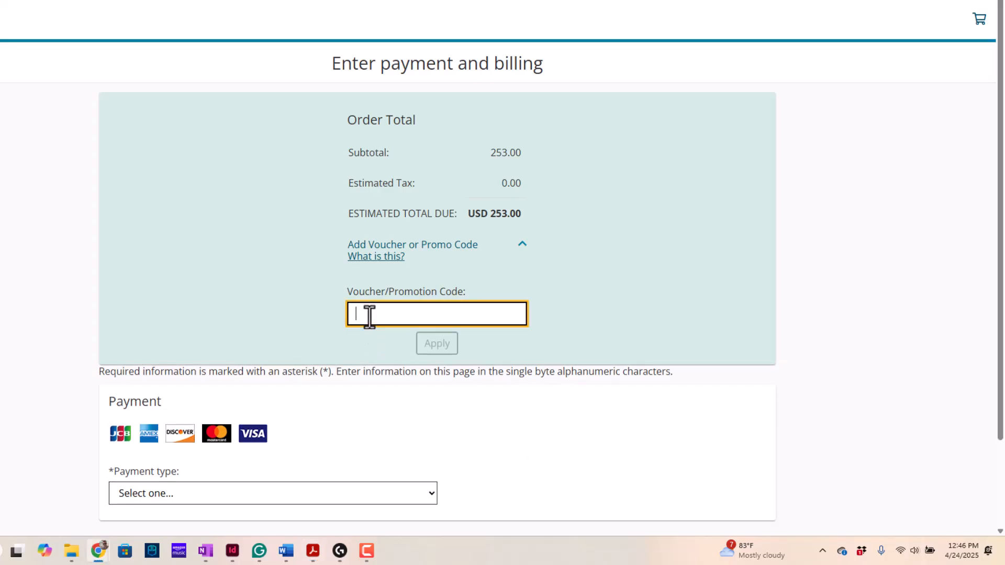
right_click(435, 314)
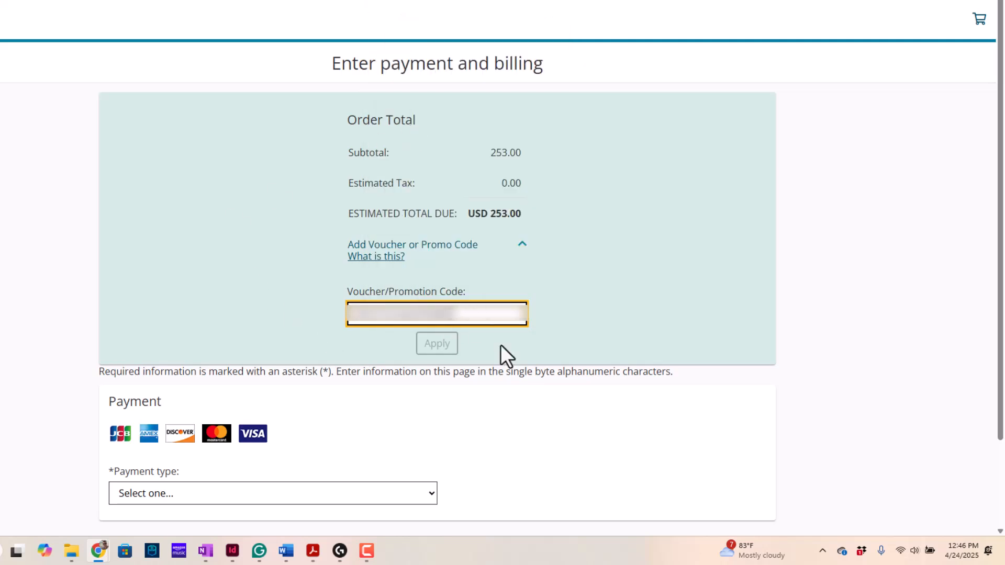
click(438, 343)
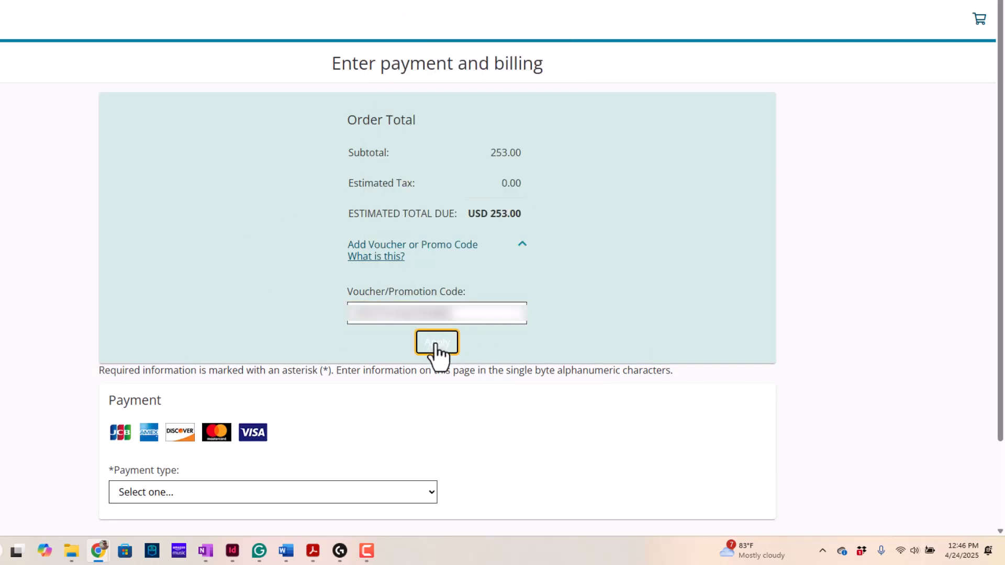
click(437, 342)
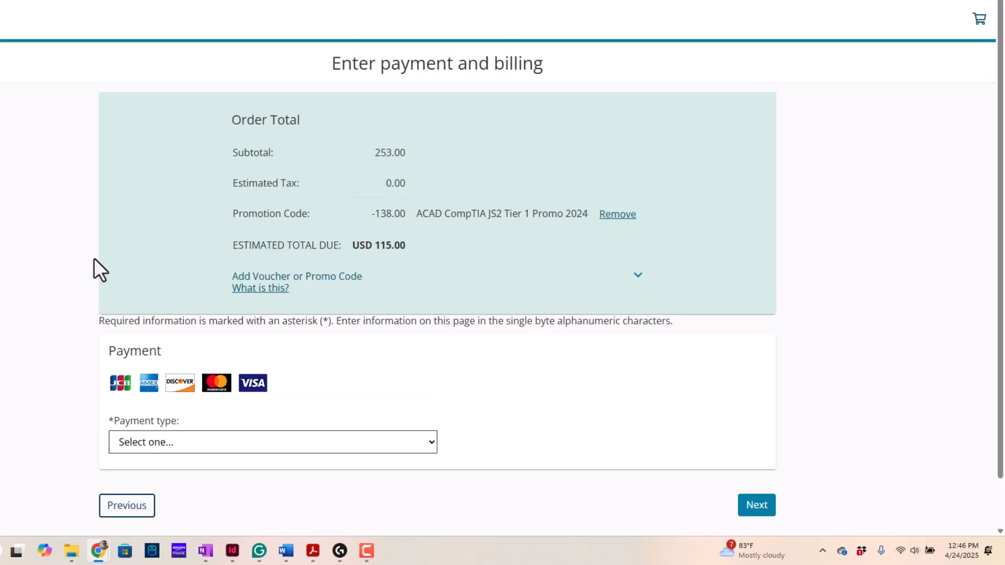
mouse_move(107, 270)
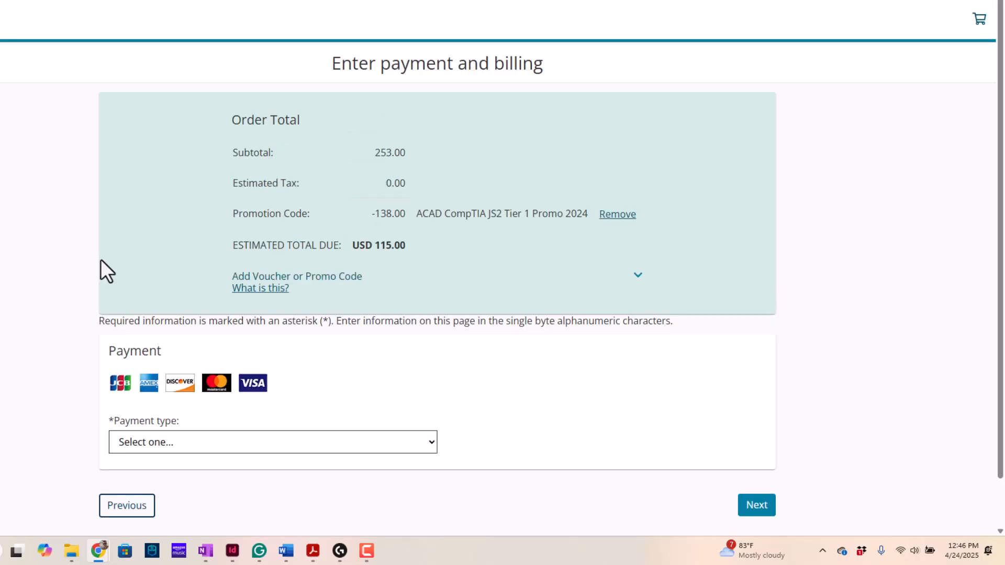
mouse_move(370, 159)
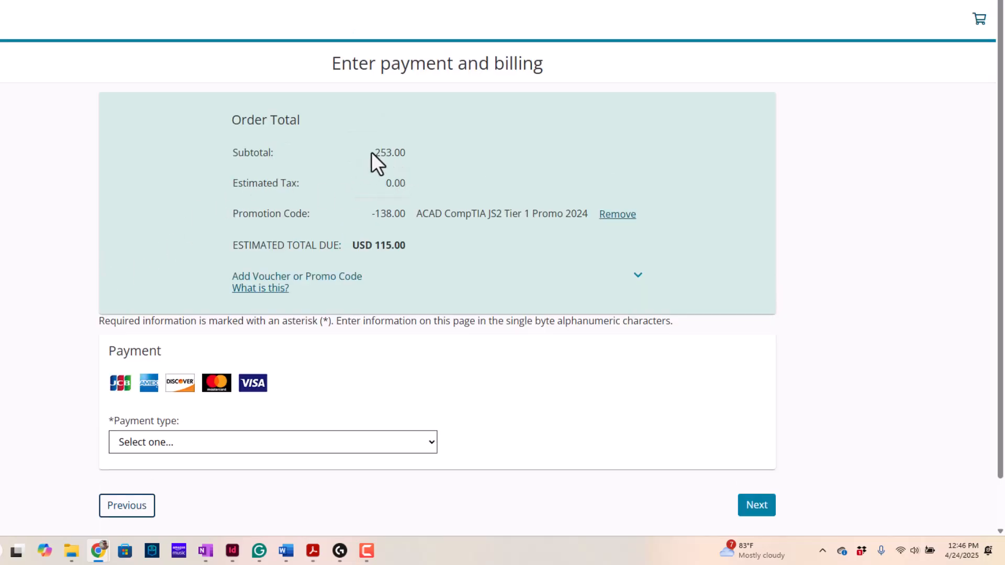
mouse_move(415, 228)
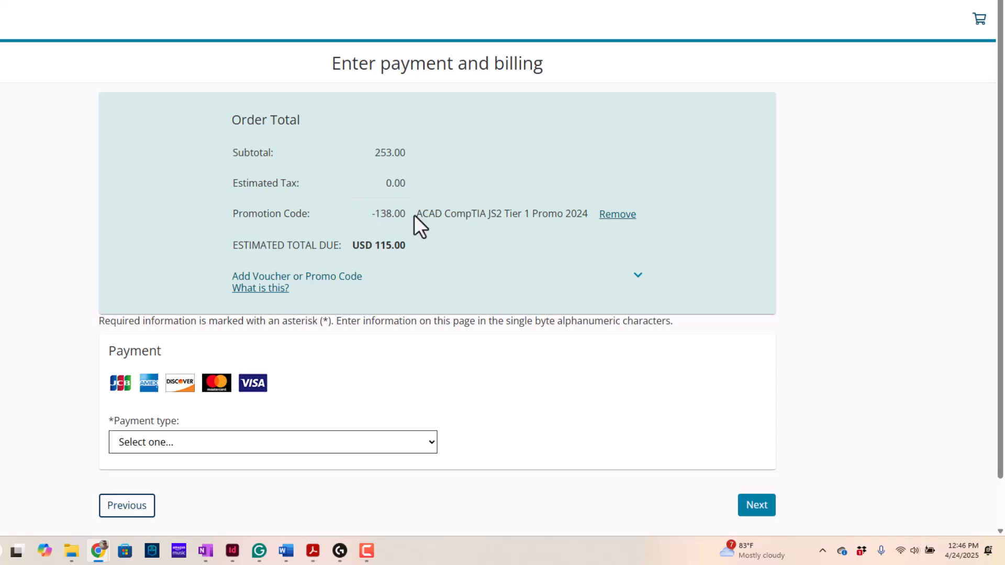
mouse_move(58, 187)
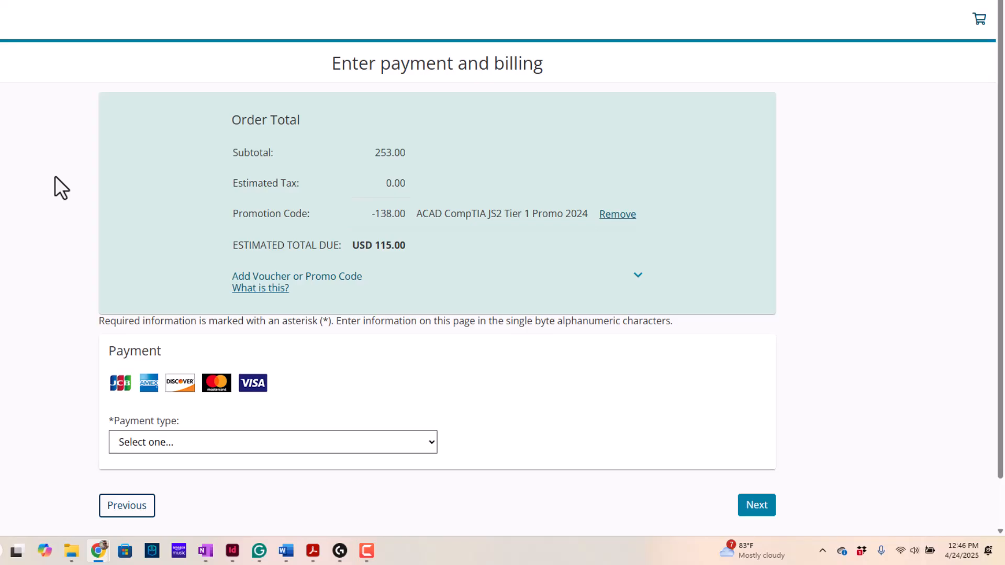
click(271, 442)
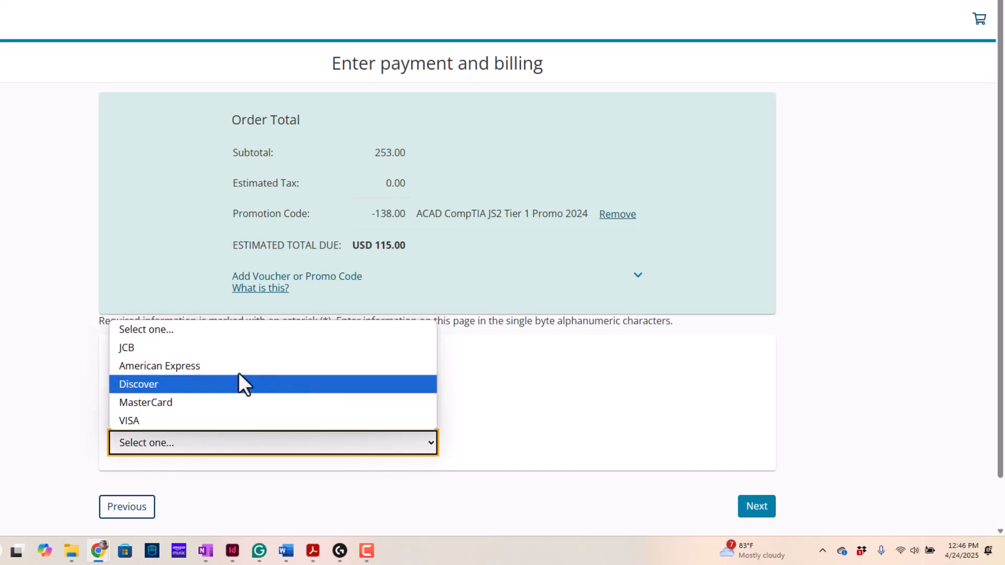
Pay with MasterCard, accepting the policies, to reach the 'You are booked!' confirmation for May 10, 11:00 AM.
click(146, 402)
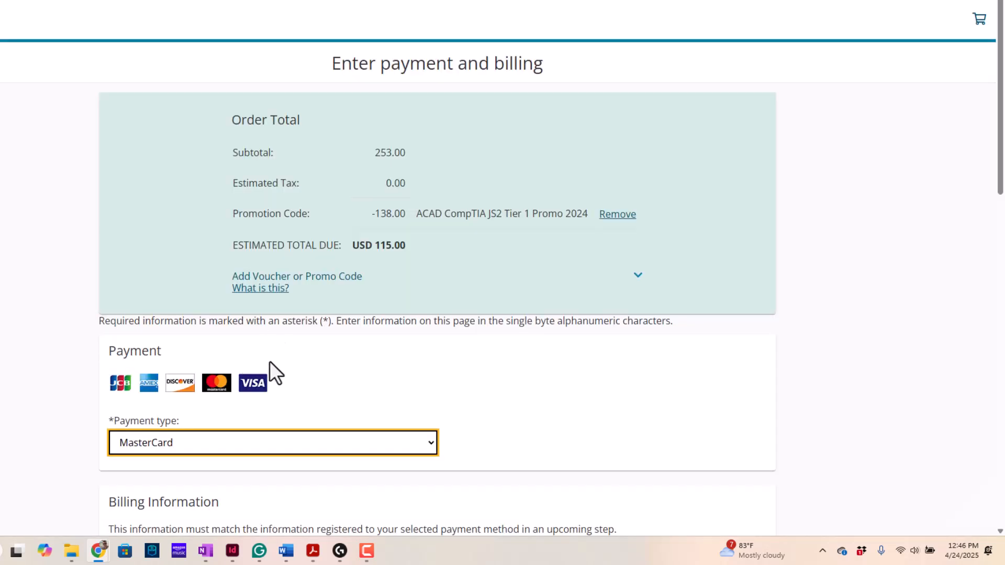
scroll(down, 3)
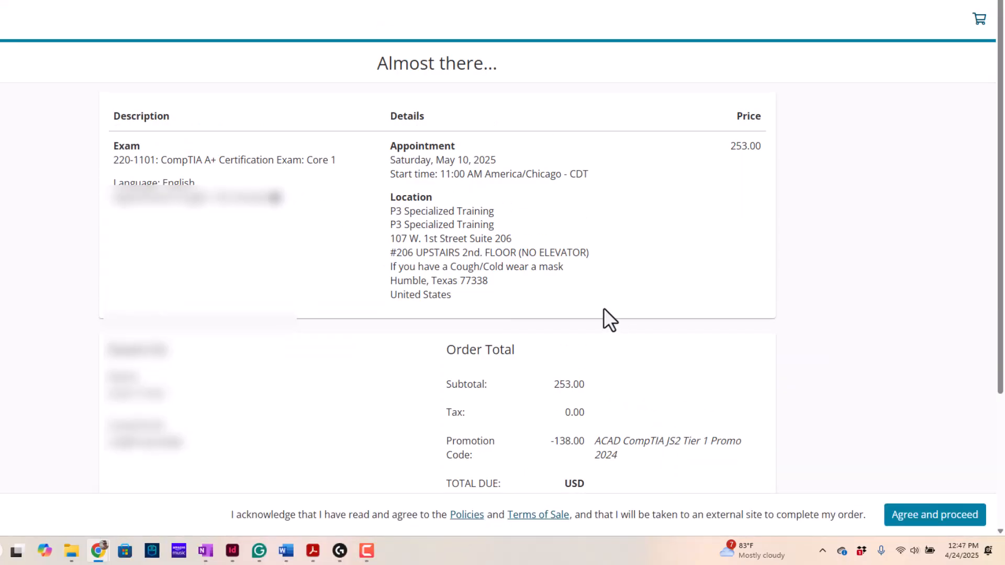
scroll(down, 3)
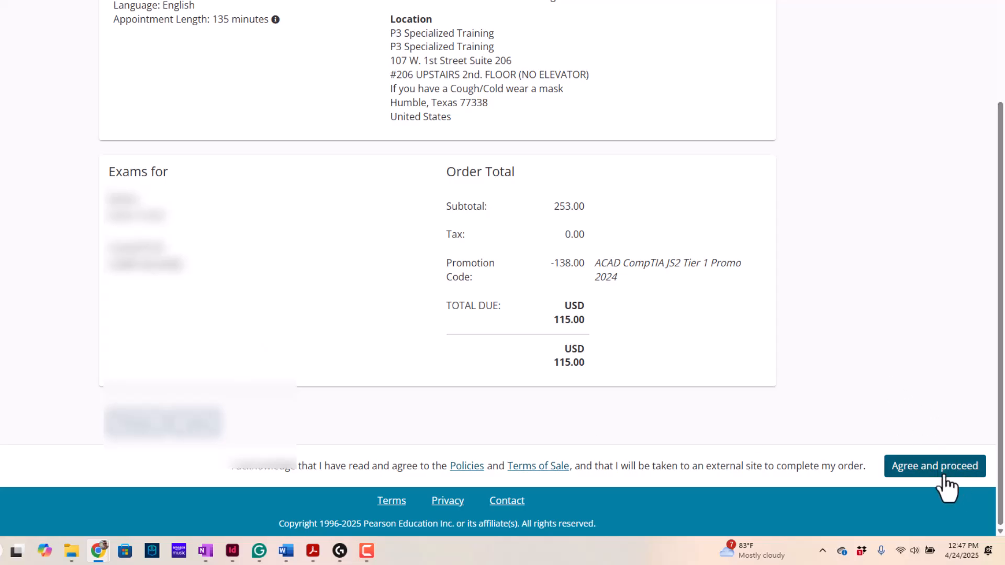
click(934, 465)
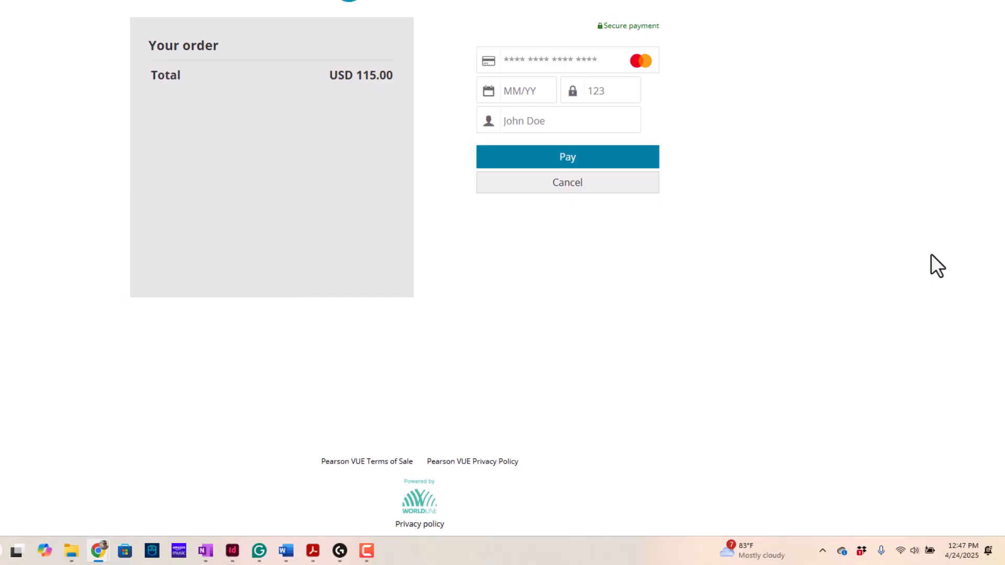
click(567, 157)
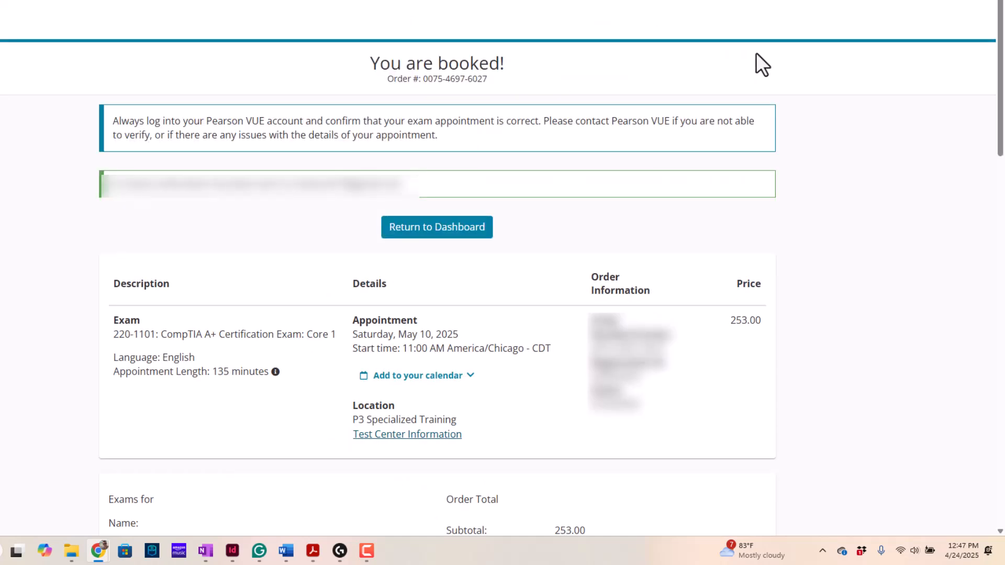
mouse_move(808, 204)
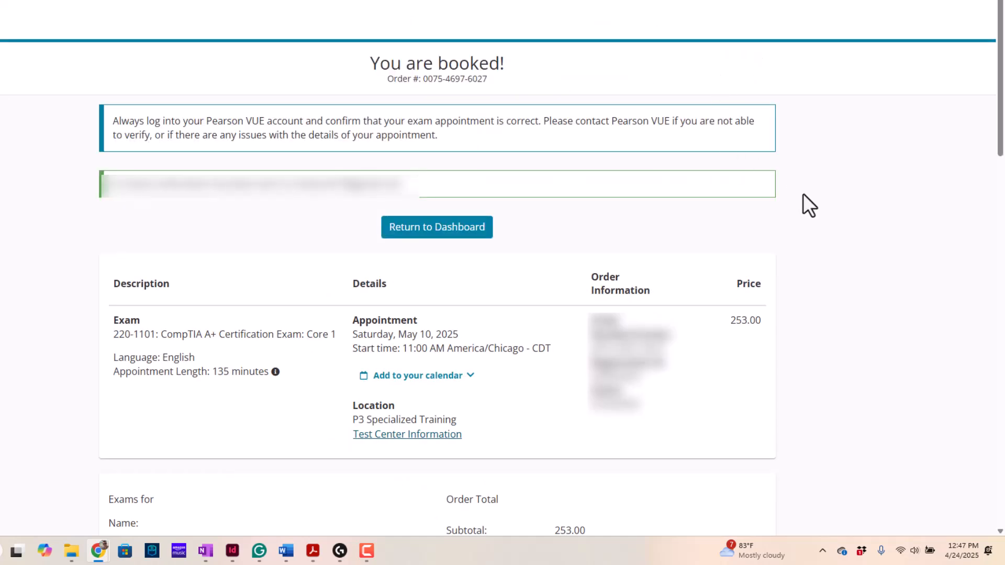
mouse_move(67, 301)
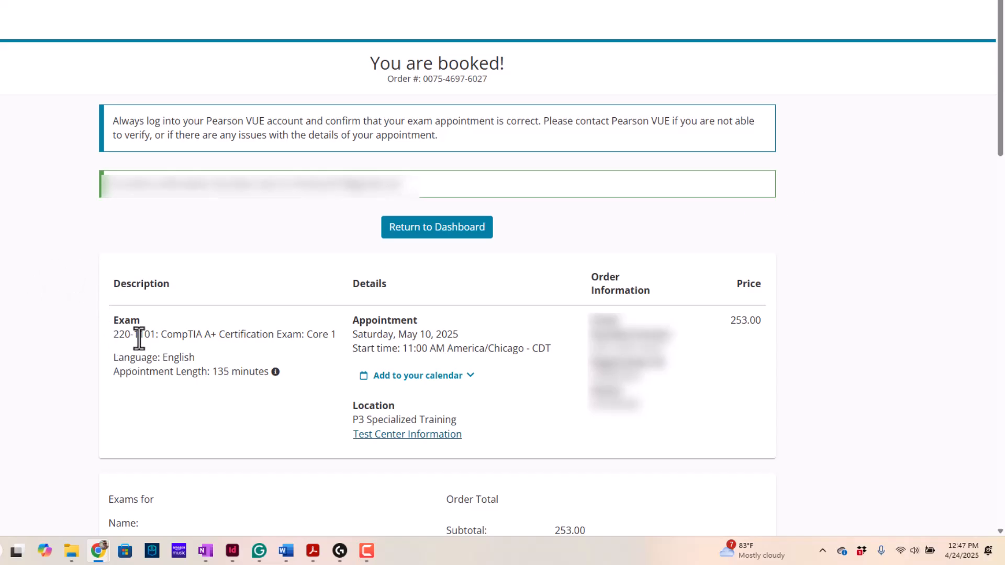
mouse_move(167, 366)
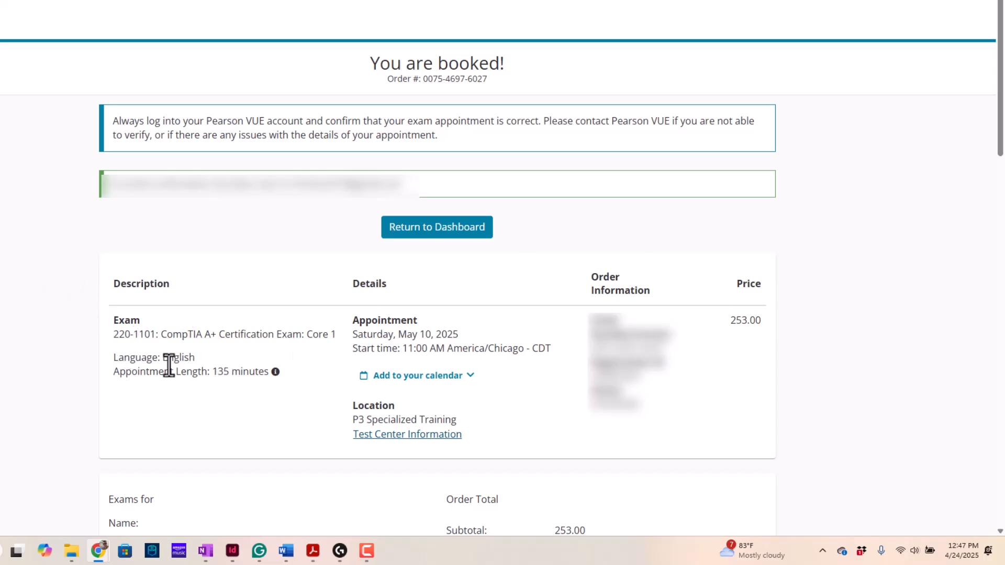
mouse_move(274, 372)
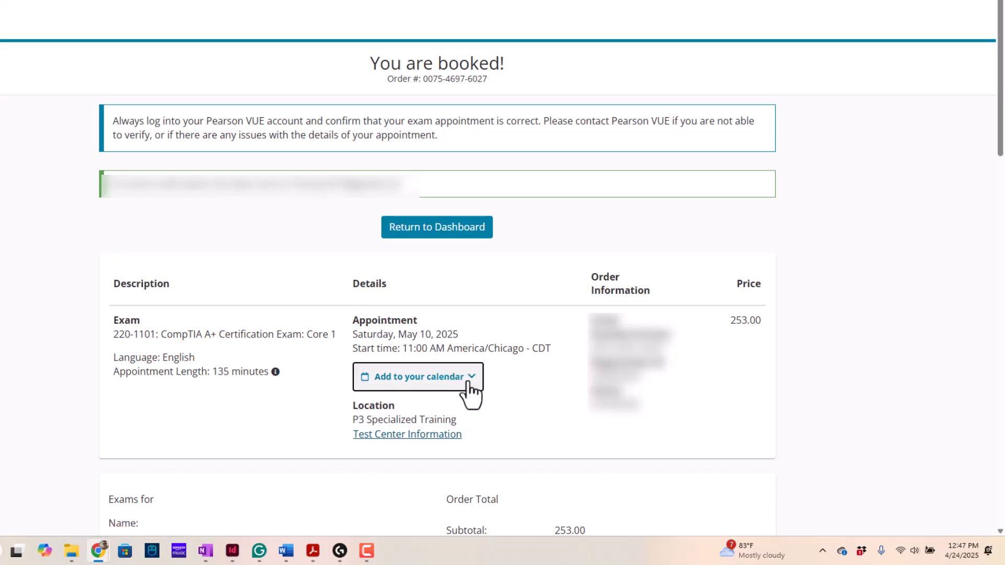
click(418, 376)
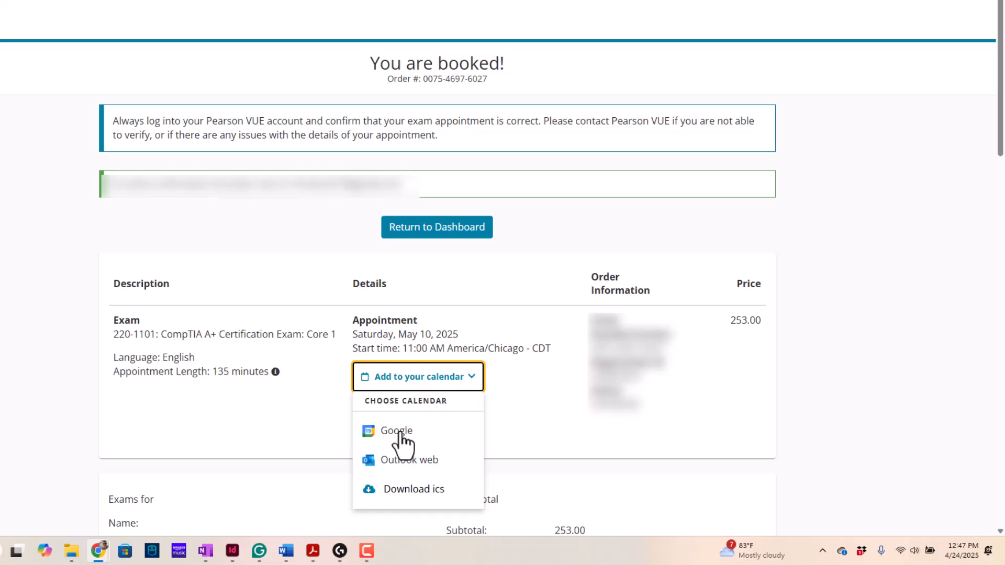
scroll(down, 3)
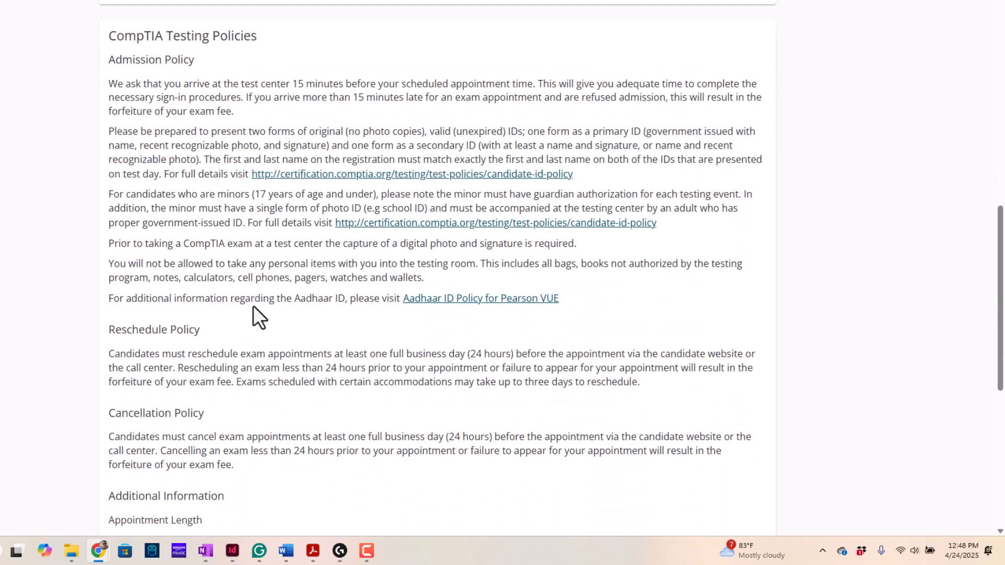
scroll(down, 3)
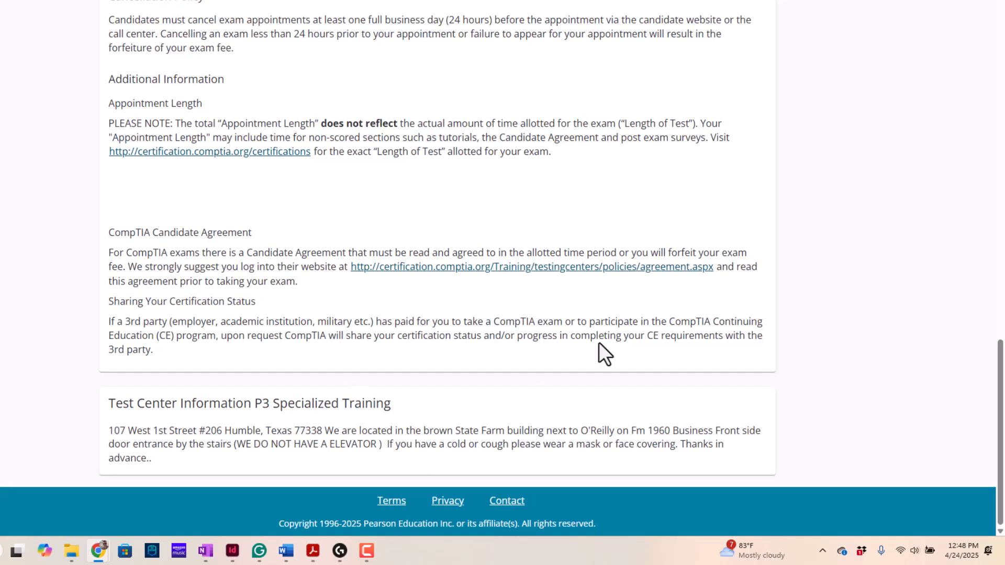